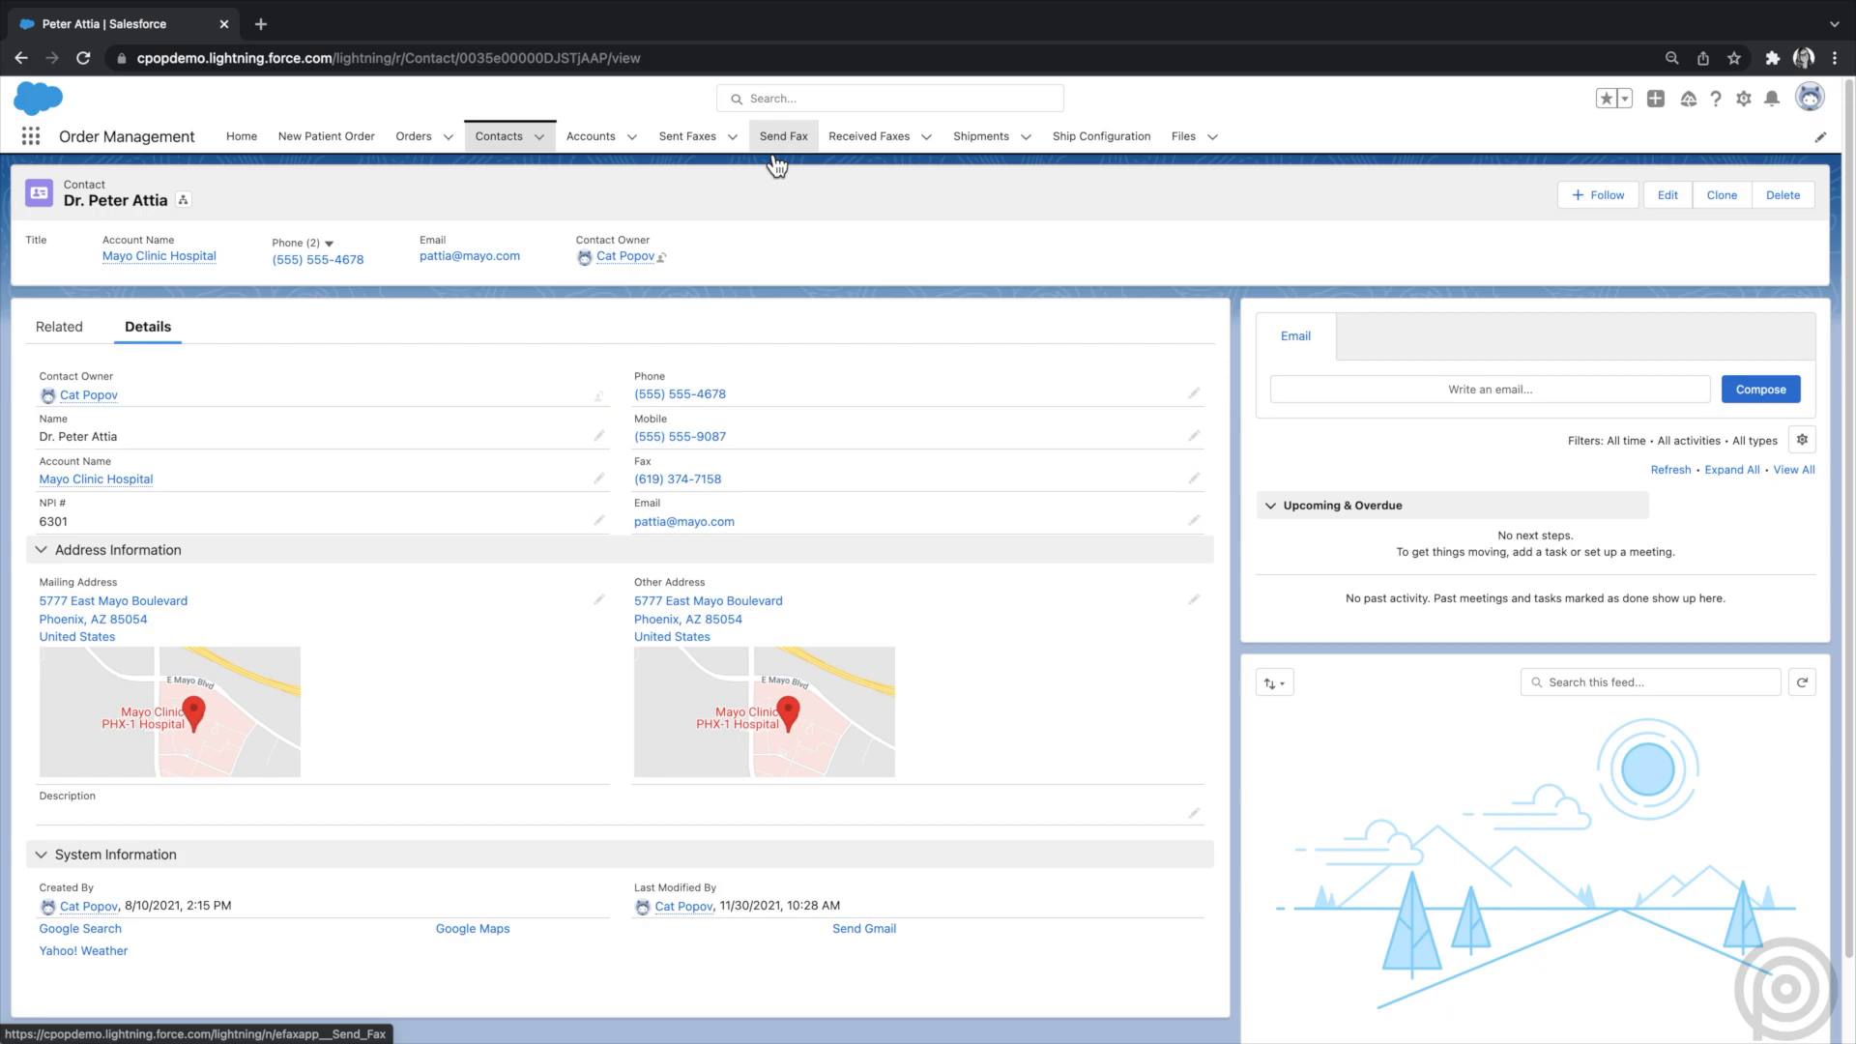
pyautogui.moveTo(676, 194)
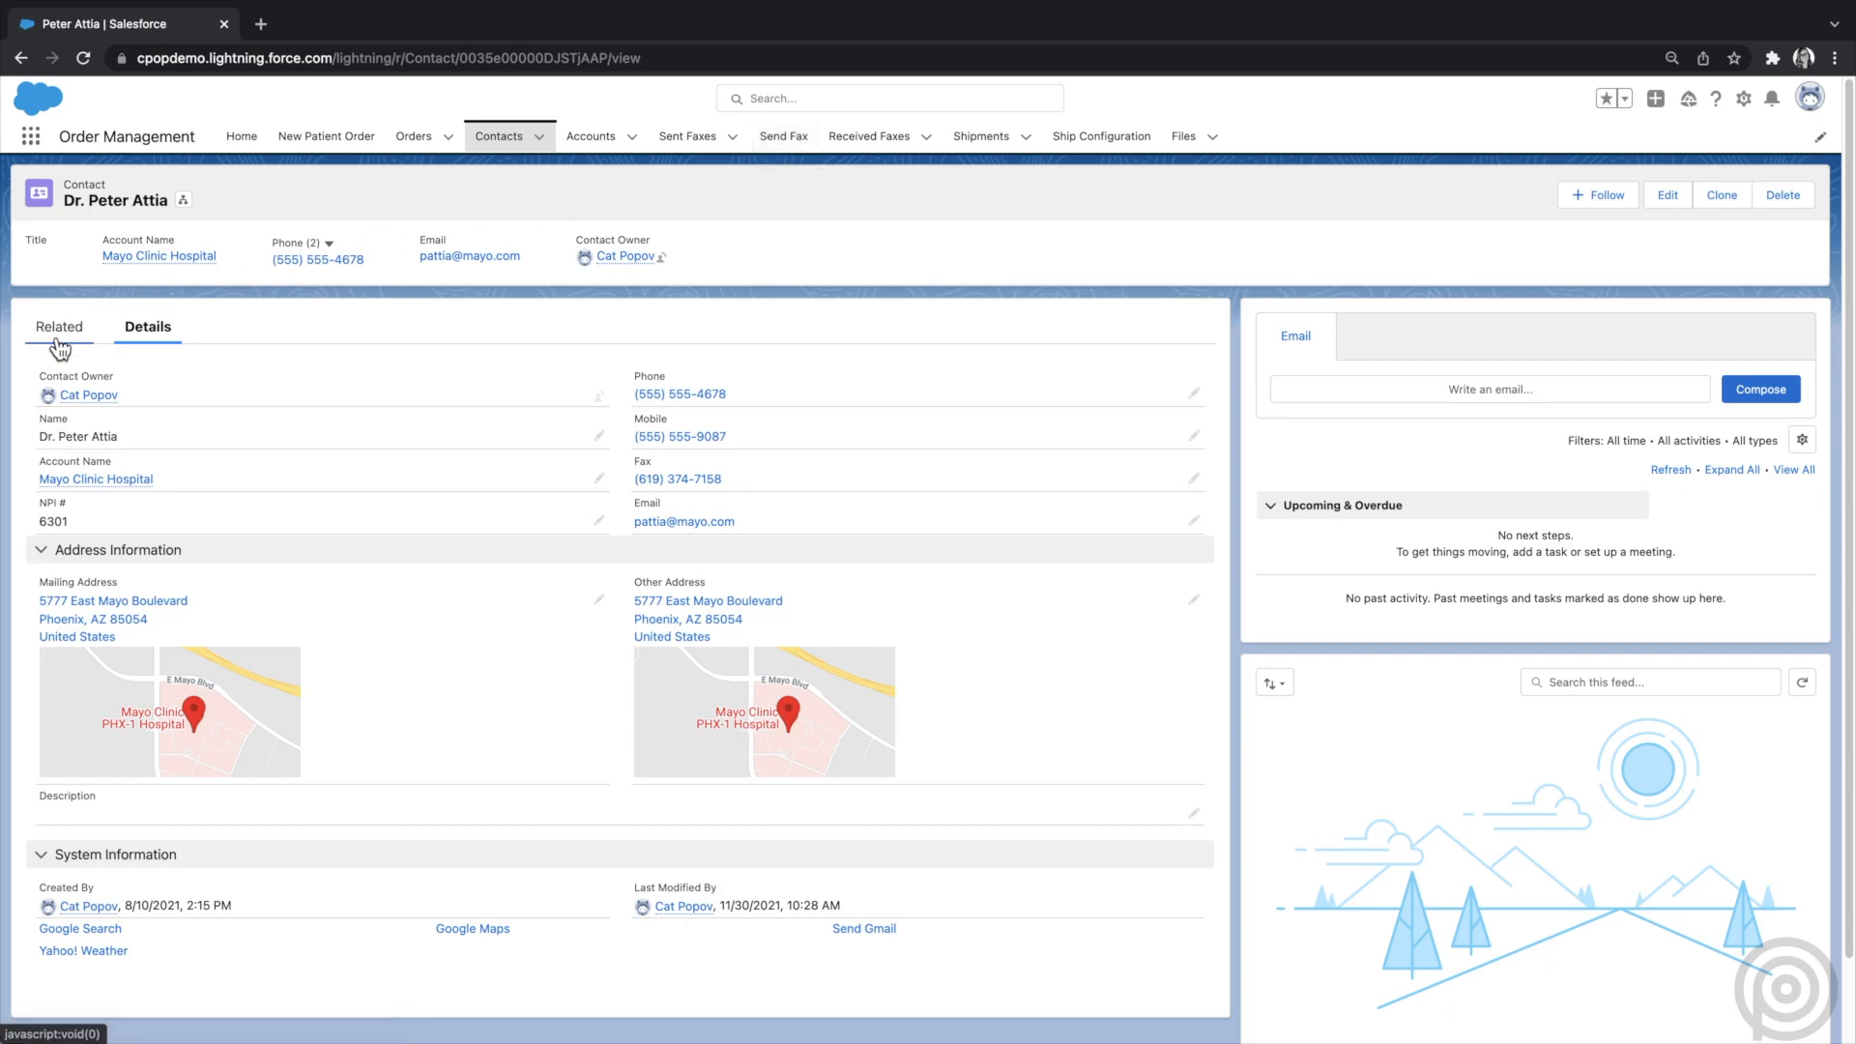
# - Show Dr. Peter Attia's related lists, including three sent and four received faxes
pyautogui.click(59, 327)
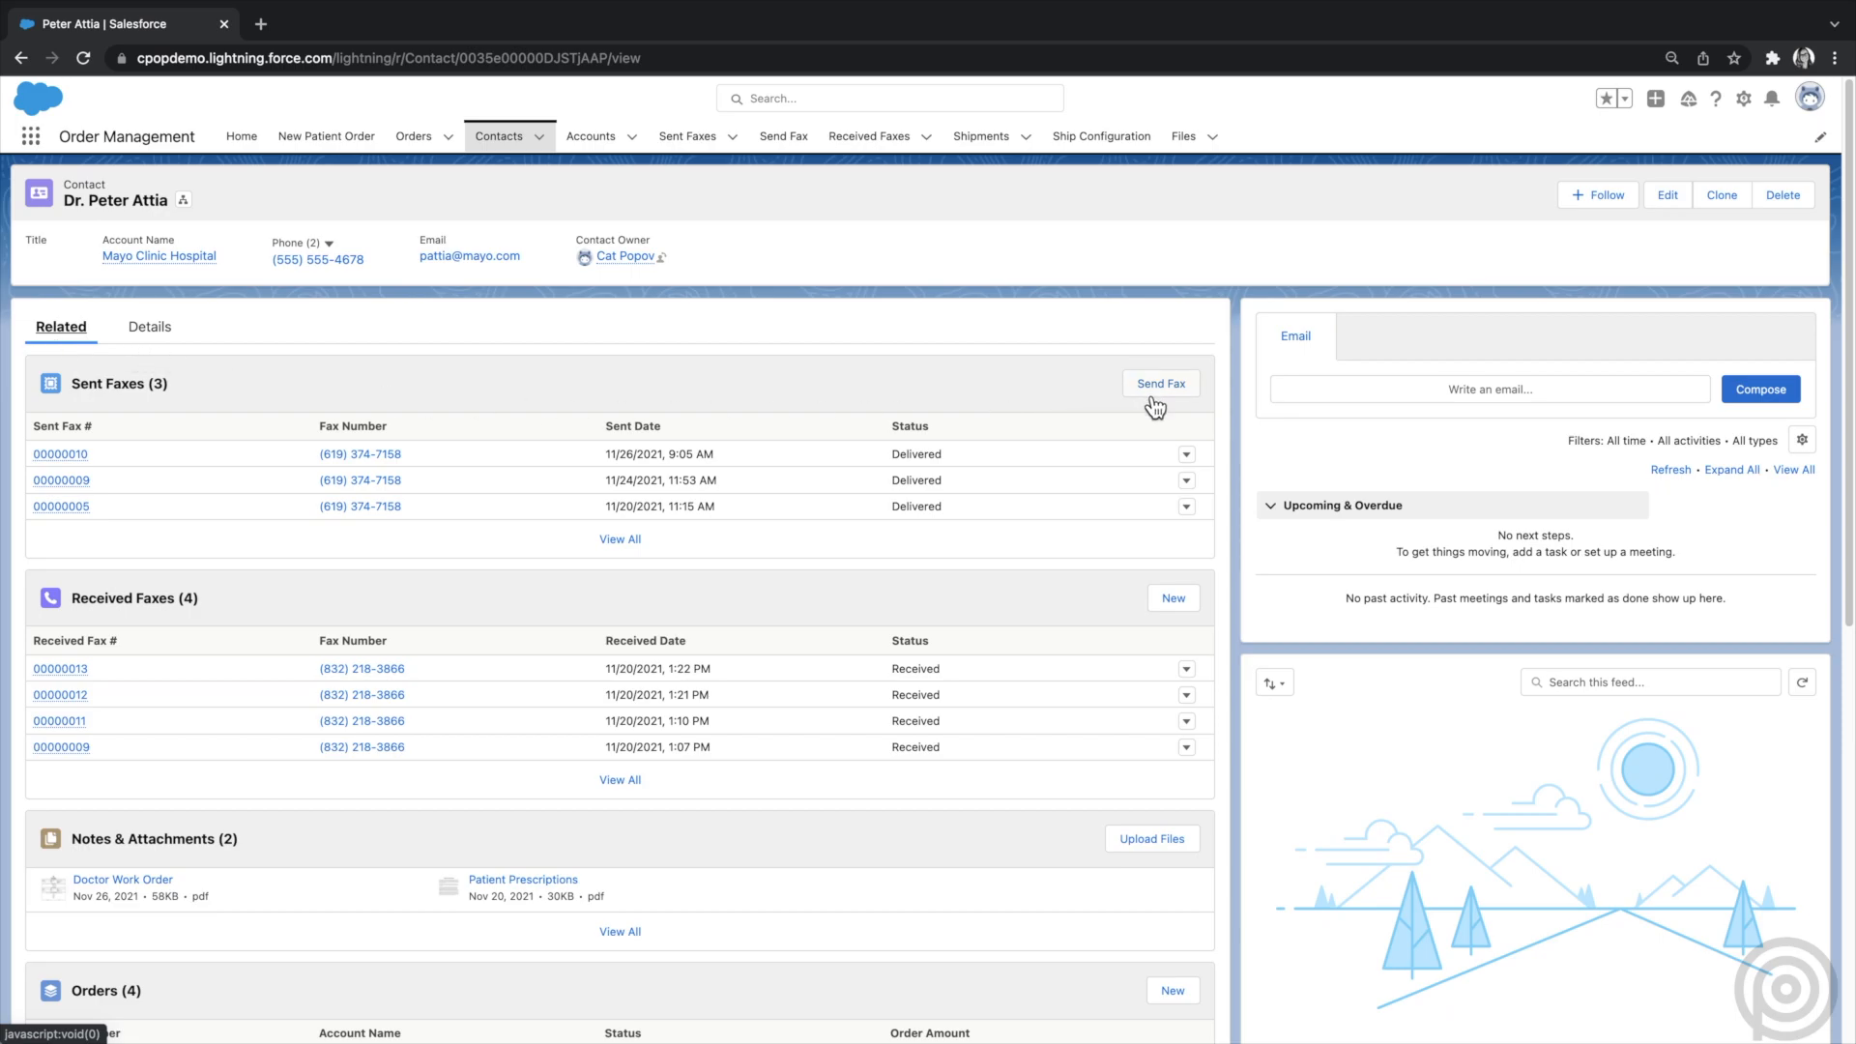
# - Start a fax to Peter Attia and review the cover sheet template options
pyautogui.click(1160, 384)
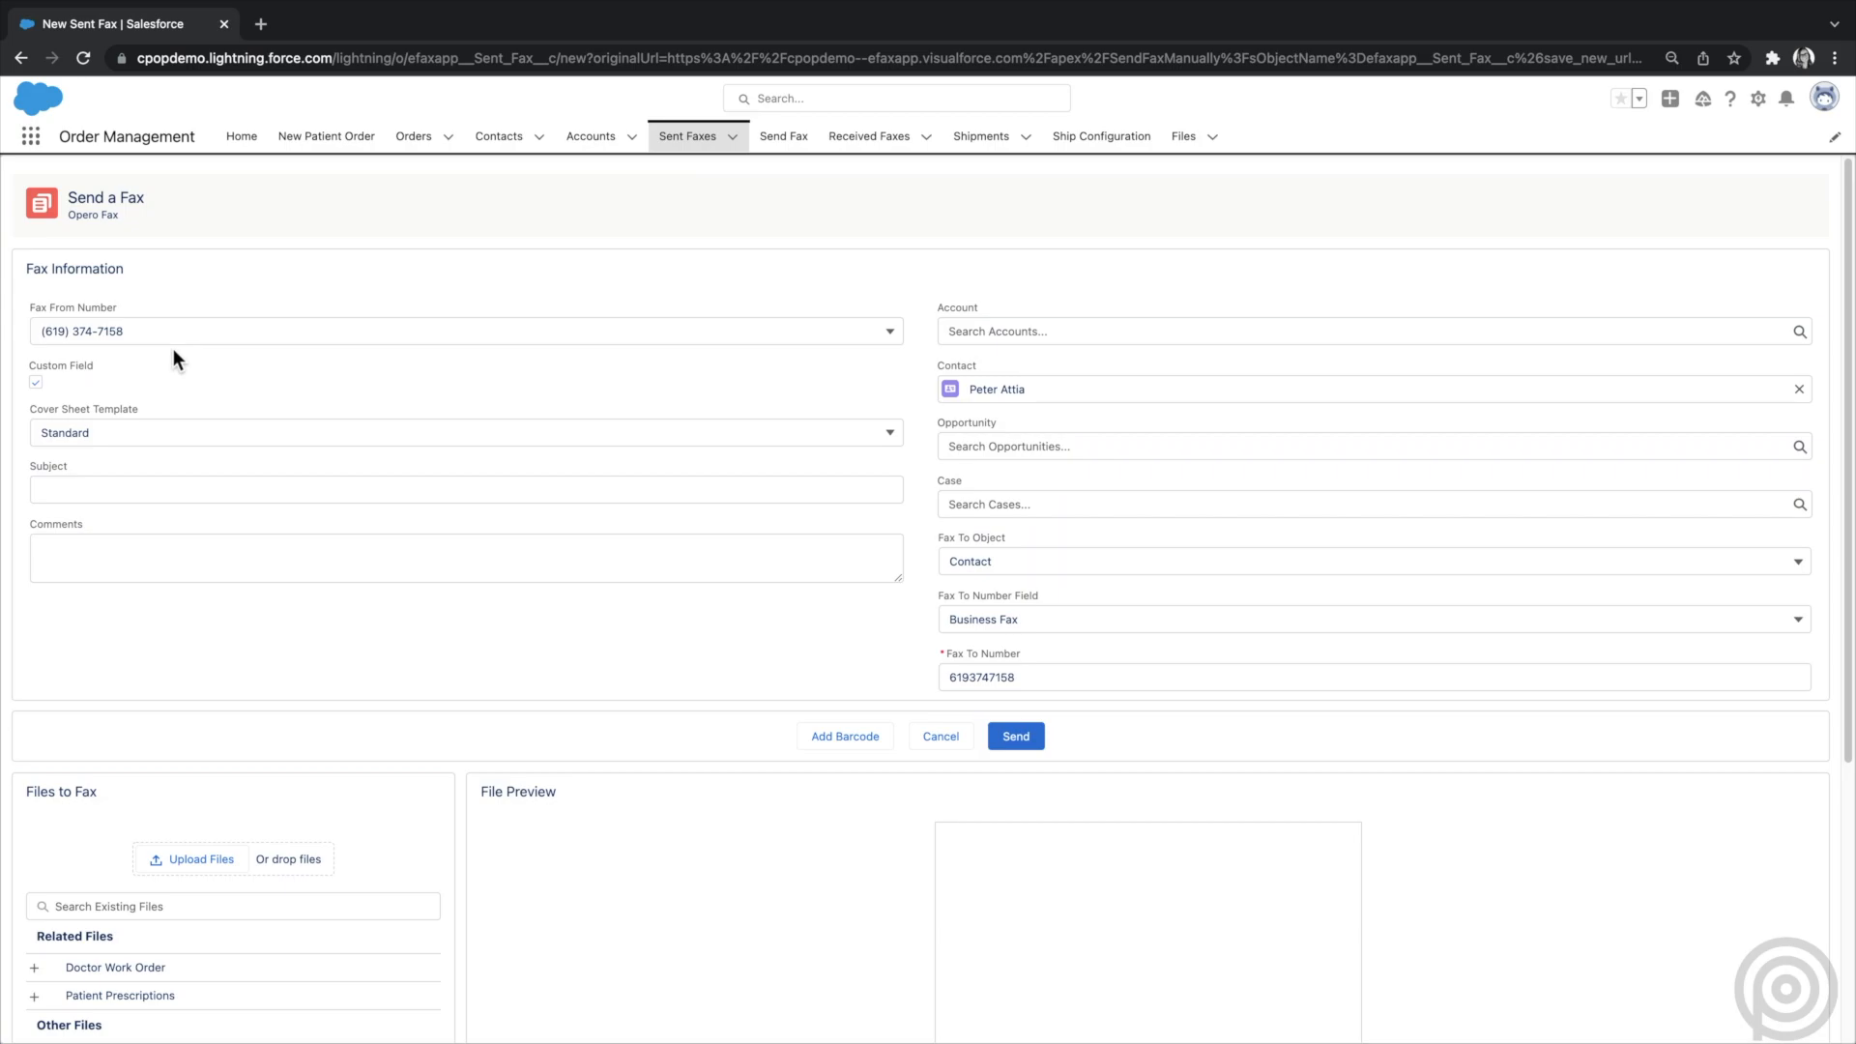
pyautogui.moveTo(105, 381)
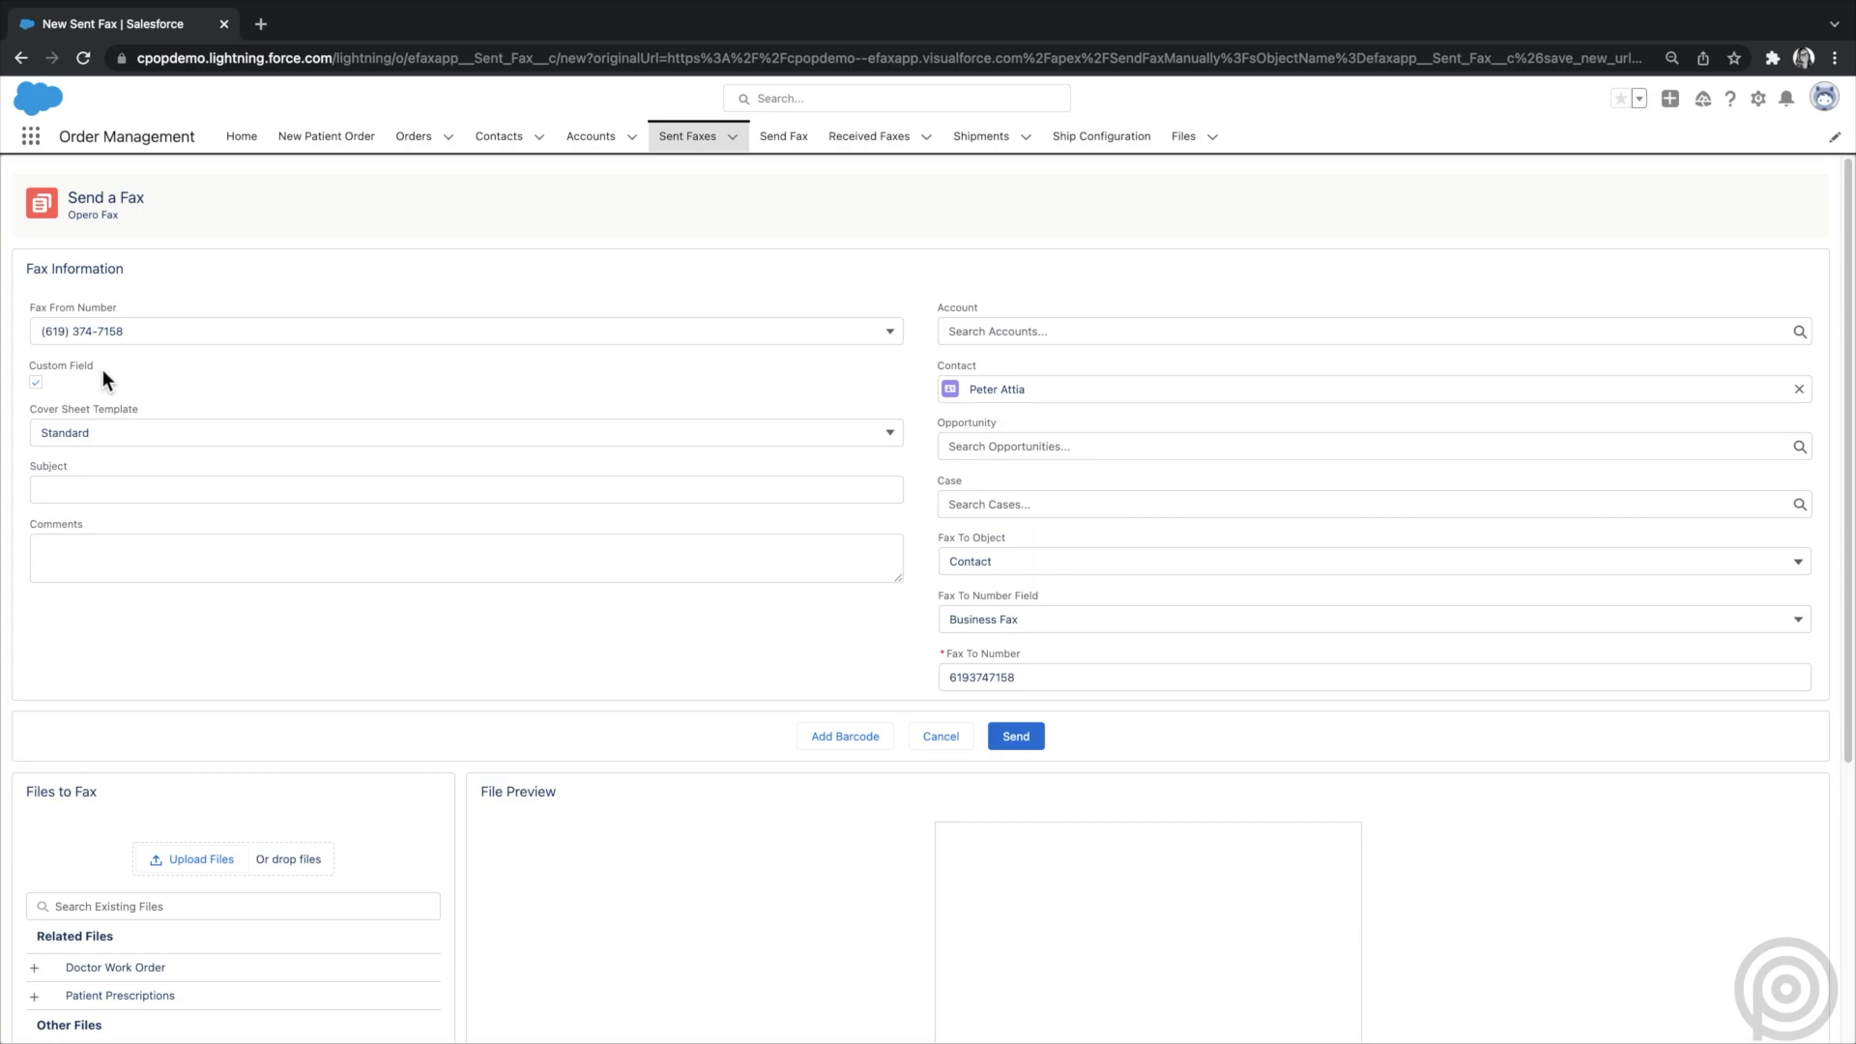
pyautogui.moveTo(396, 450)
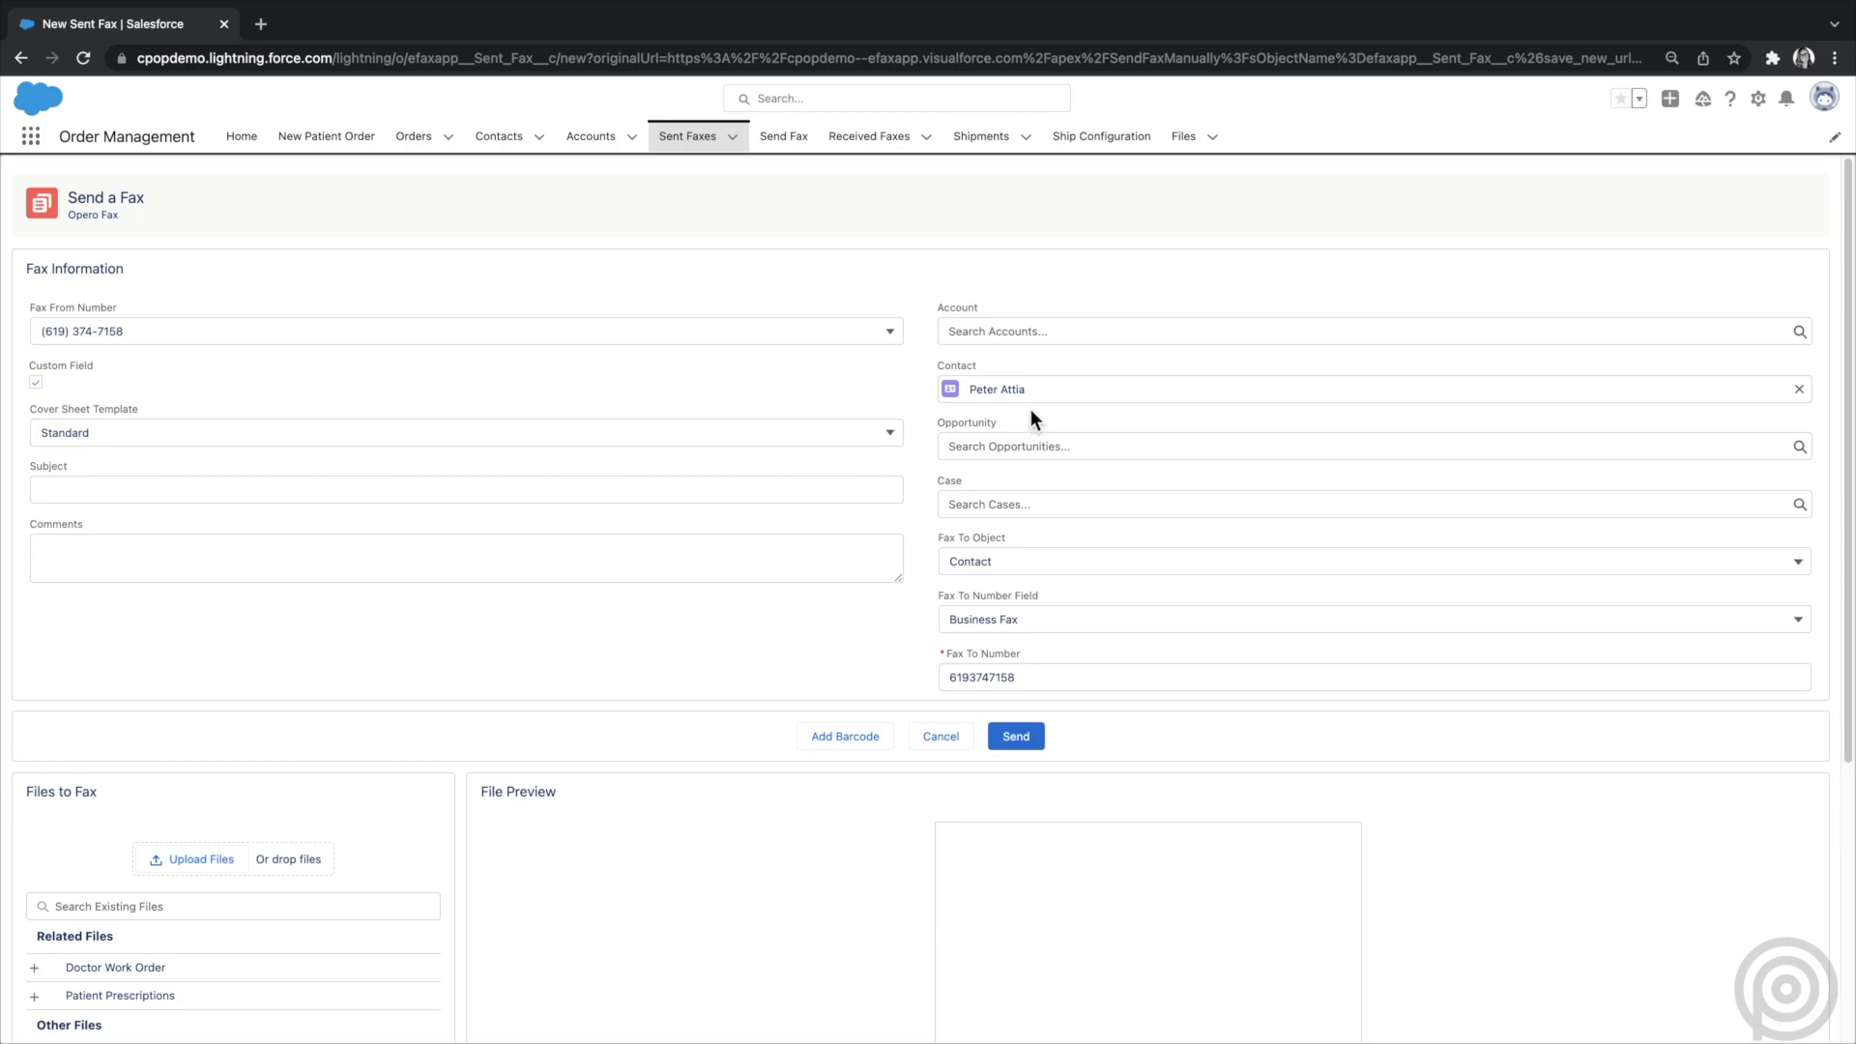
pyautogui.moveTo(1028, 559)
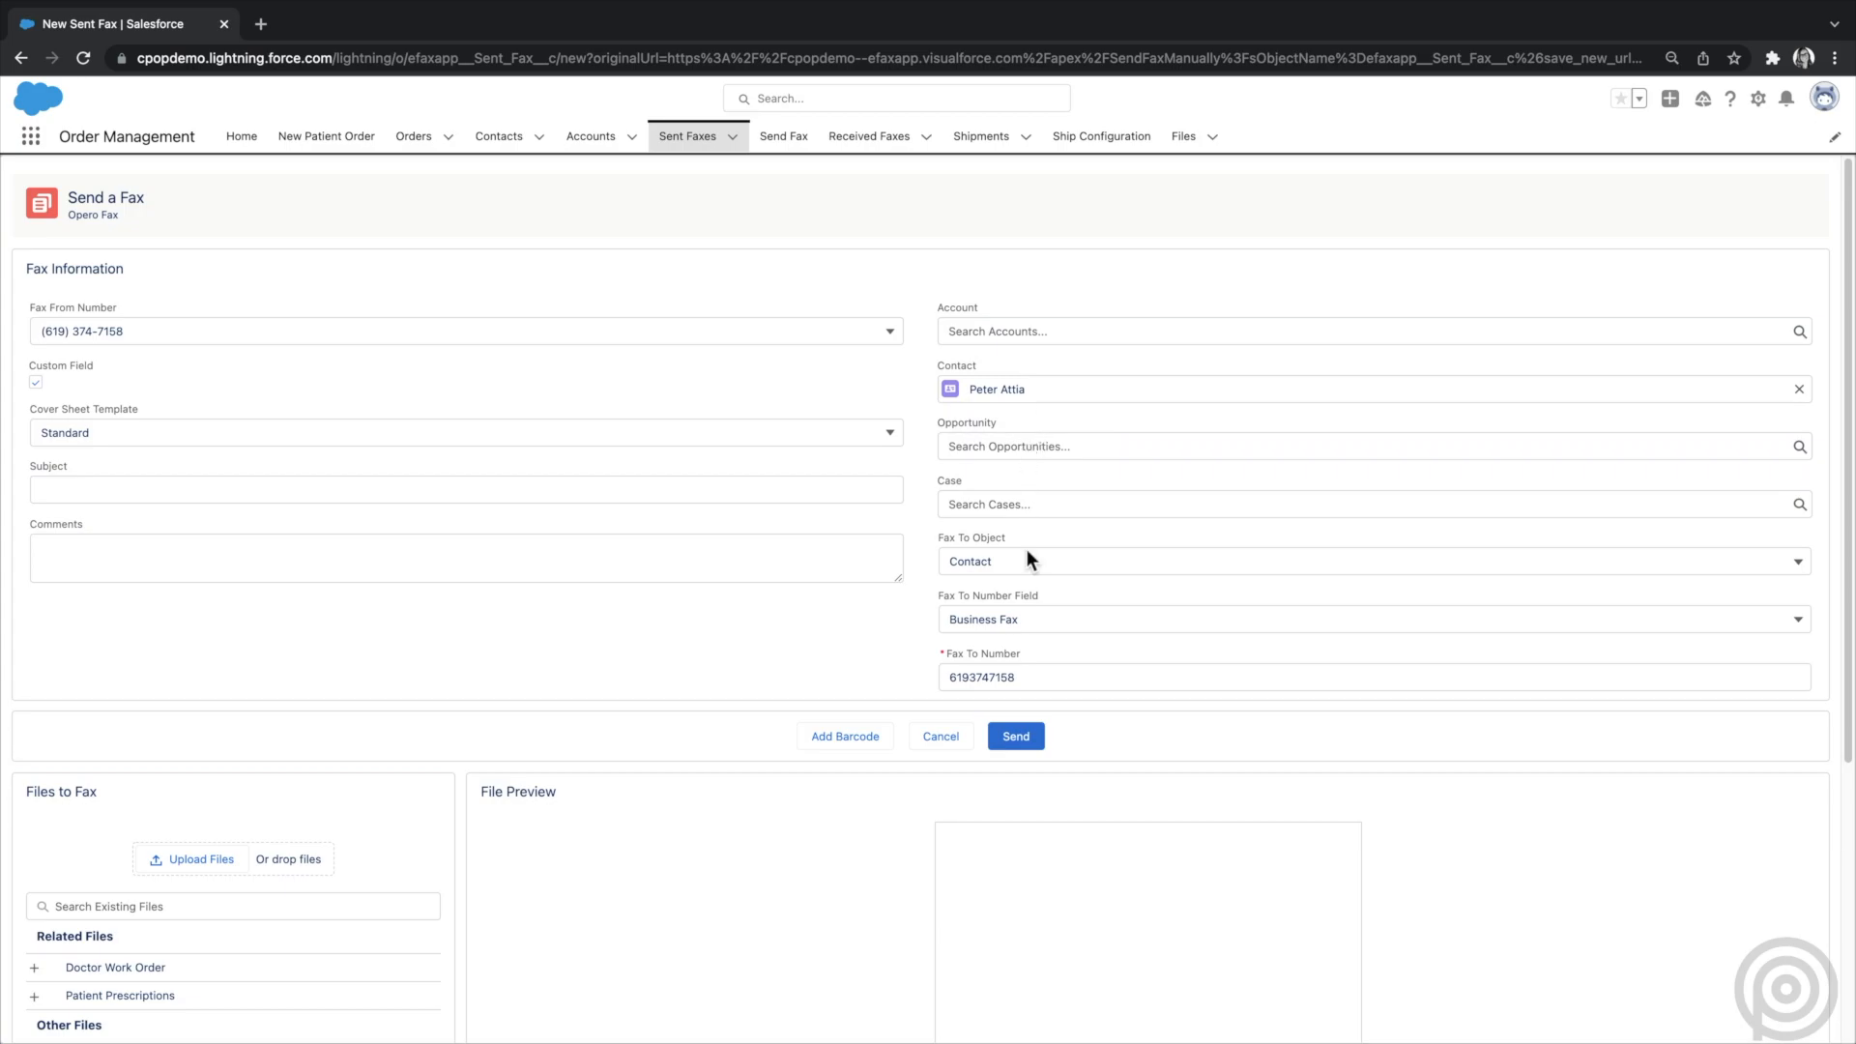
pyautogui.moveTo(1046, 707)
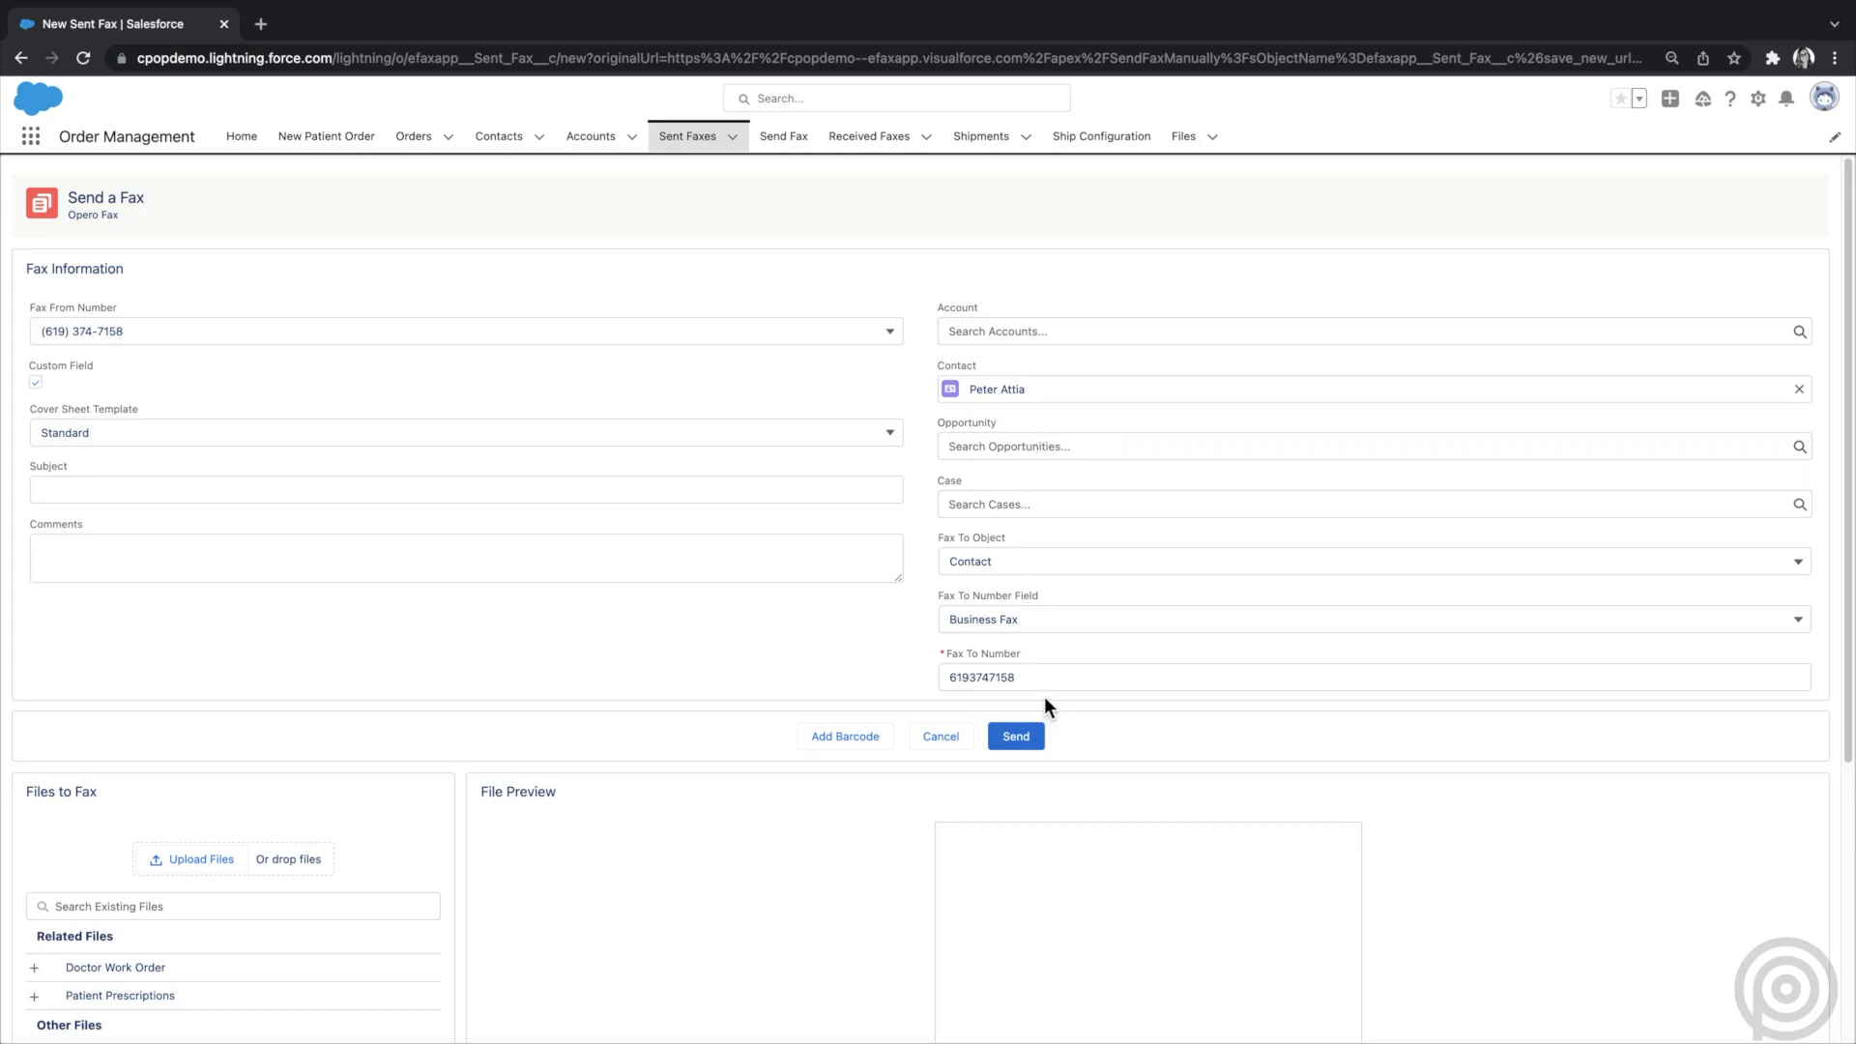
pyautogui.click(465, 433)
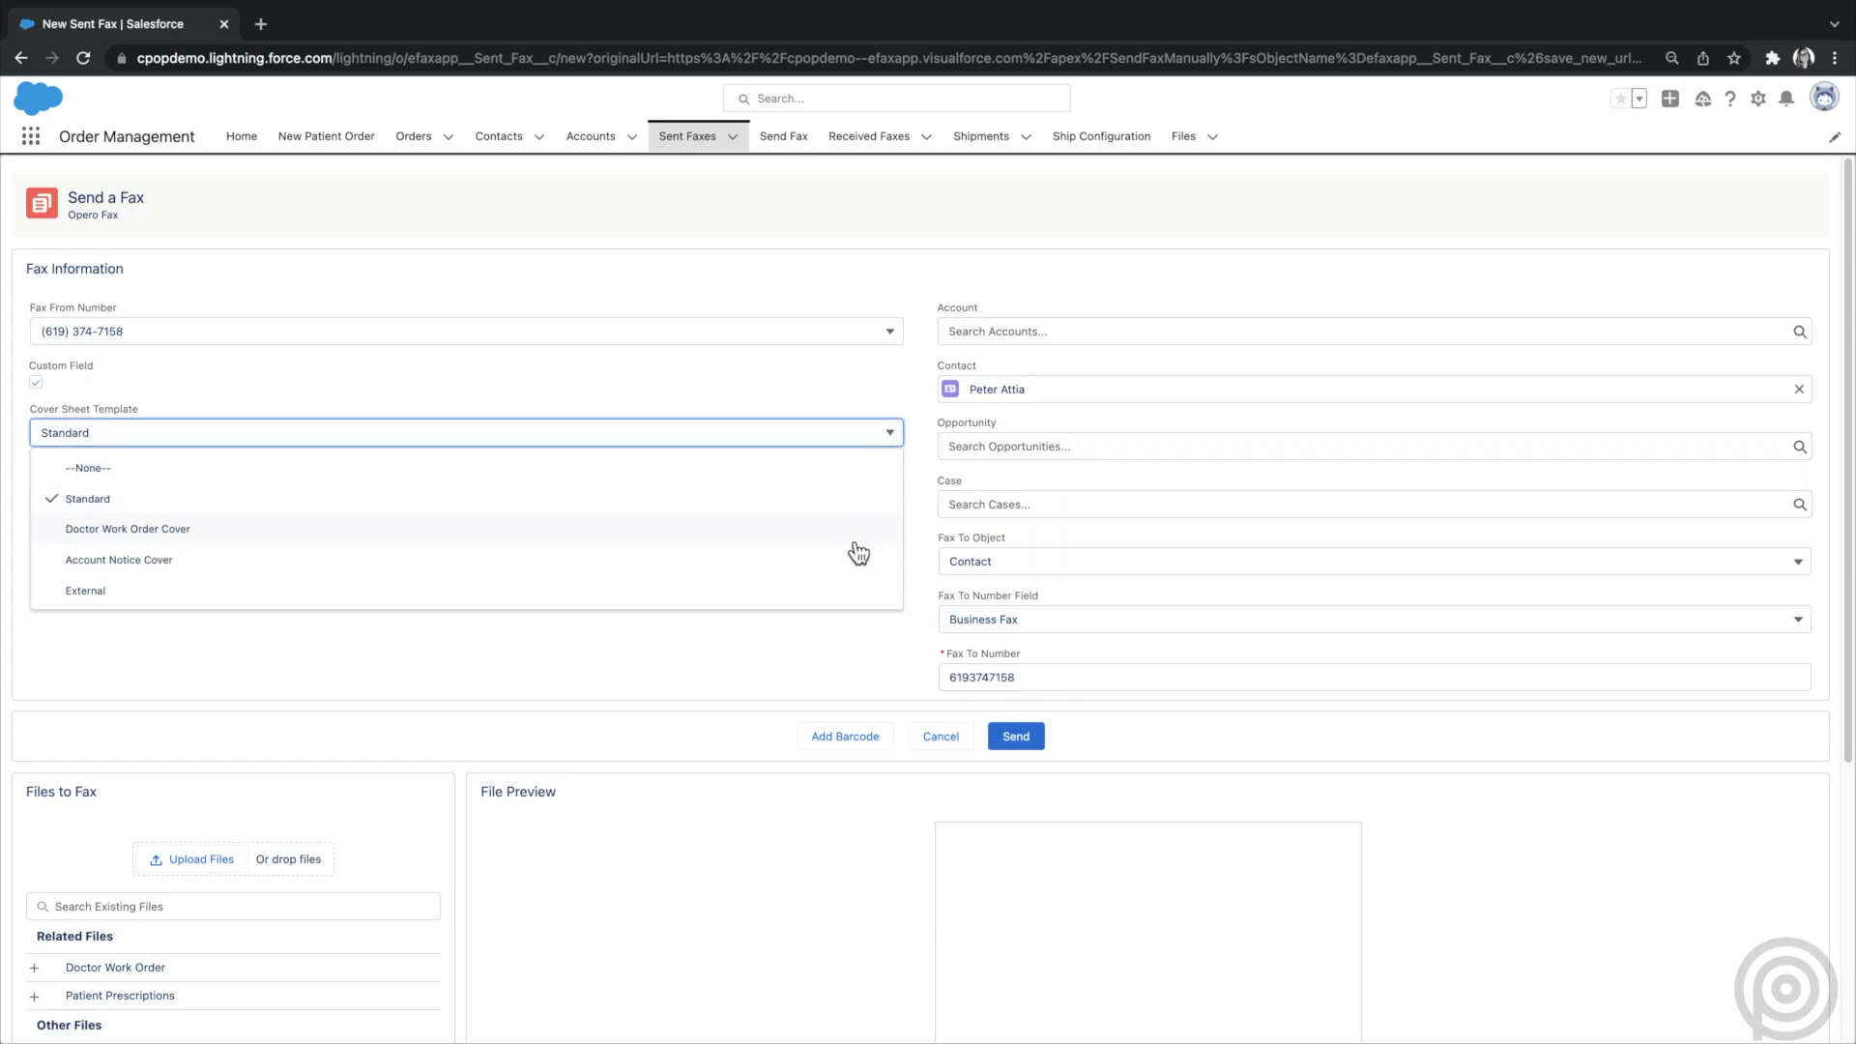
pyautogui.moveTo(855, 568)
pyautogui.write('Here is the work order and prescription.')
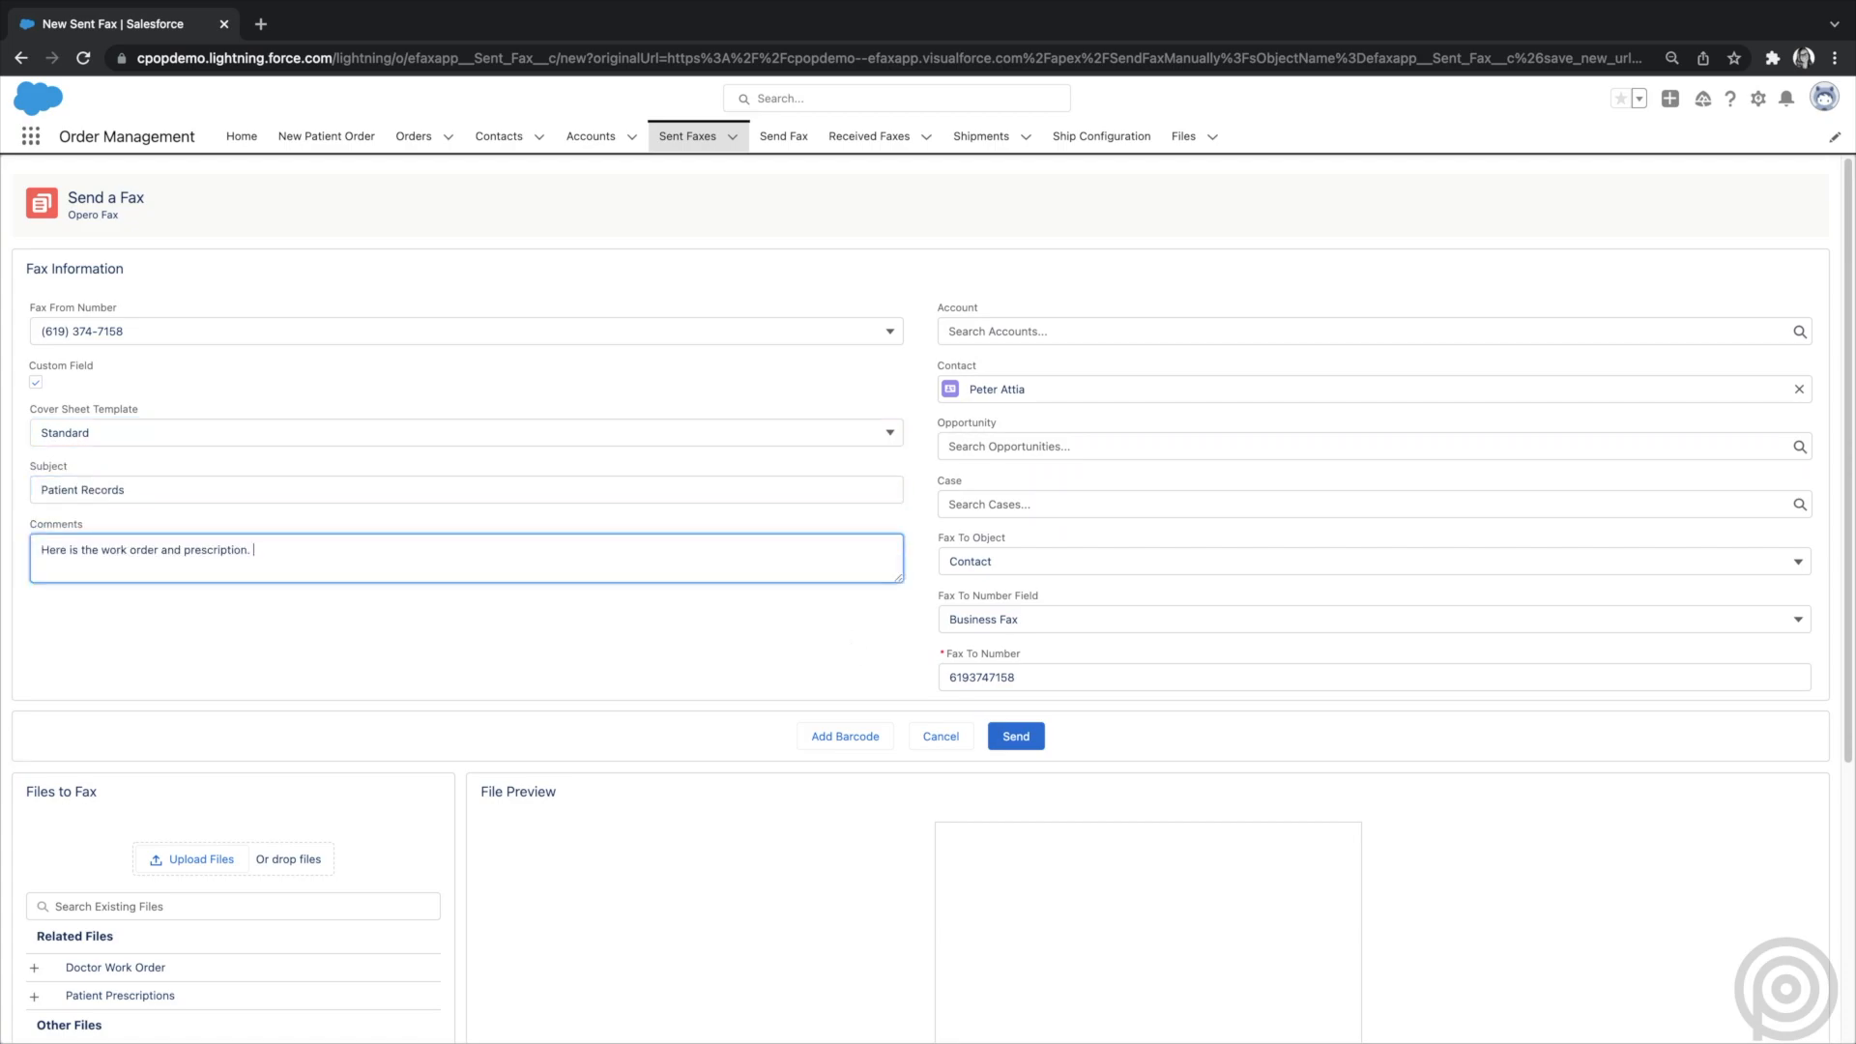
# - Scroll to the fax's Related Files section and enter 'policy'
pyautogui.scroll(-3)
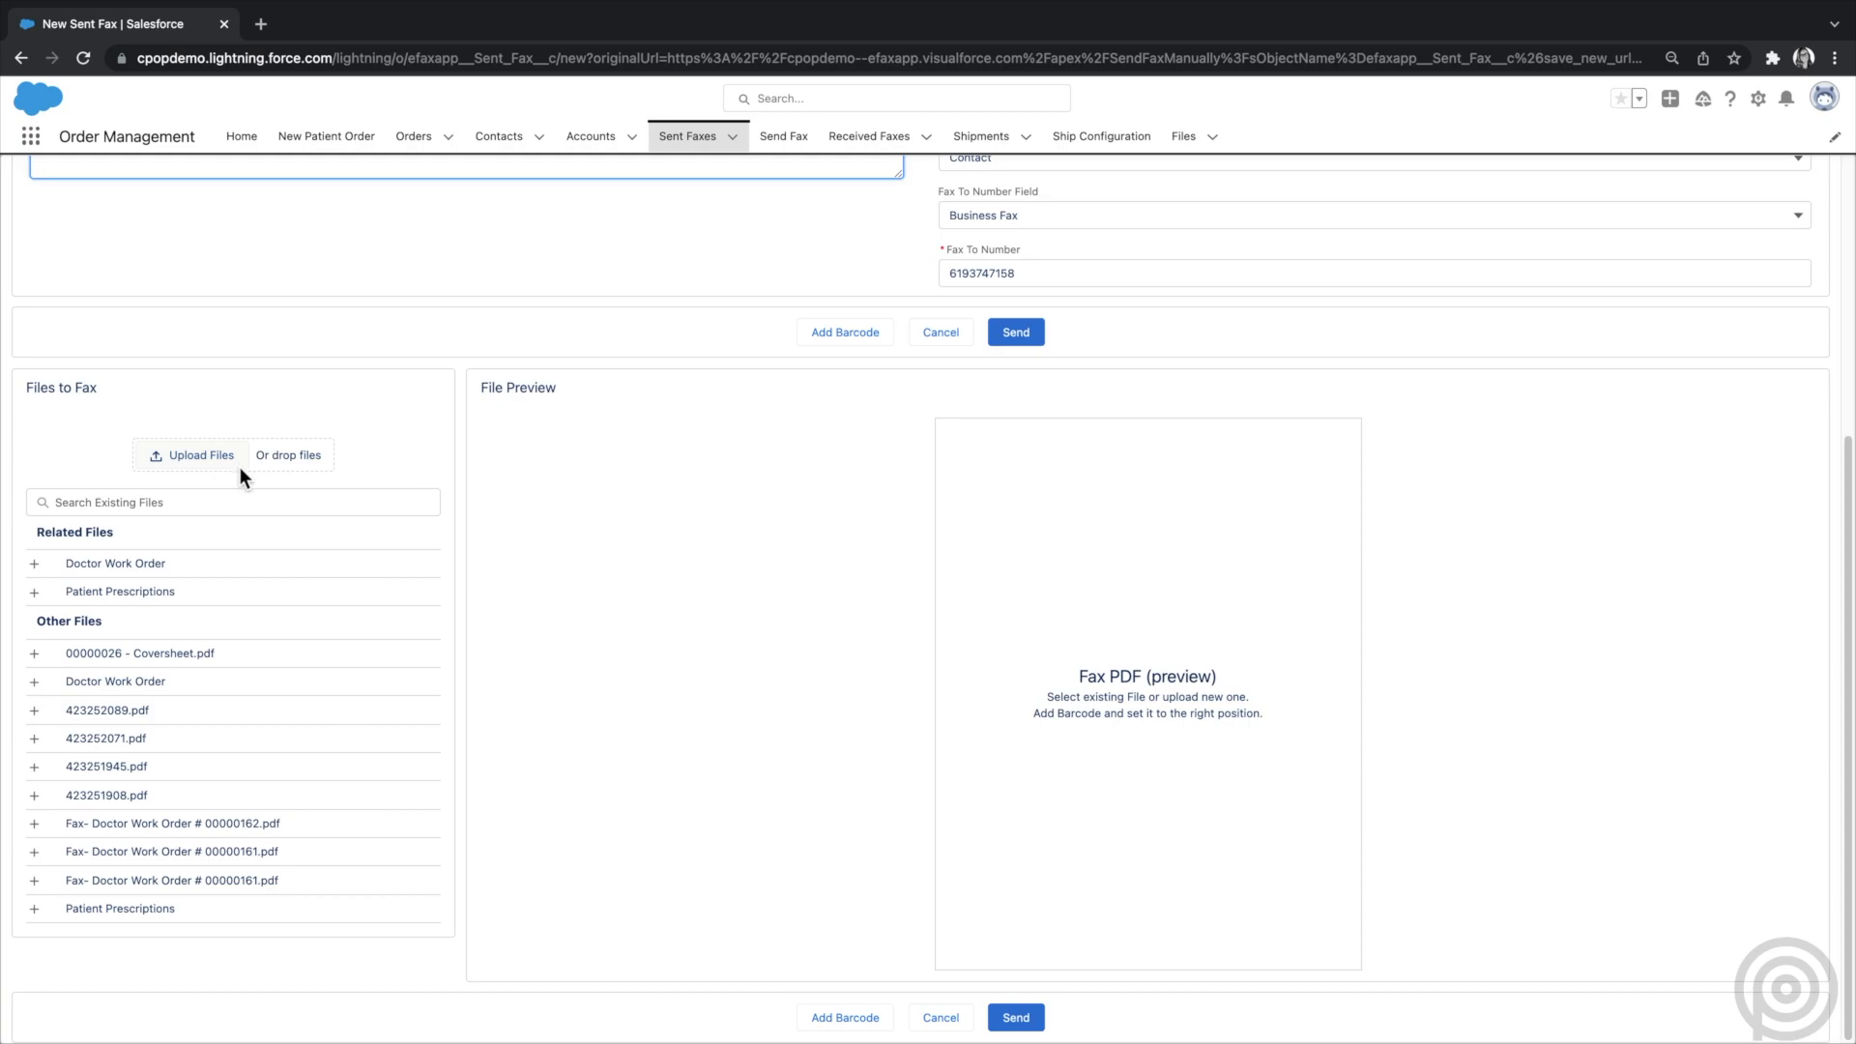
pyautogui.moveTo(204, 615)
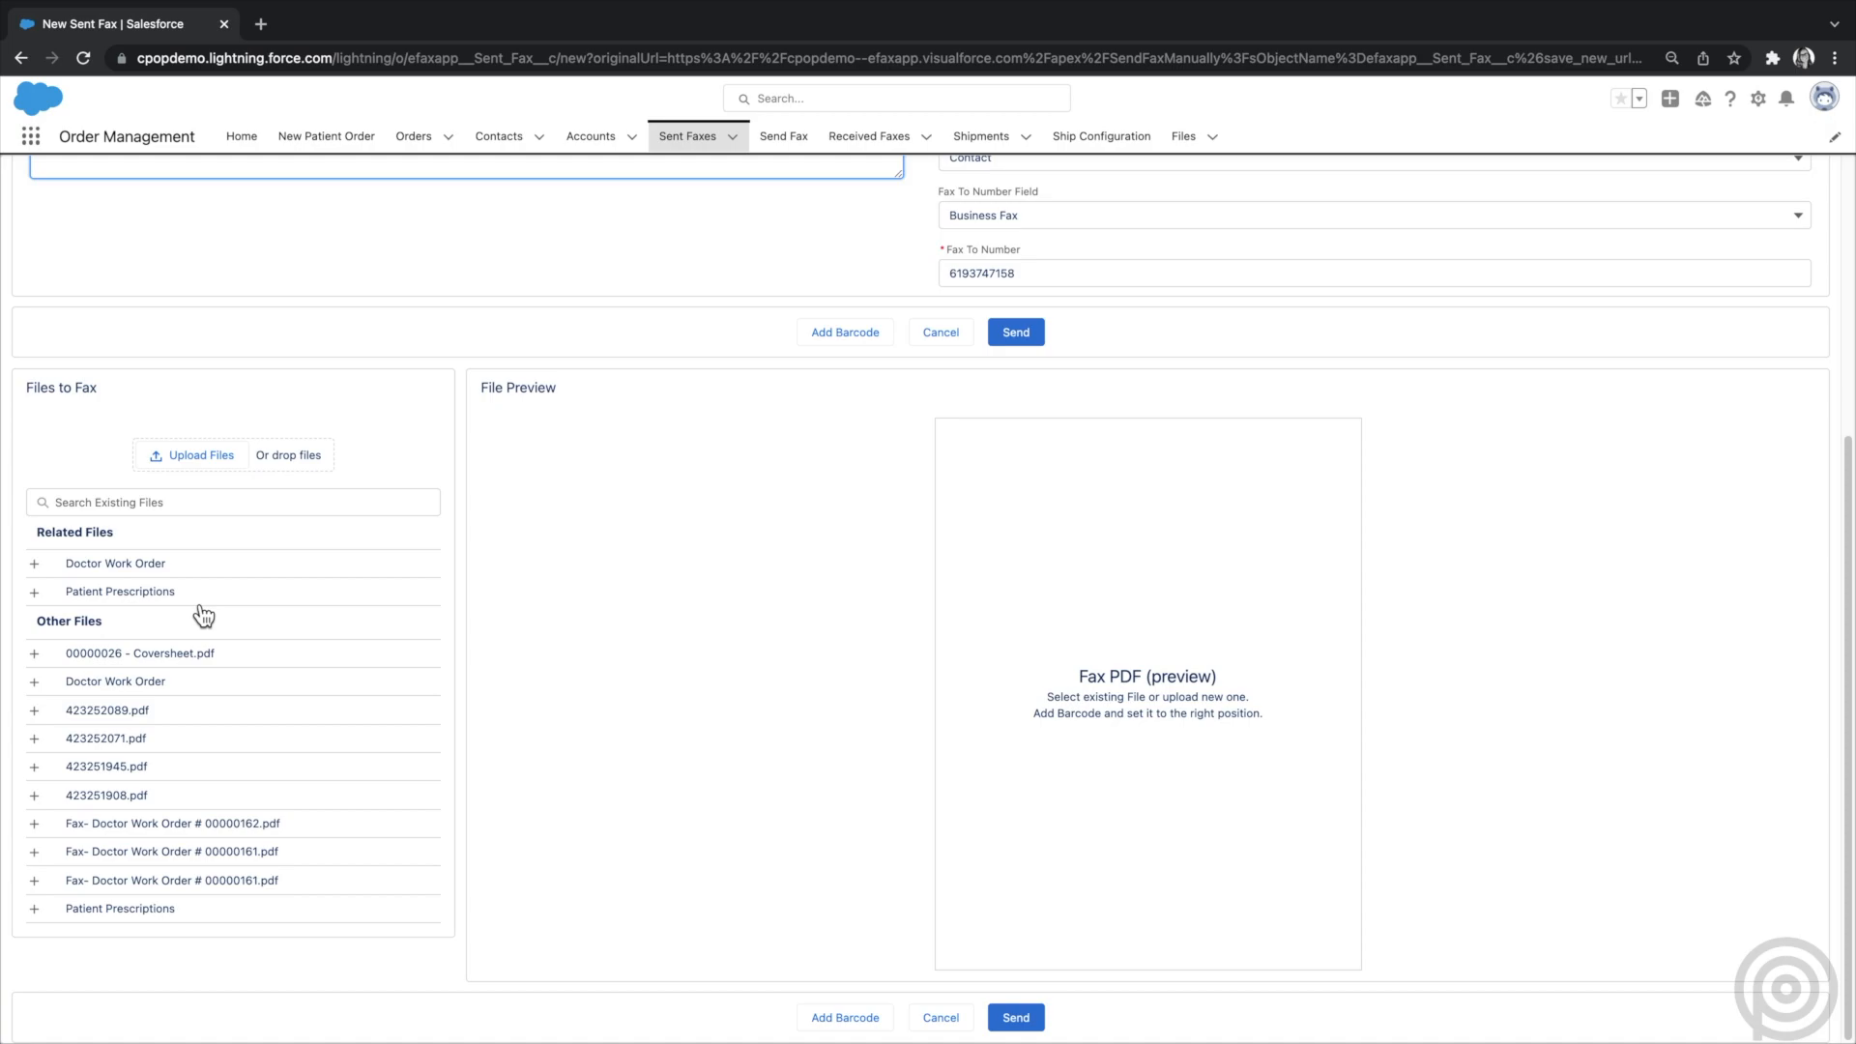
pyautogui.write('policy')
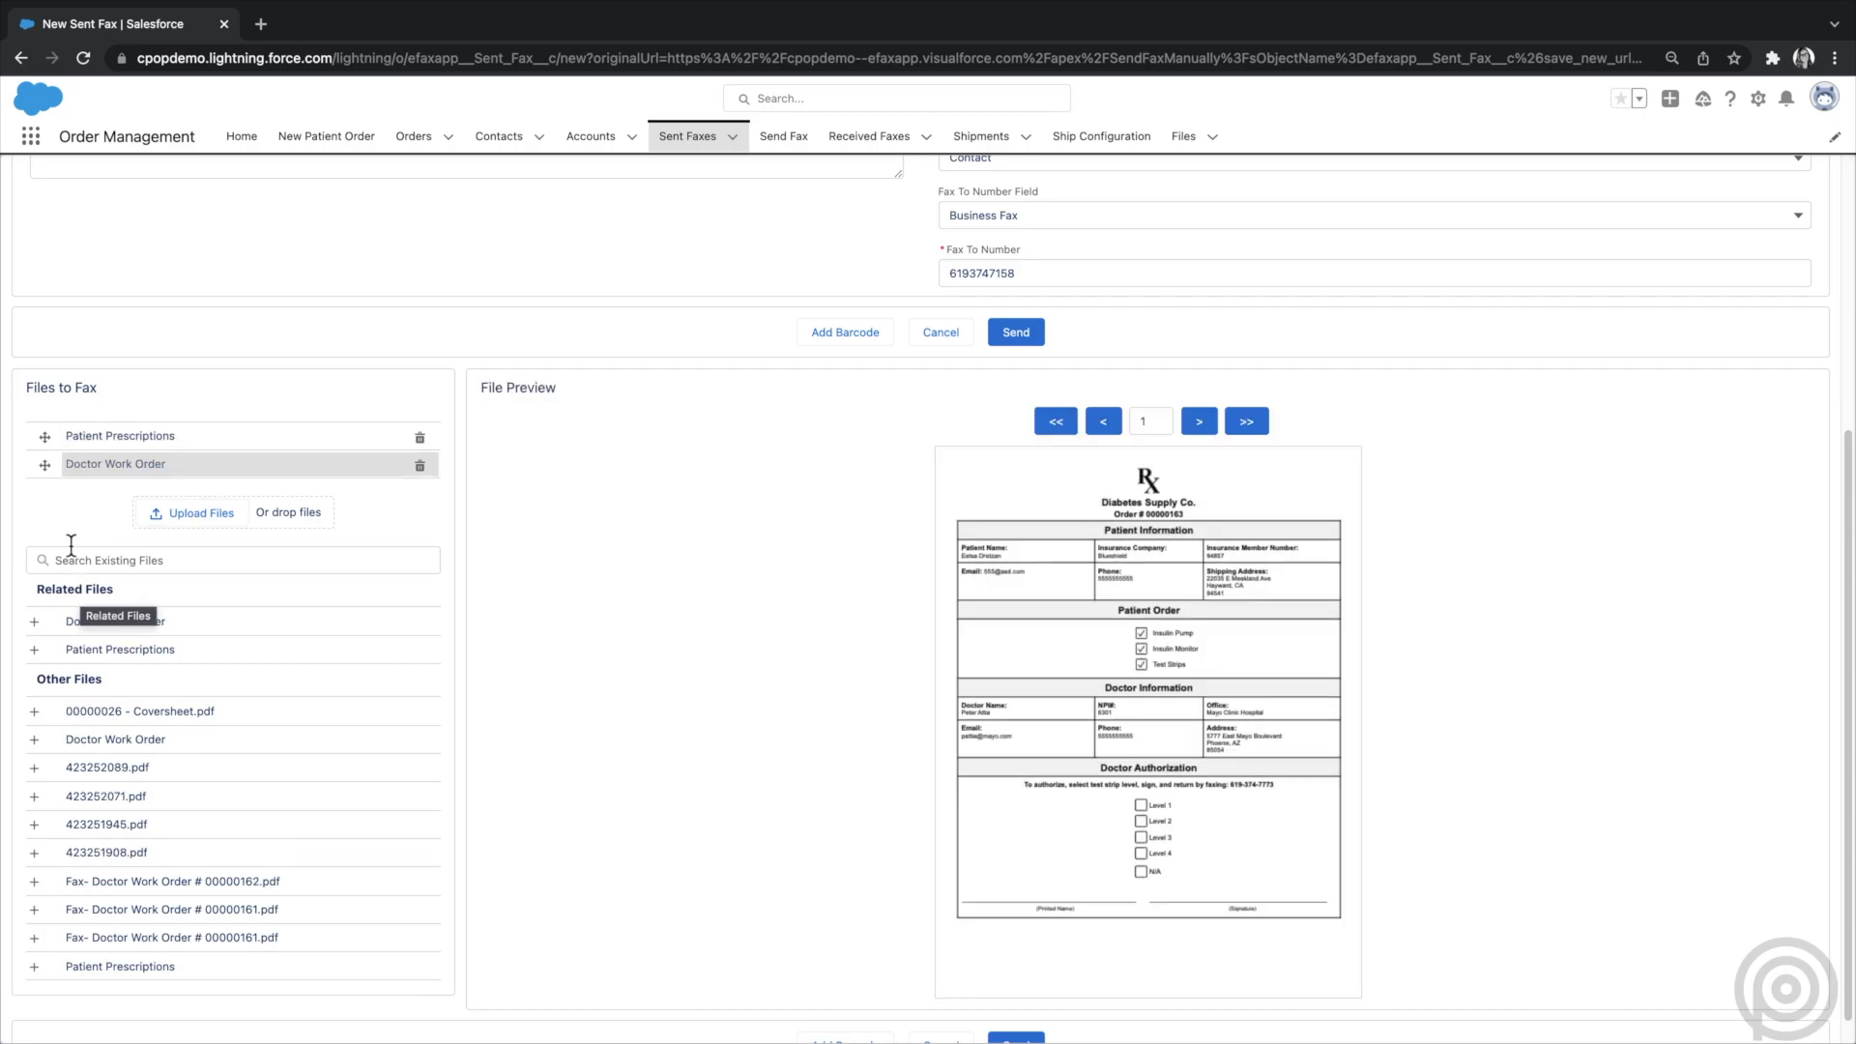
pyautogui.moveTo(45, 463)
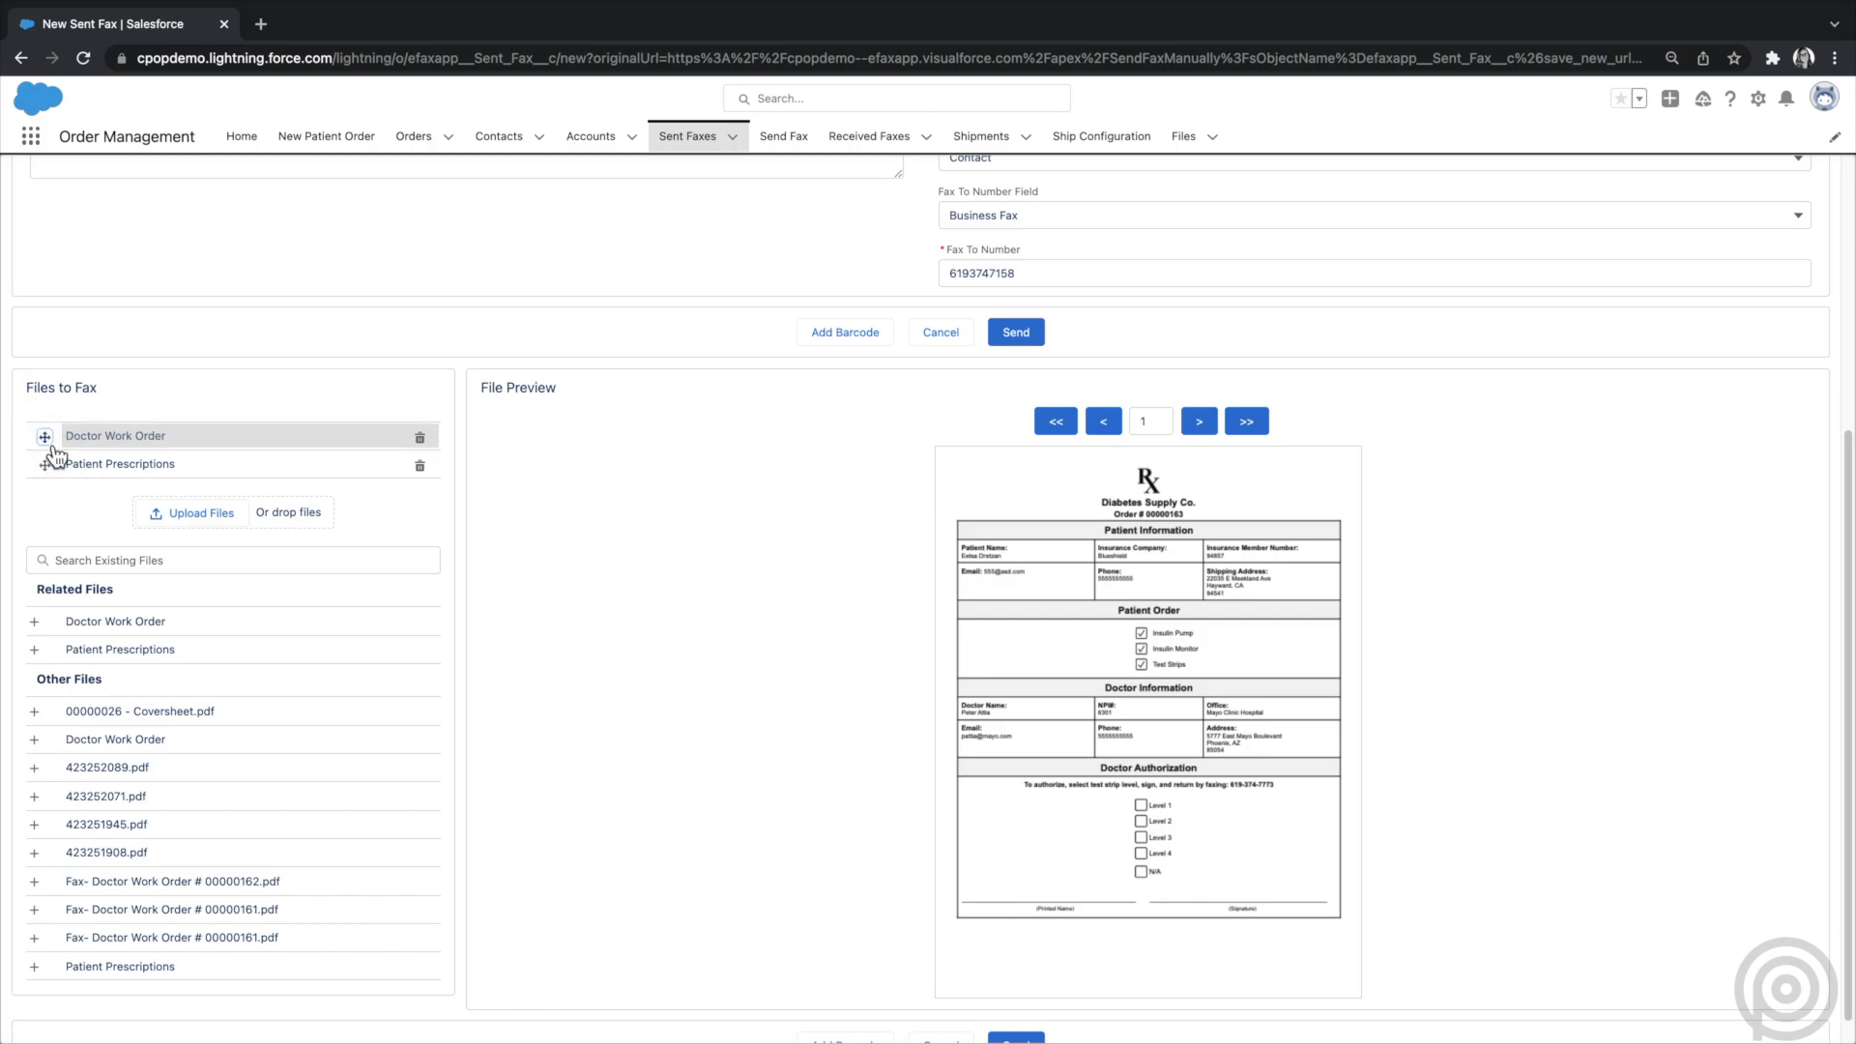
pyautogui.moveTo(844, 332)
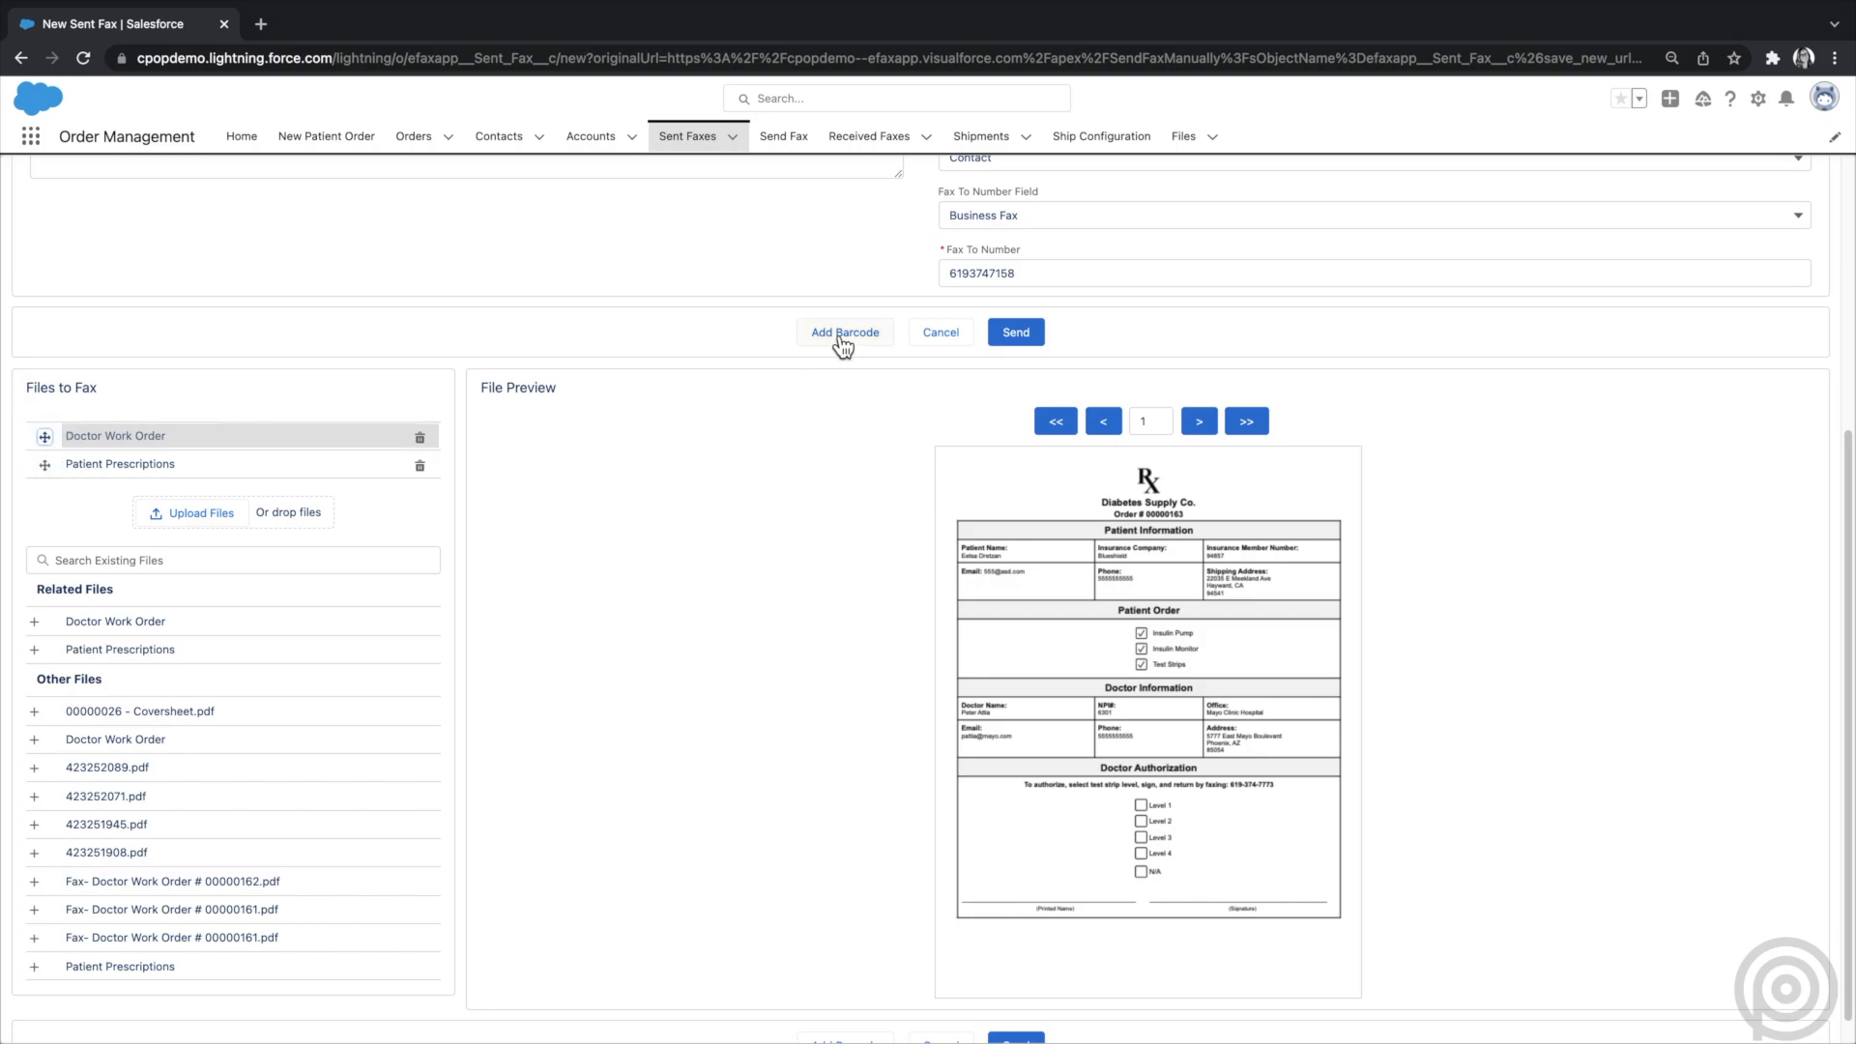
# - Add two barcodes to the Doctor Work Order page, one per top corner
pyautogui.click(844, 331)
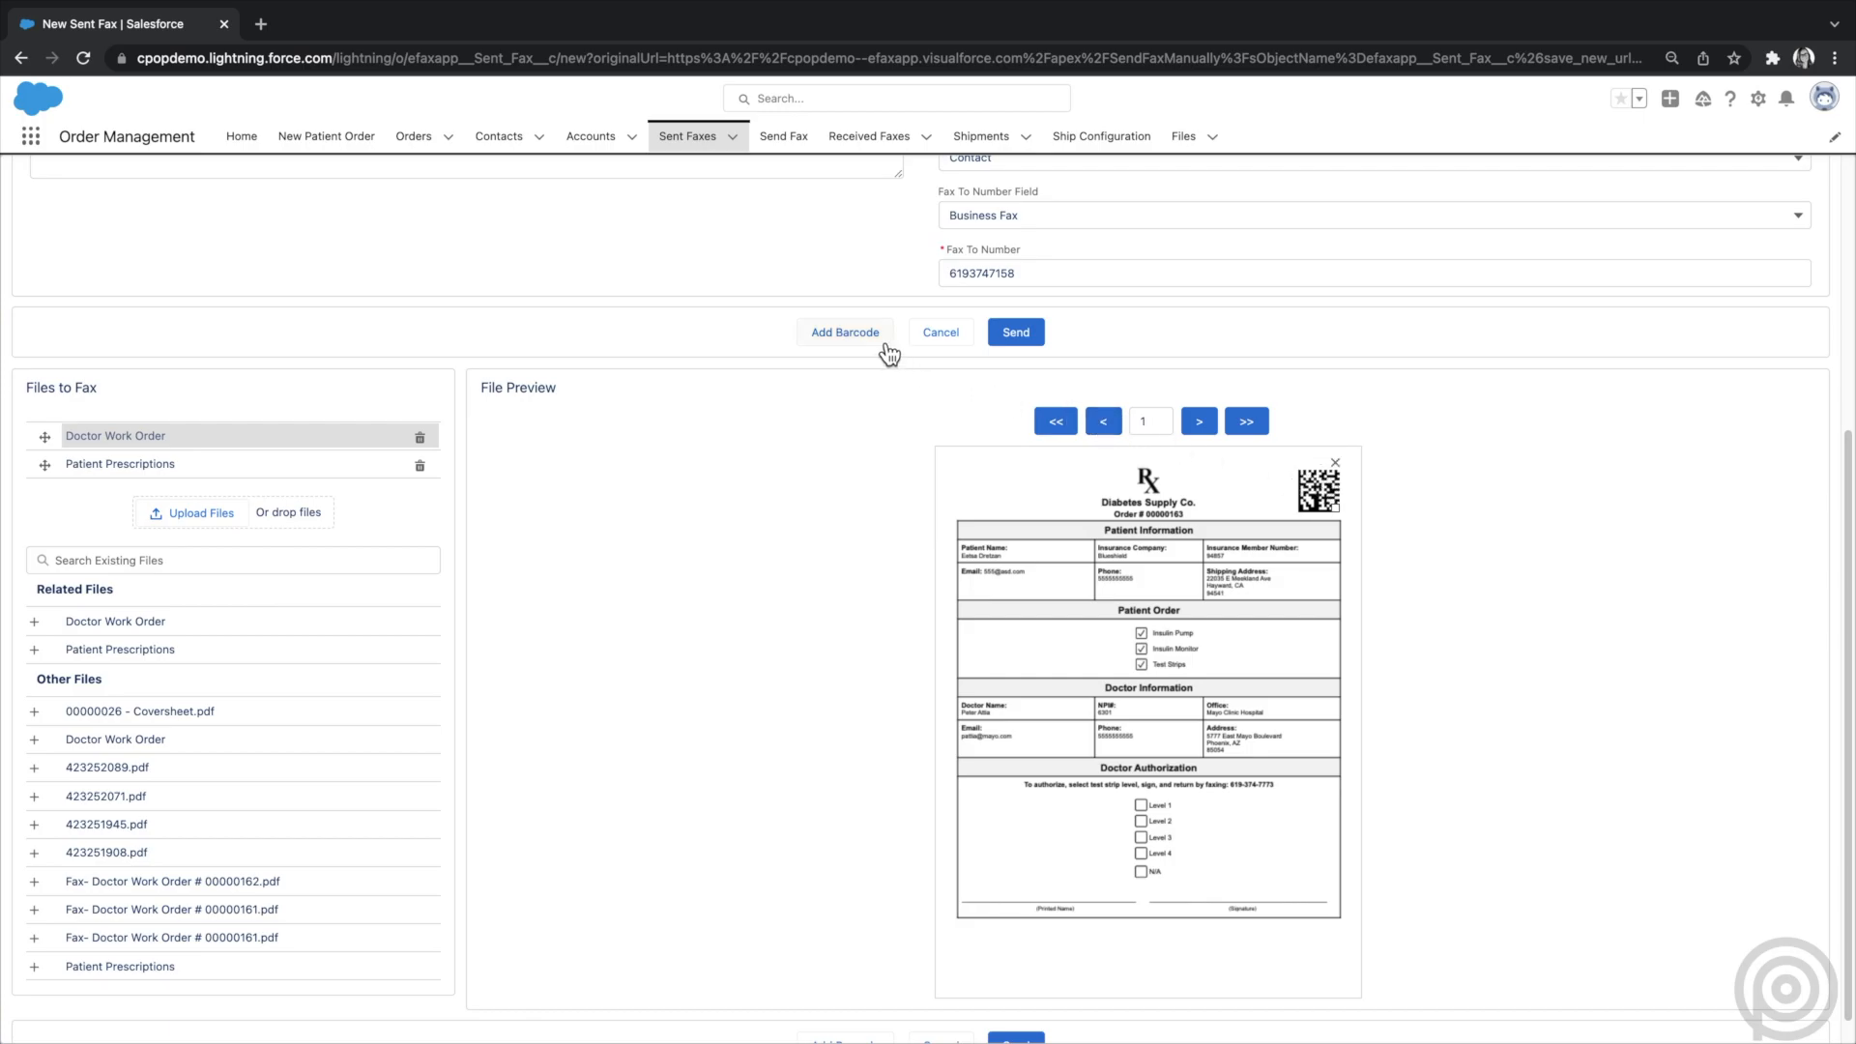
pyautogui.click(844, 331)
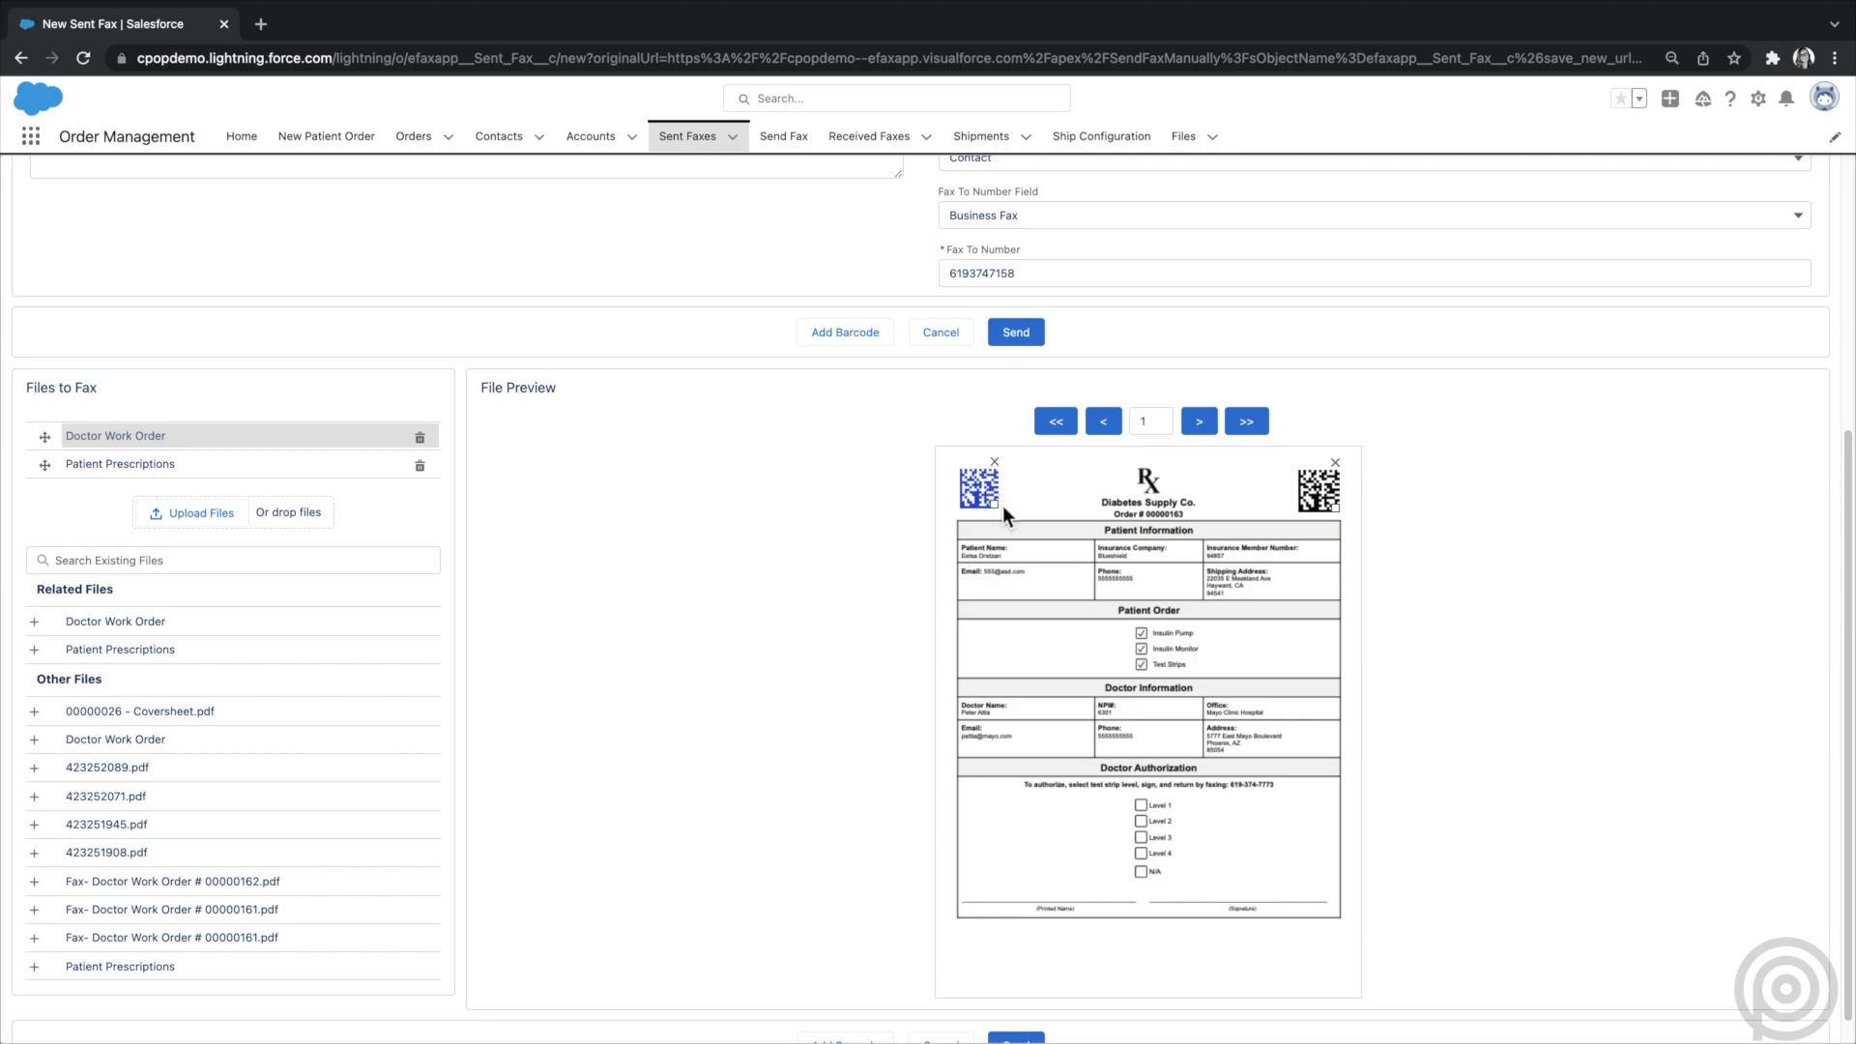
pyautogui.moveTo(907, 499)
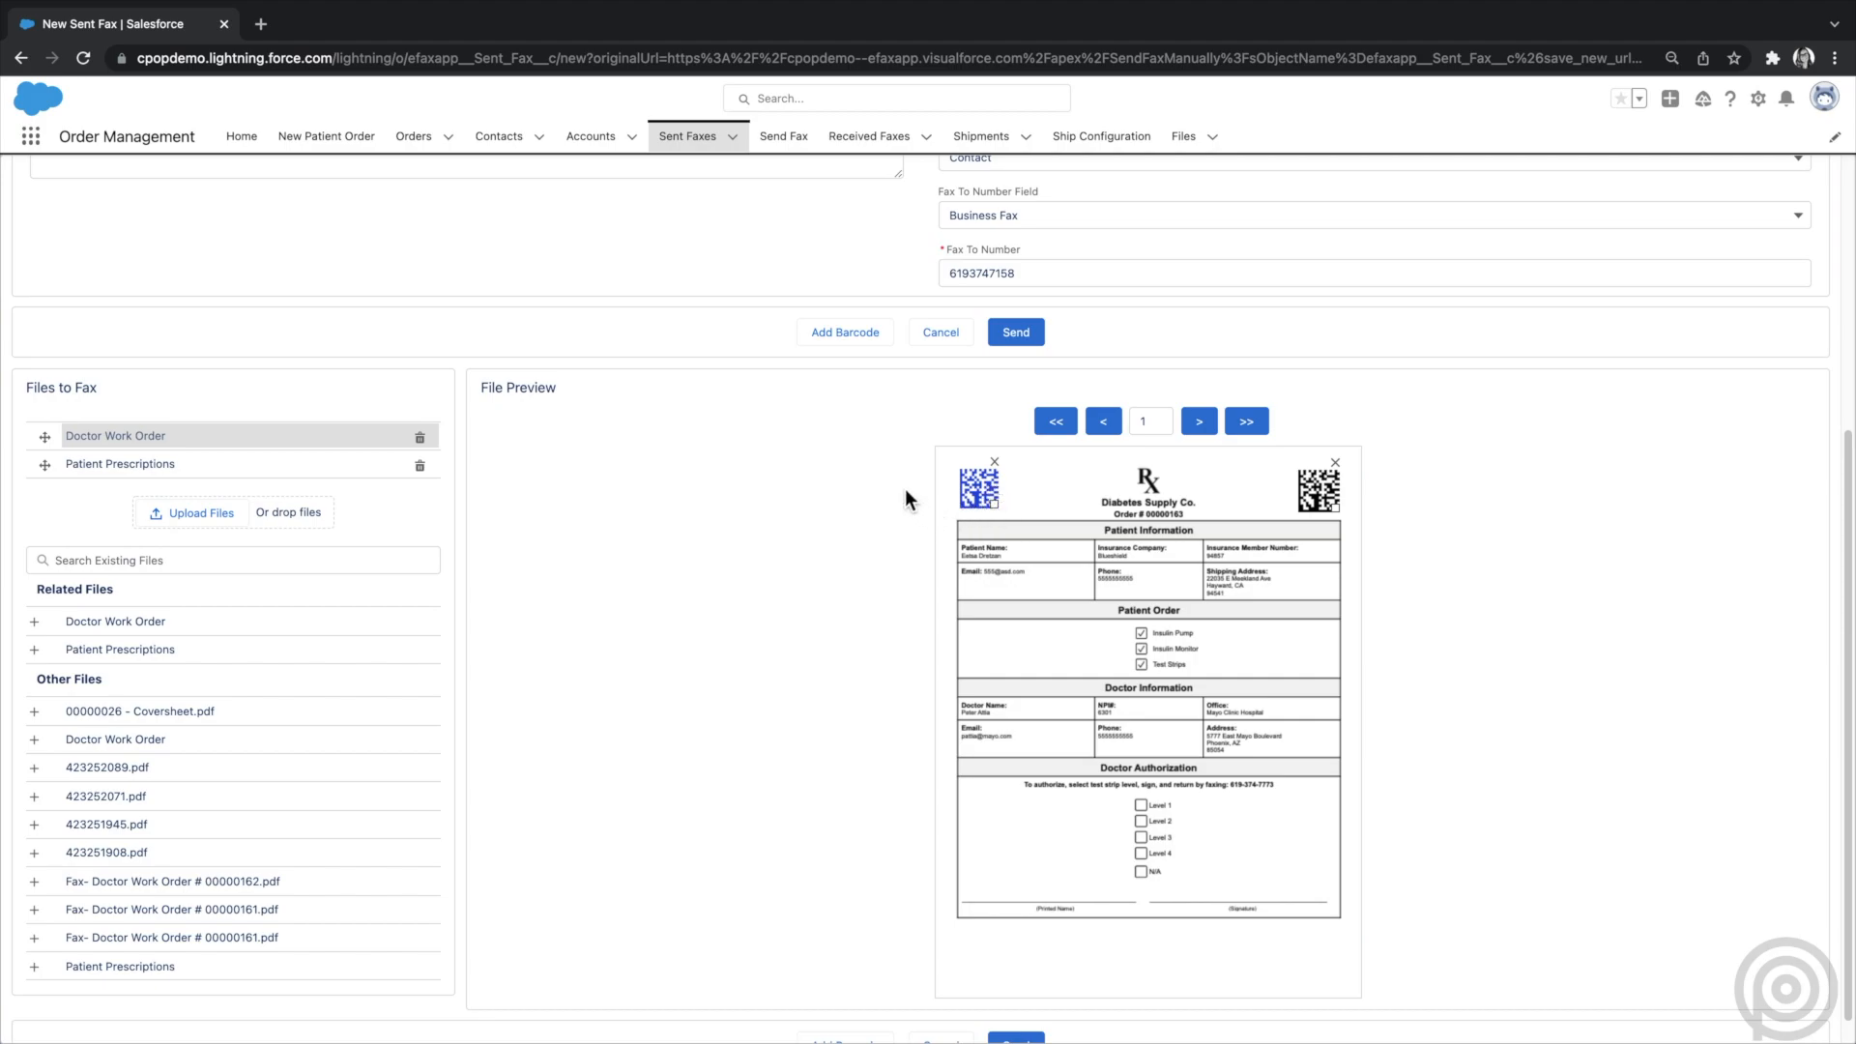
pyautogui.scroll(-3)
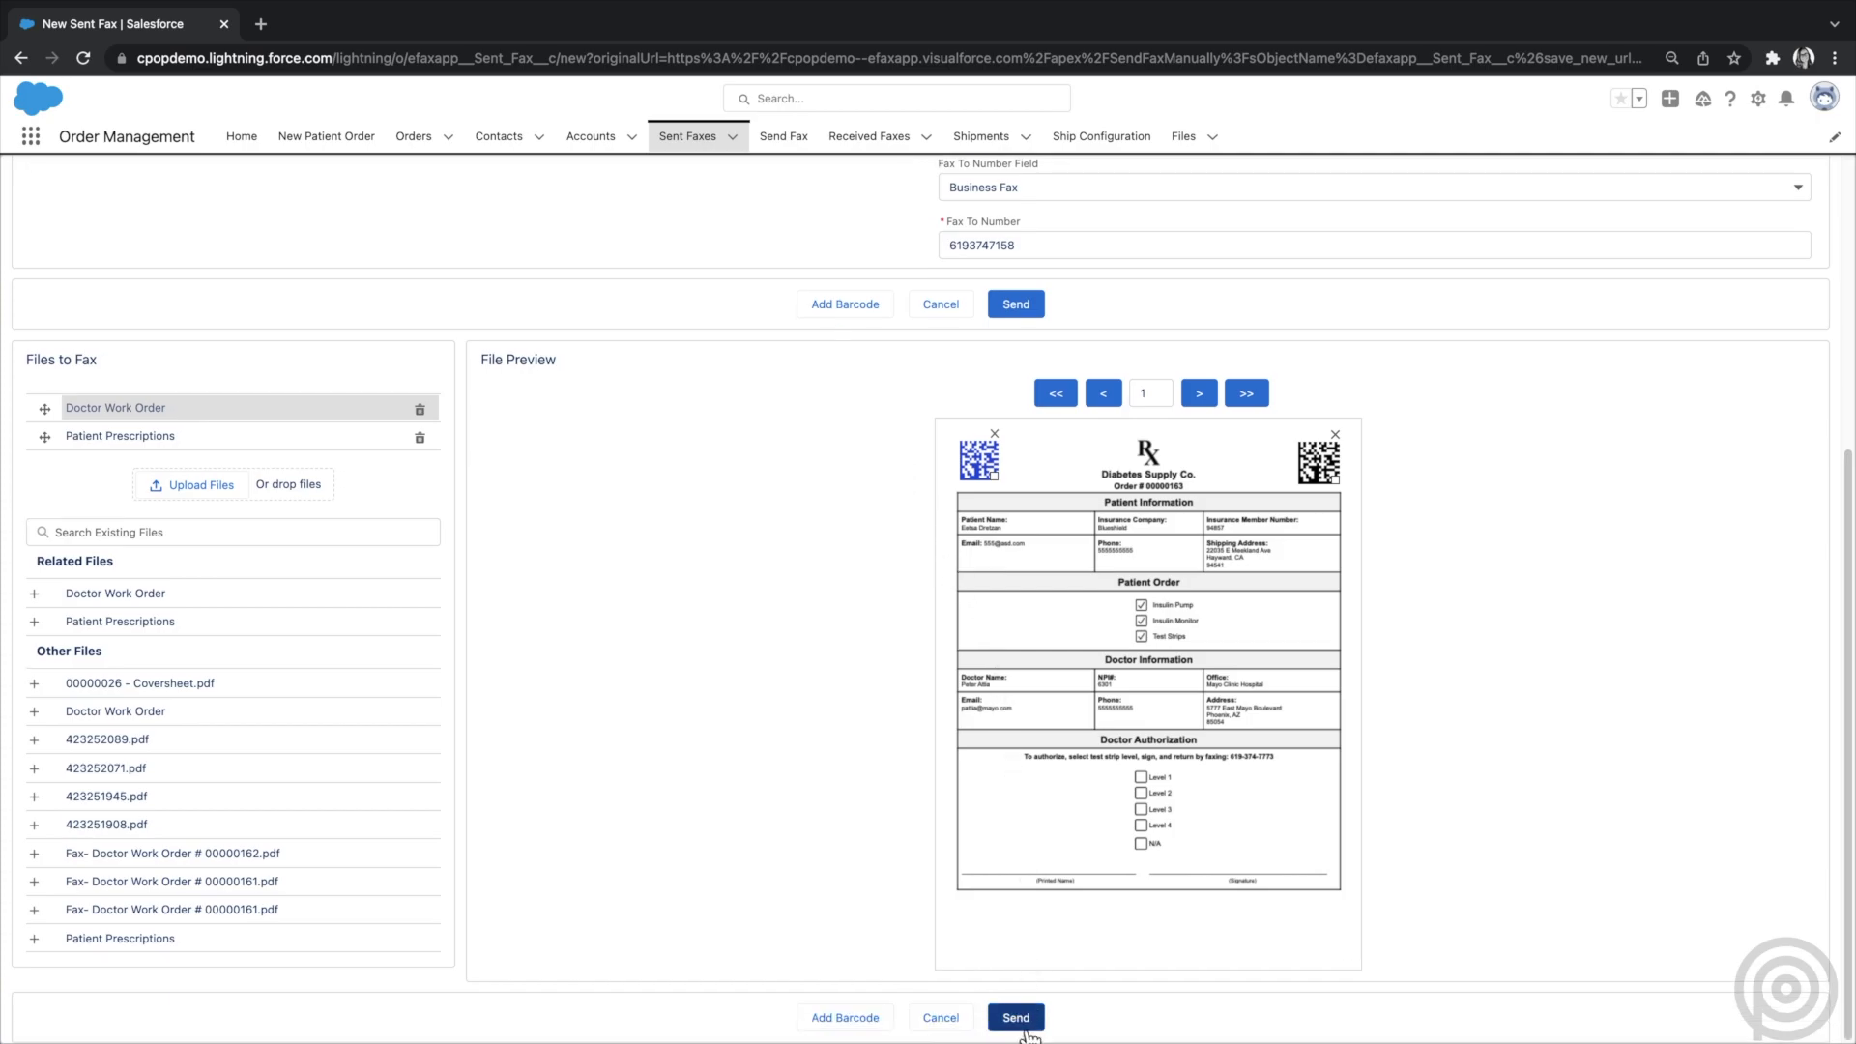
# - Send the Patient Records fax, creating Sent Fax record 00000036
pyautogui.click(1014, 1017)
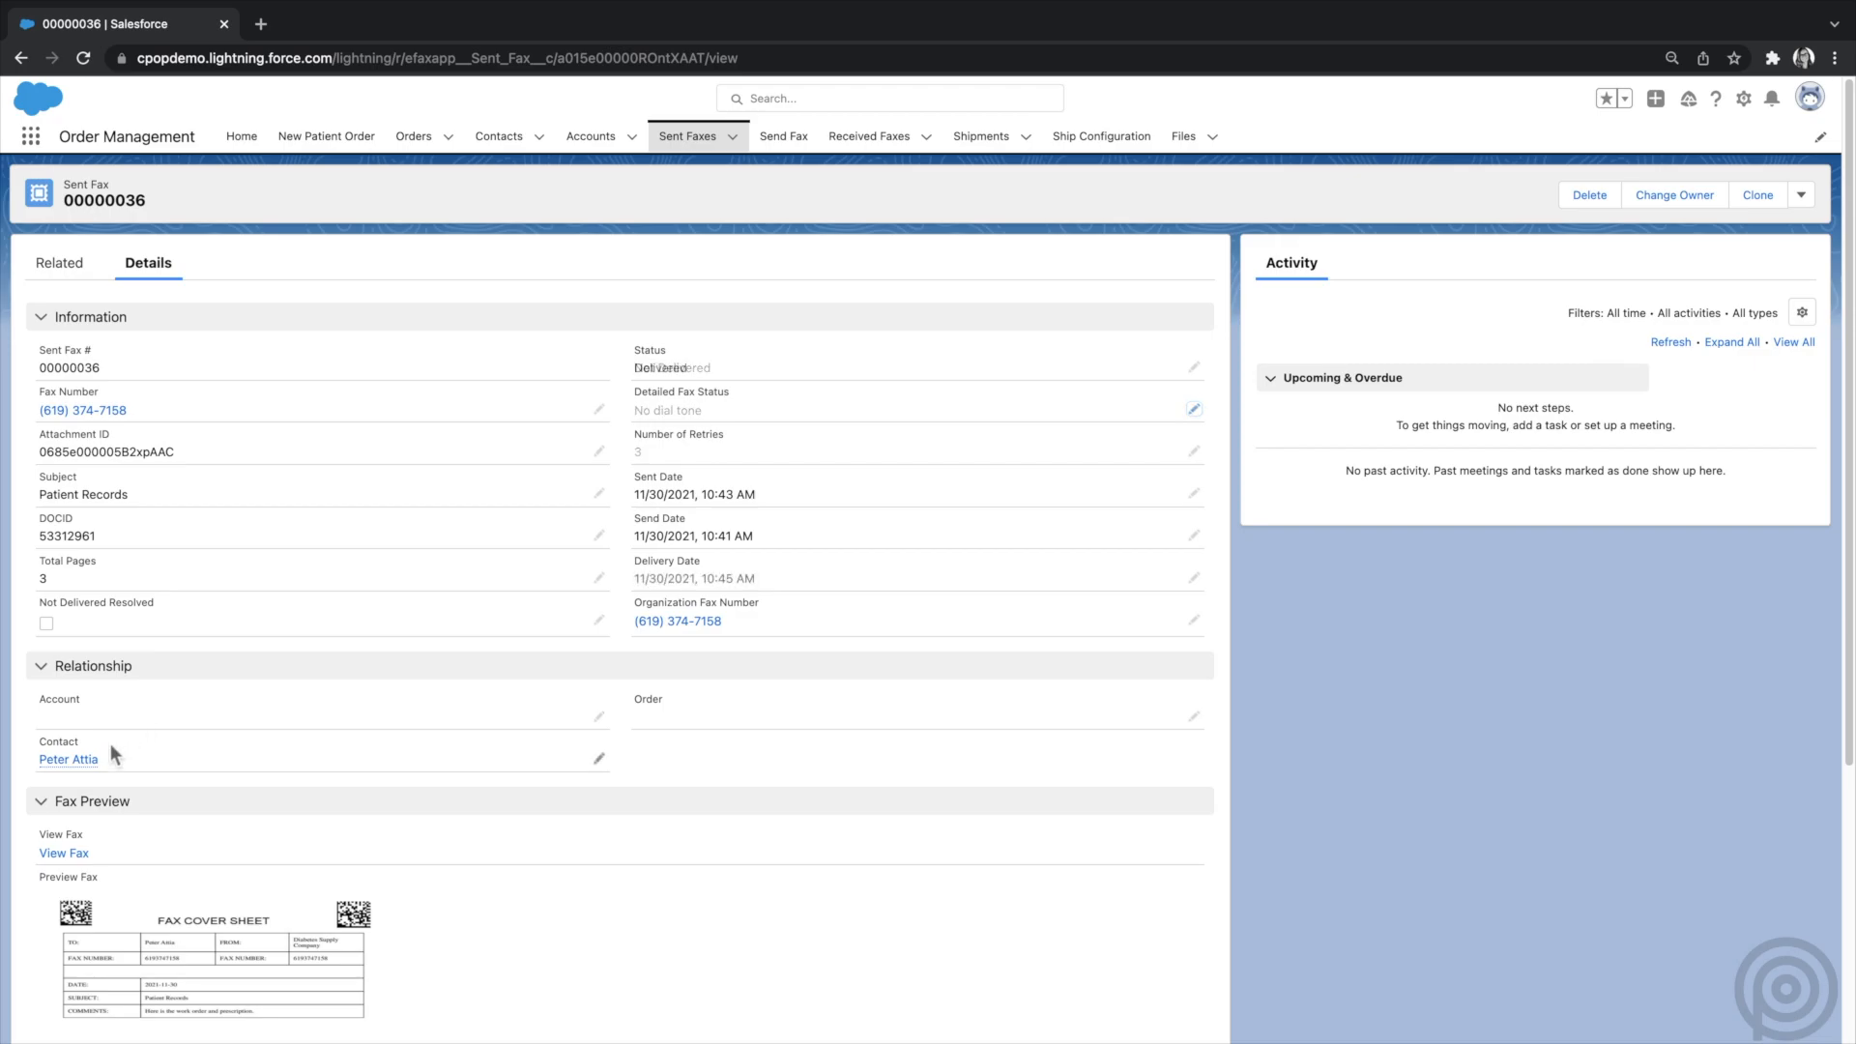
pyautogui.click(68, 759)
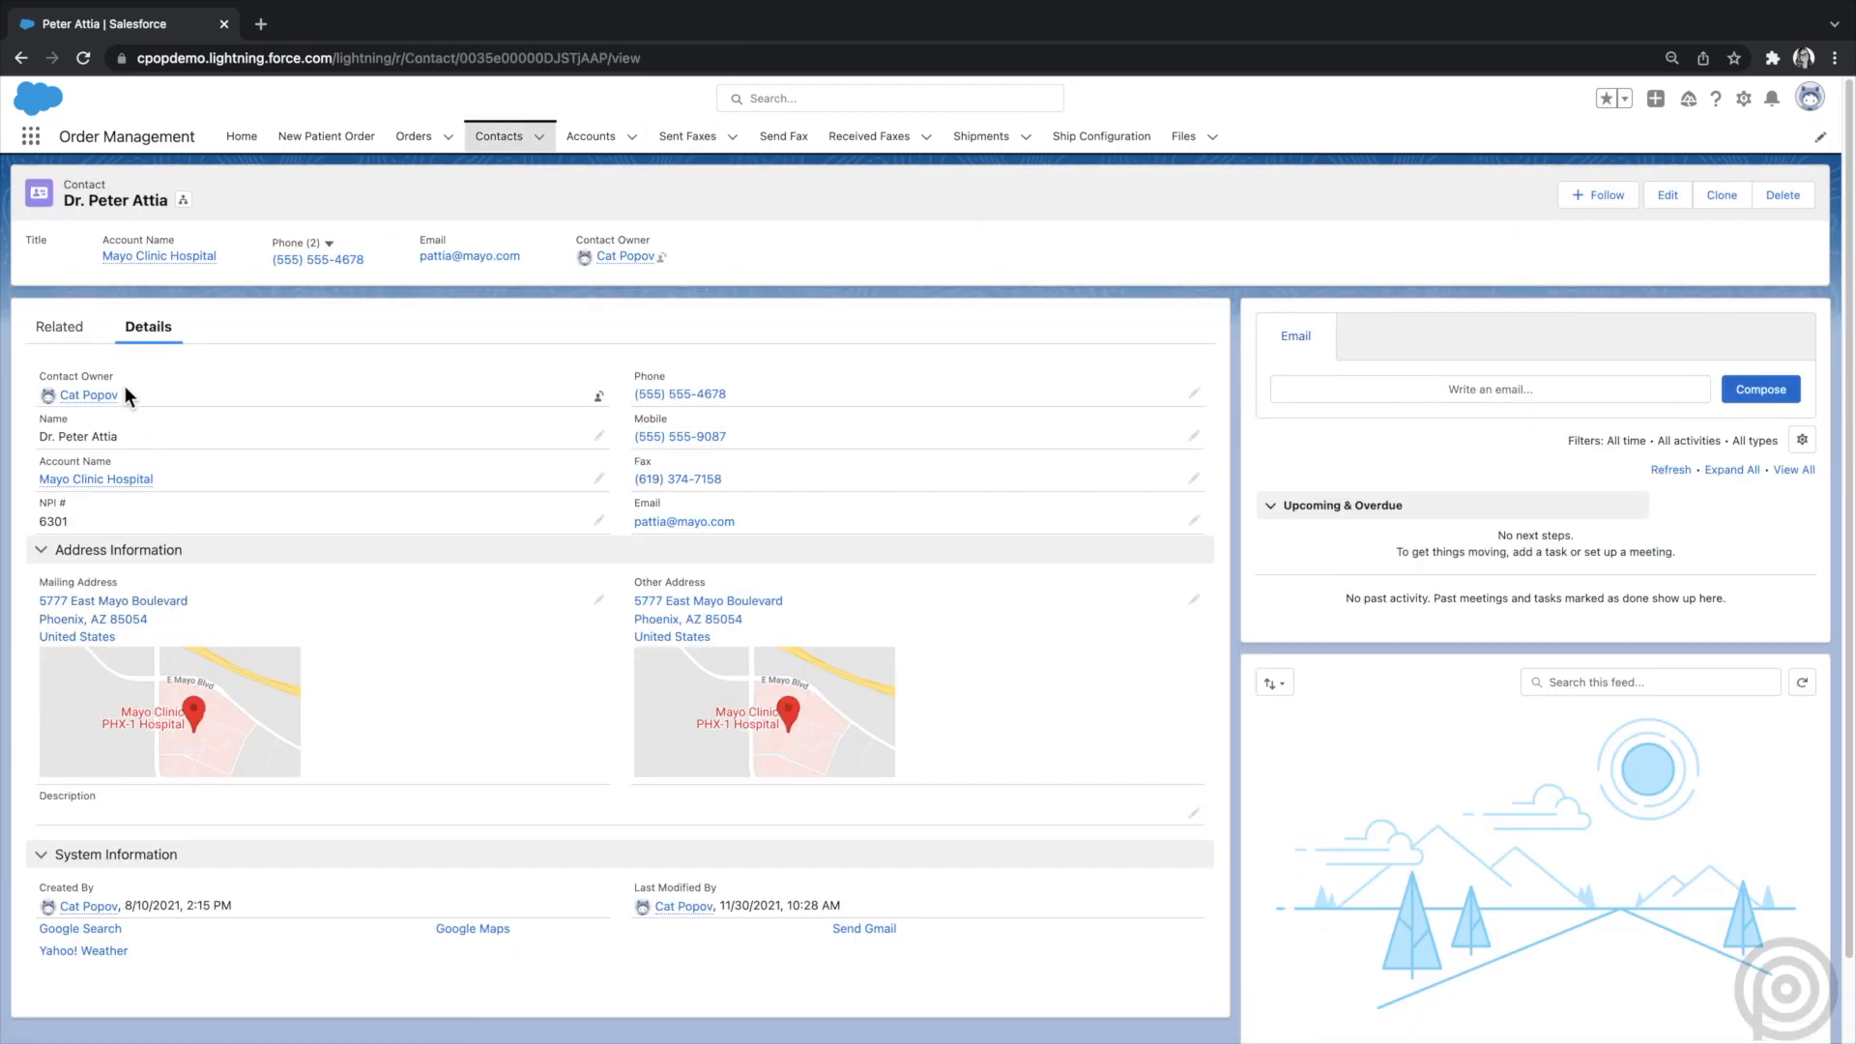
pyautogui.click(59, 326)
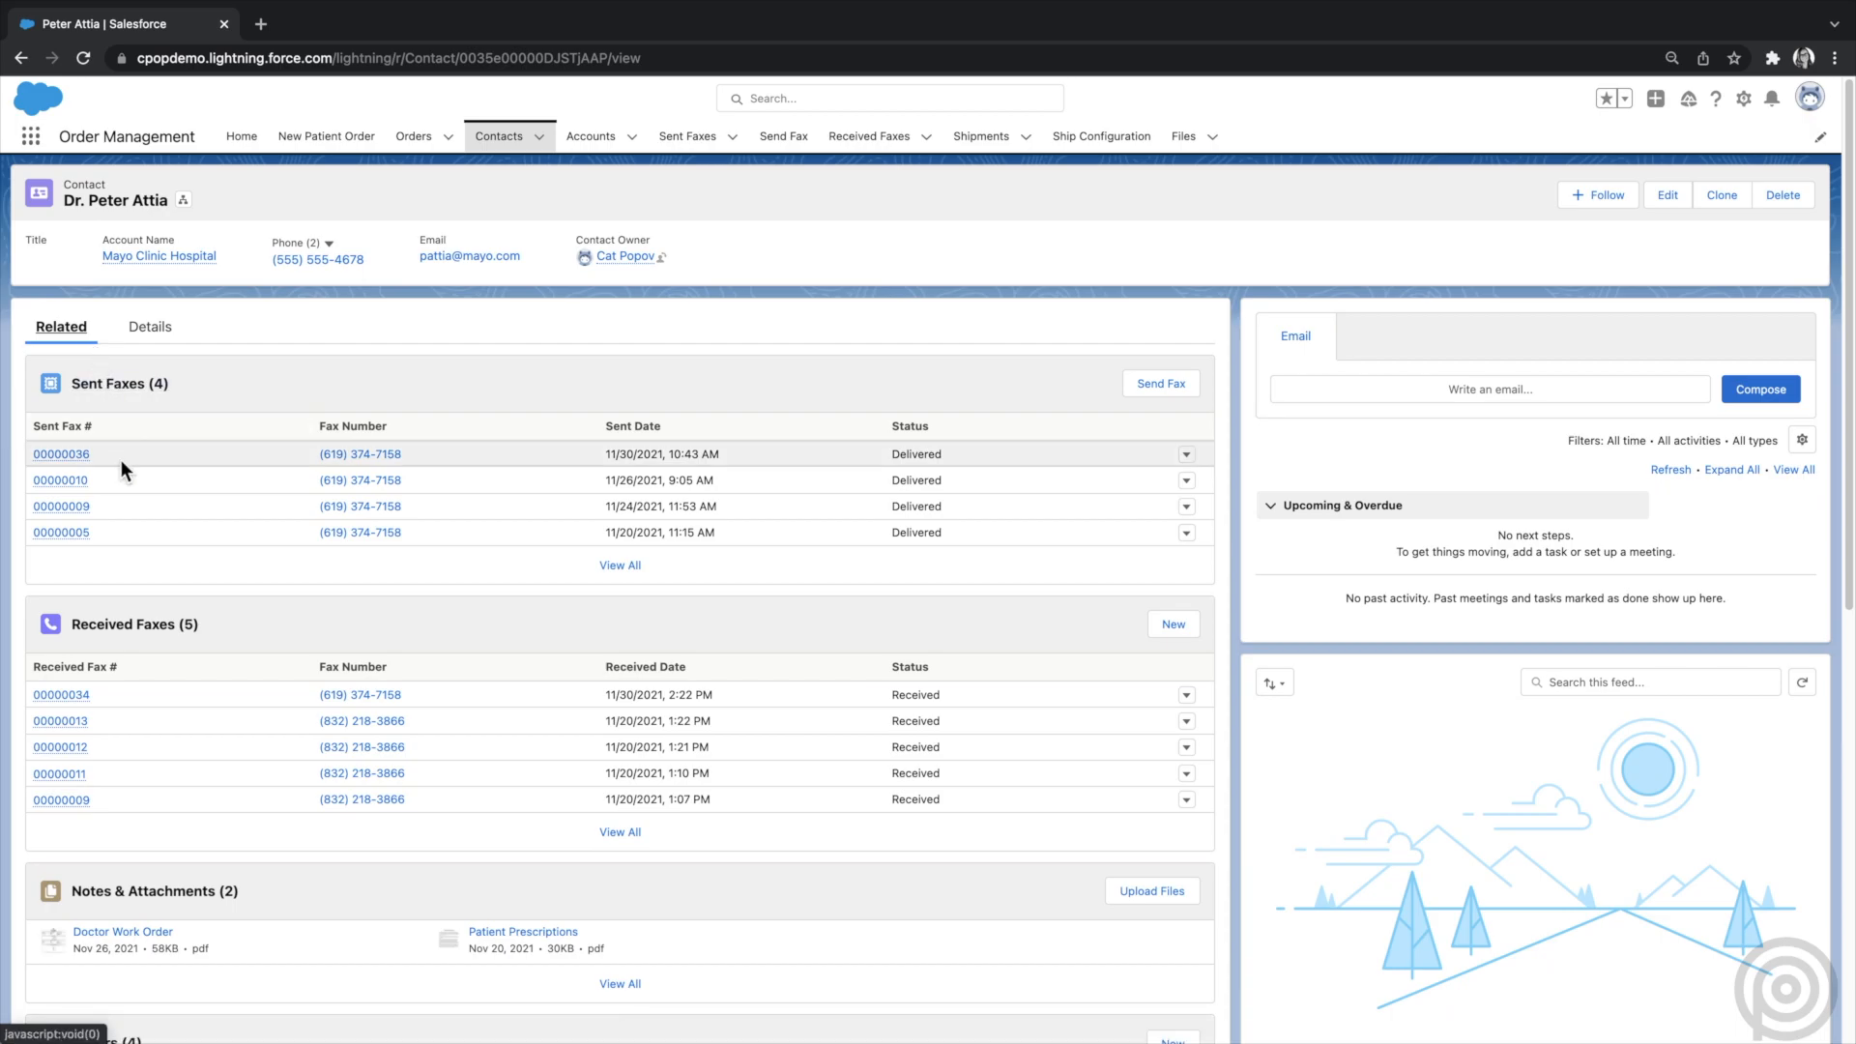
pyautogui.moveTo(688, 136)
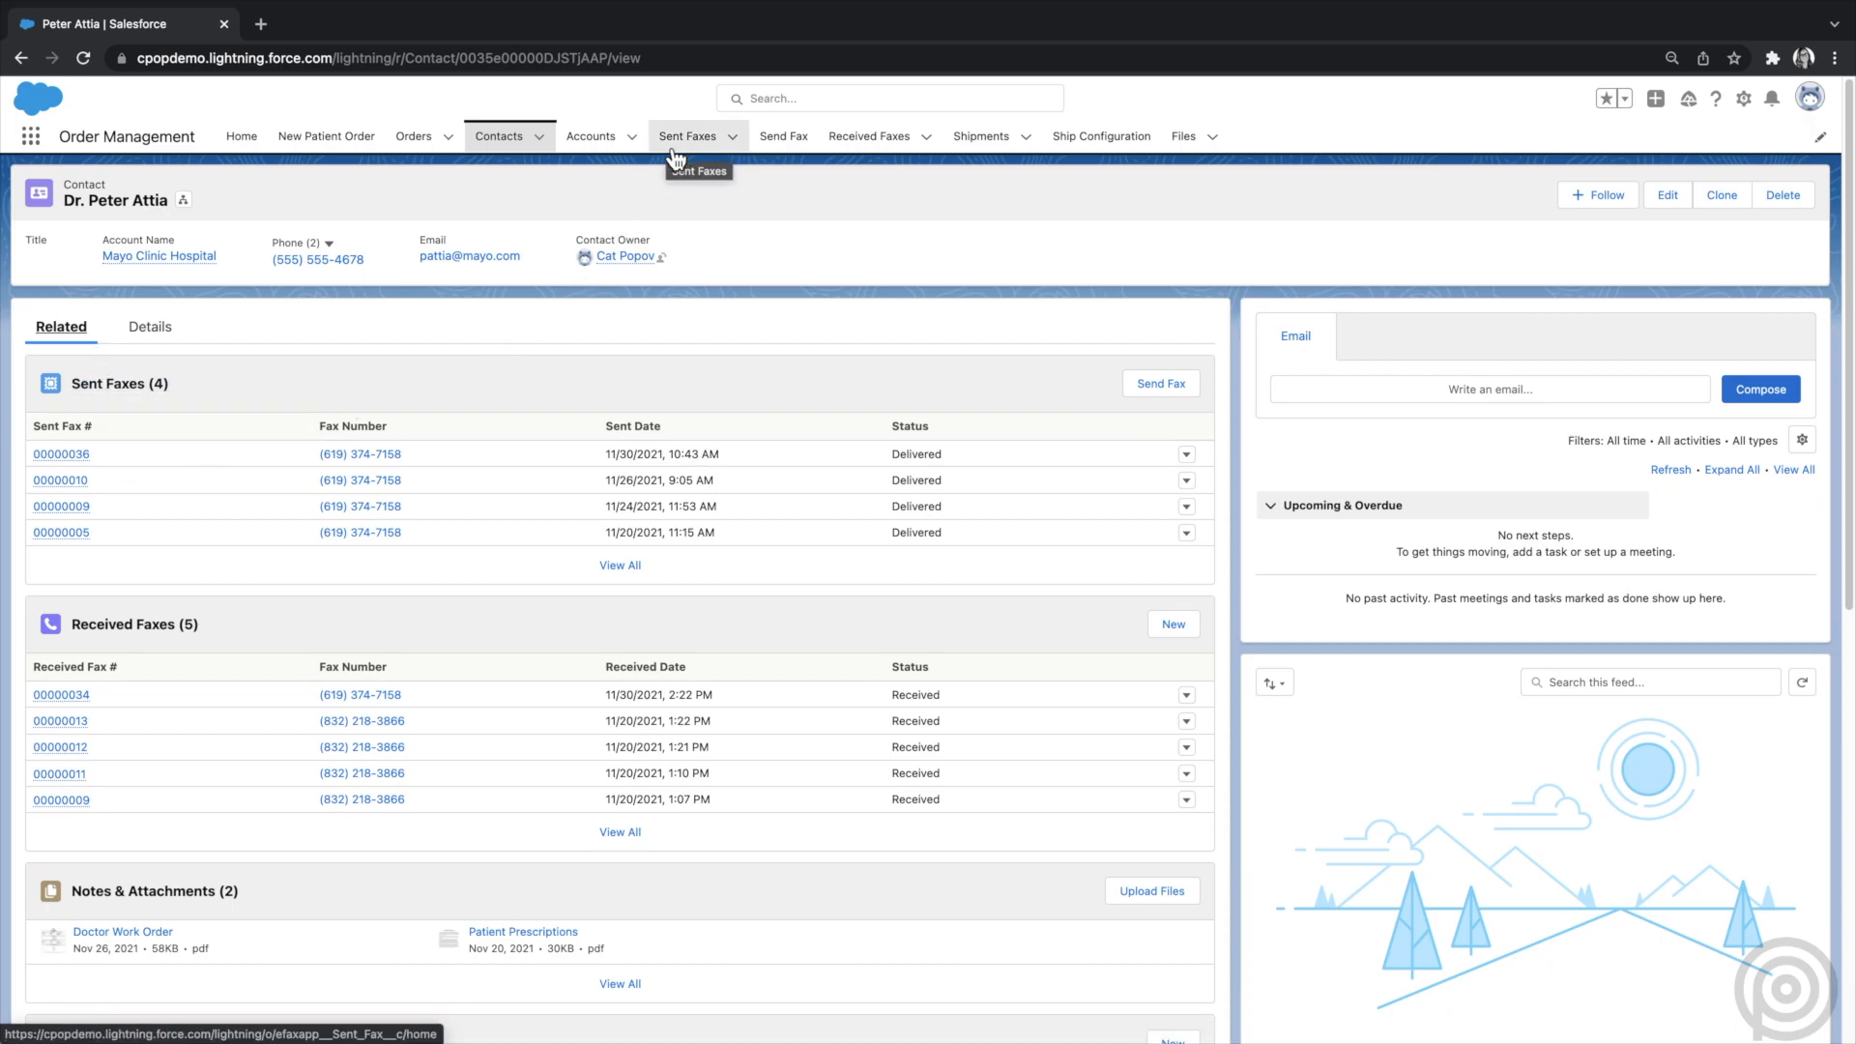
pyautogui.click(688, 135)
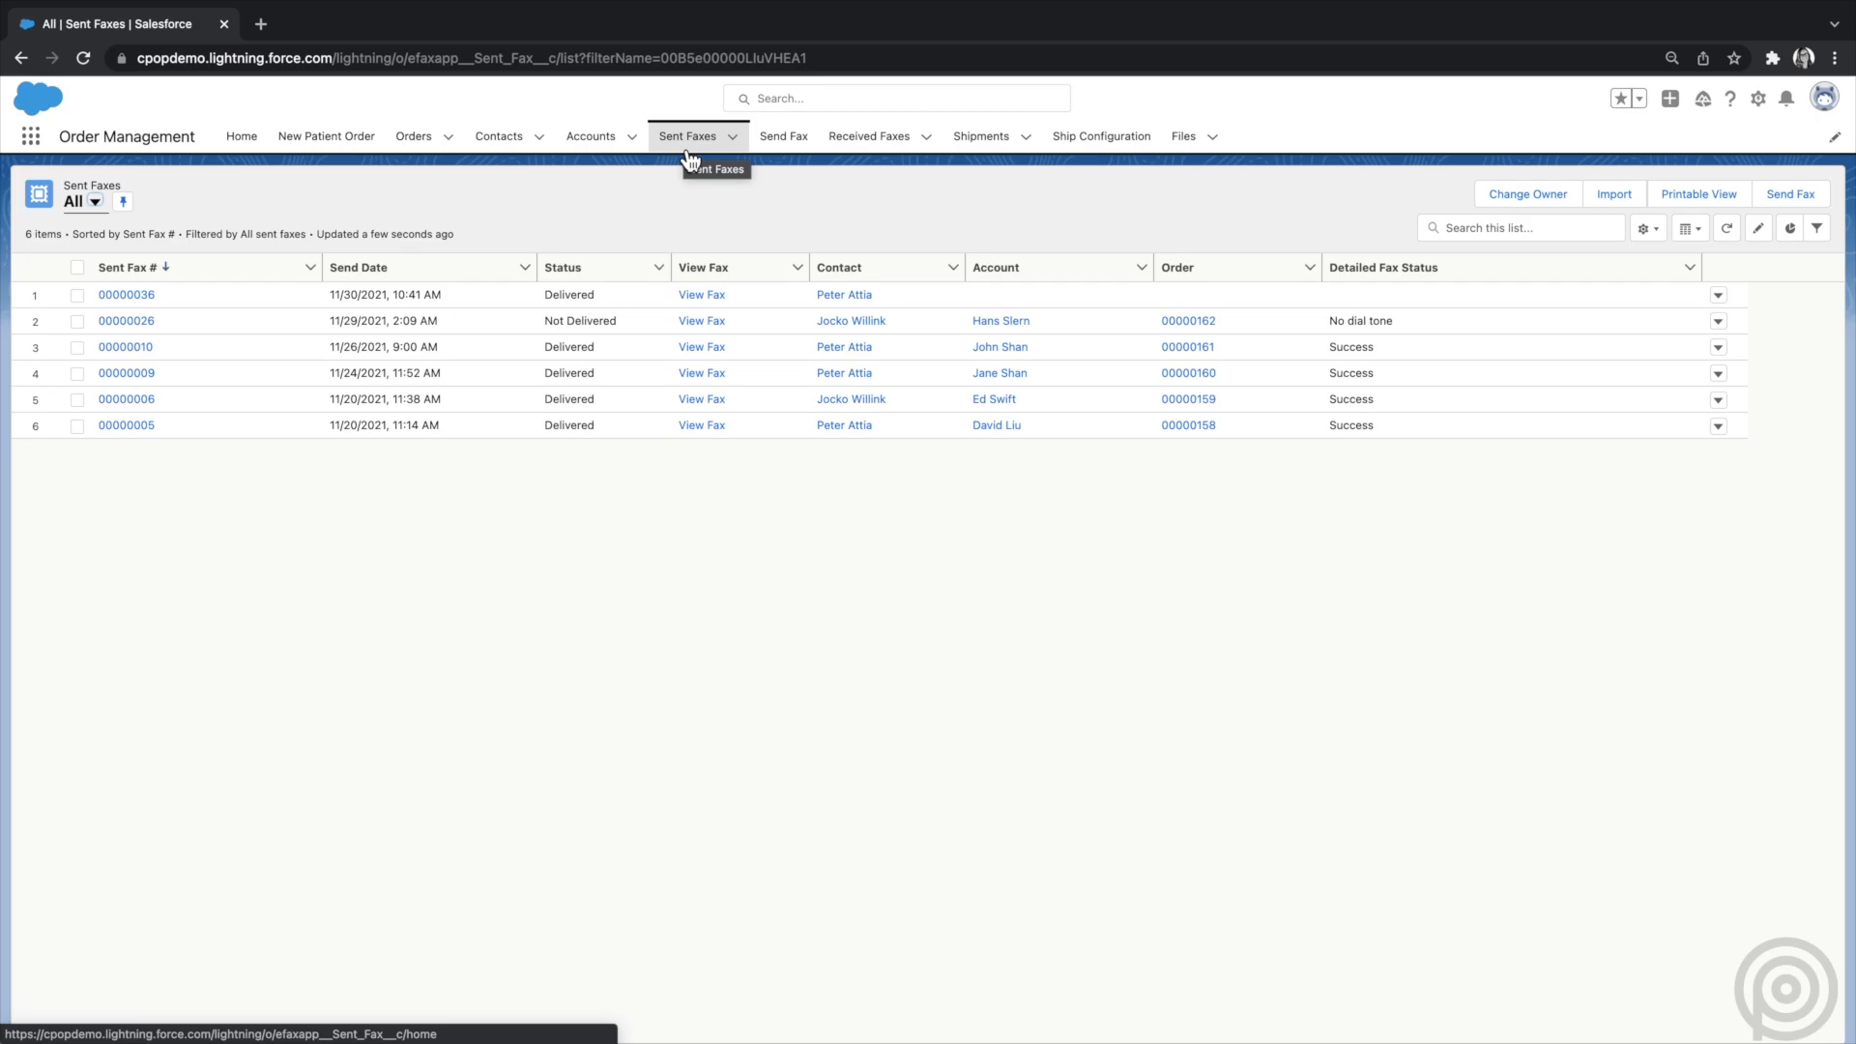
# - Open order 00000162 from the Orders list and fax it for authorization
pyautogui.click(412, 135)
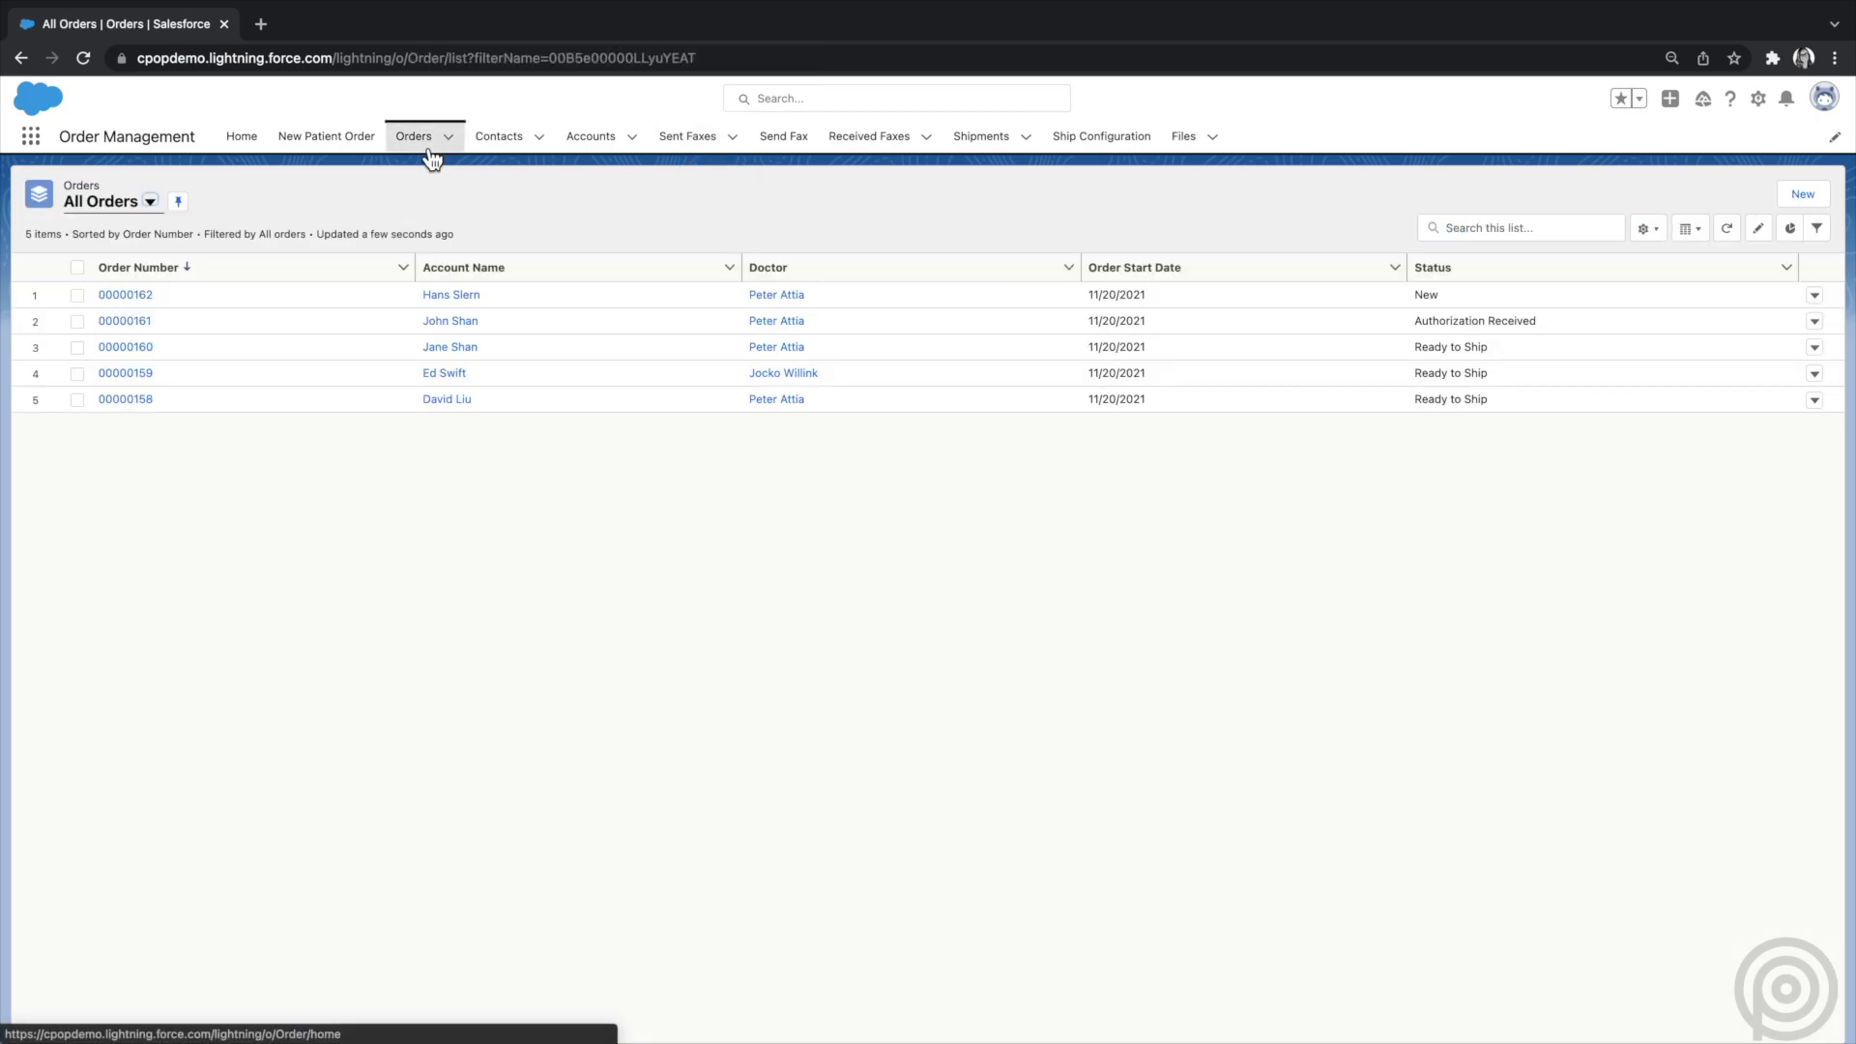
pyautogui.click(125, 295)
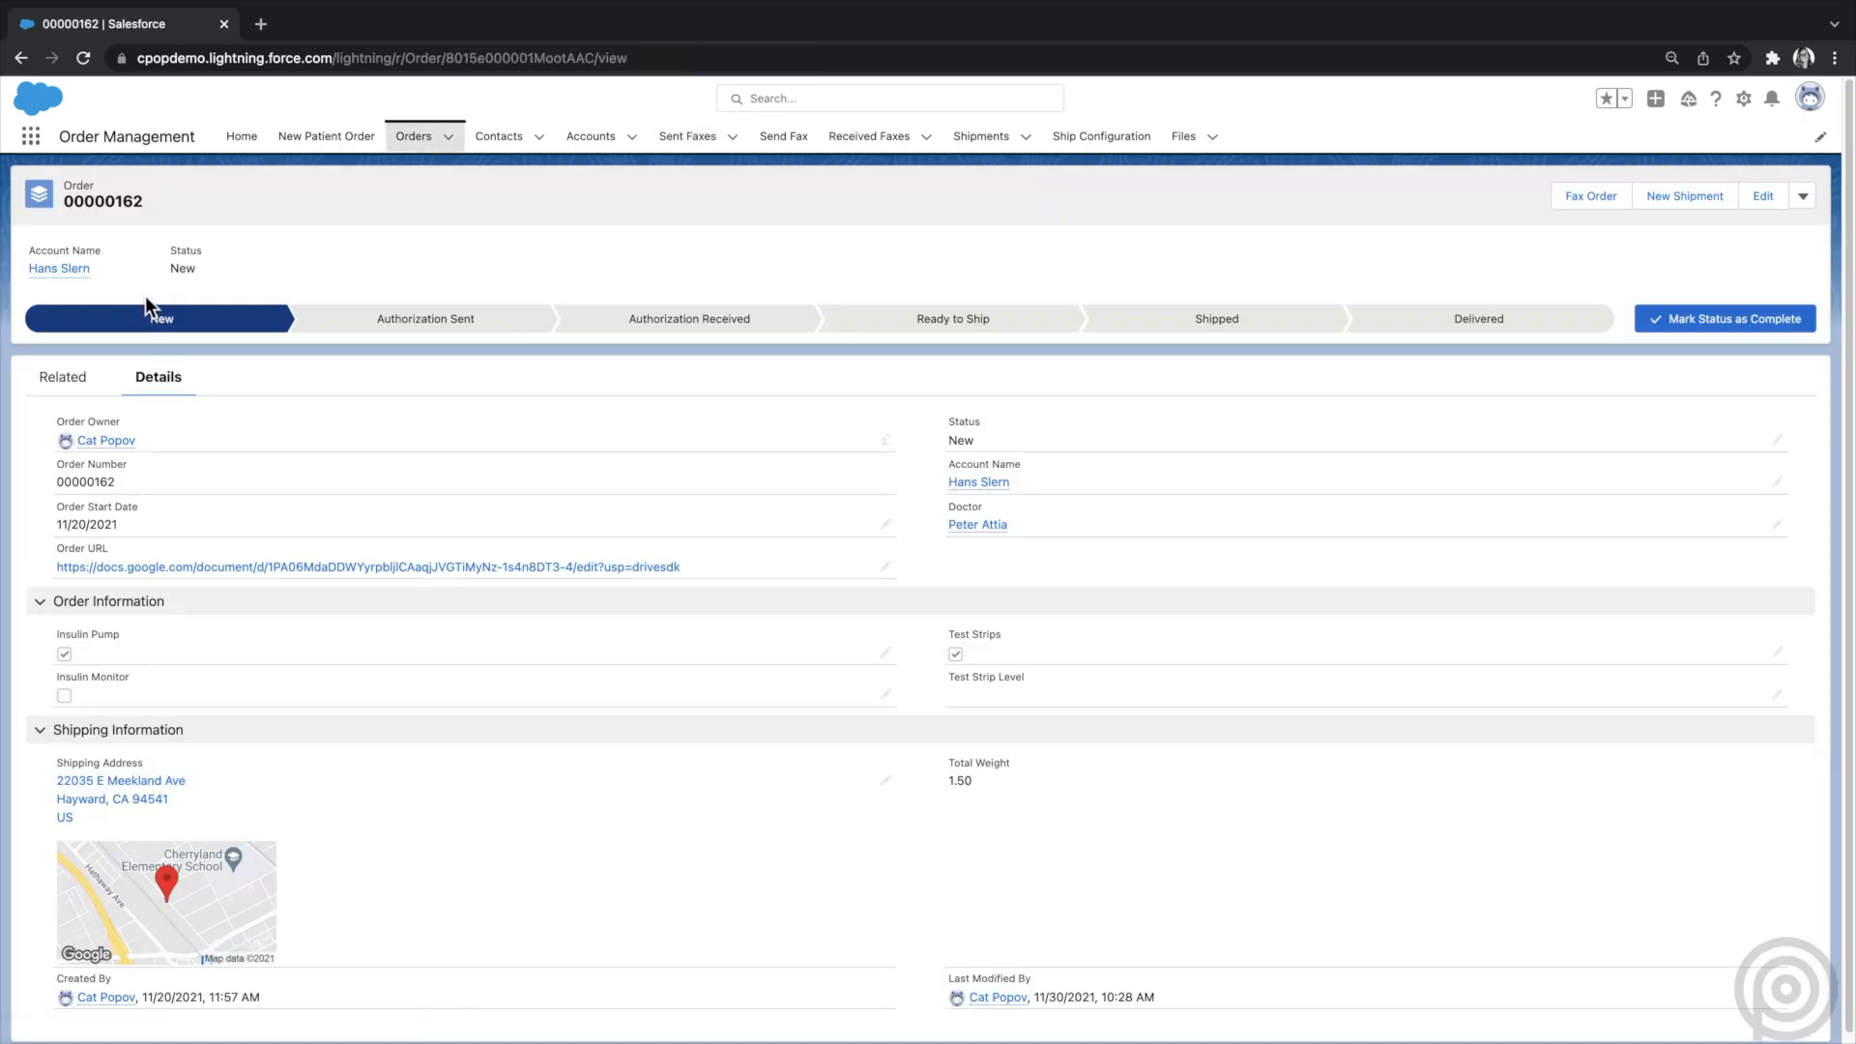
pyautogui.moveTo(1295, 364)
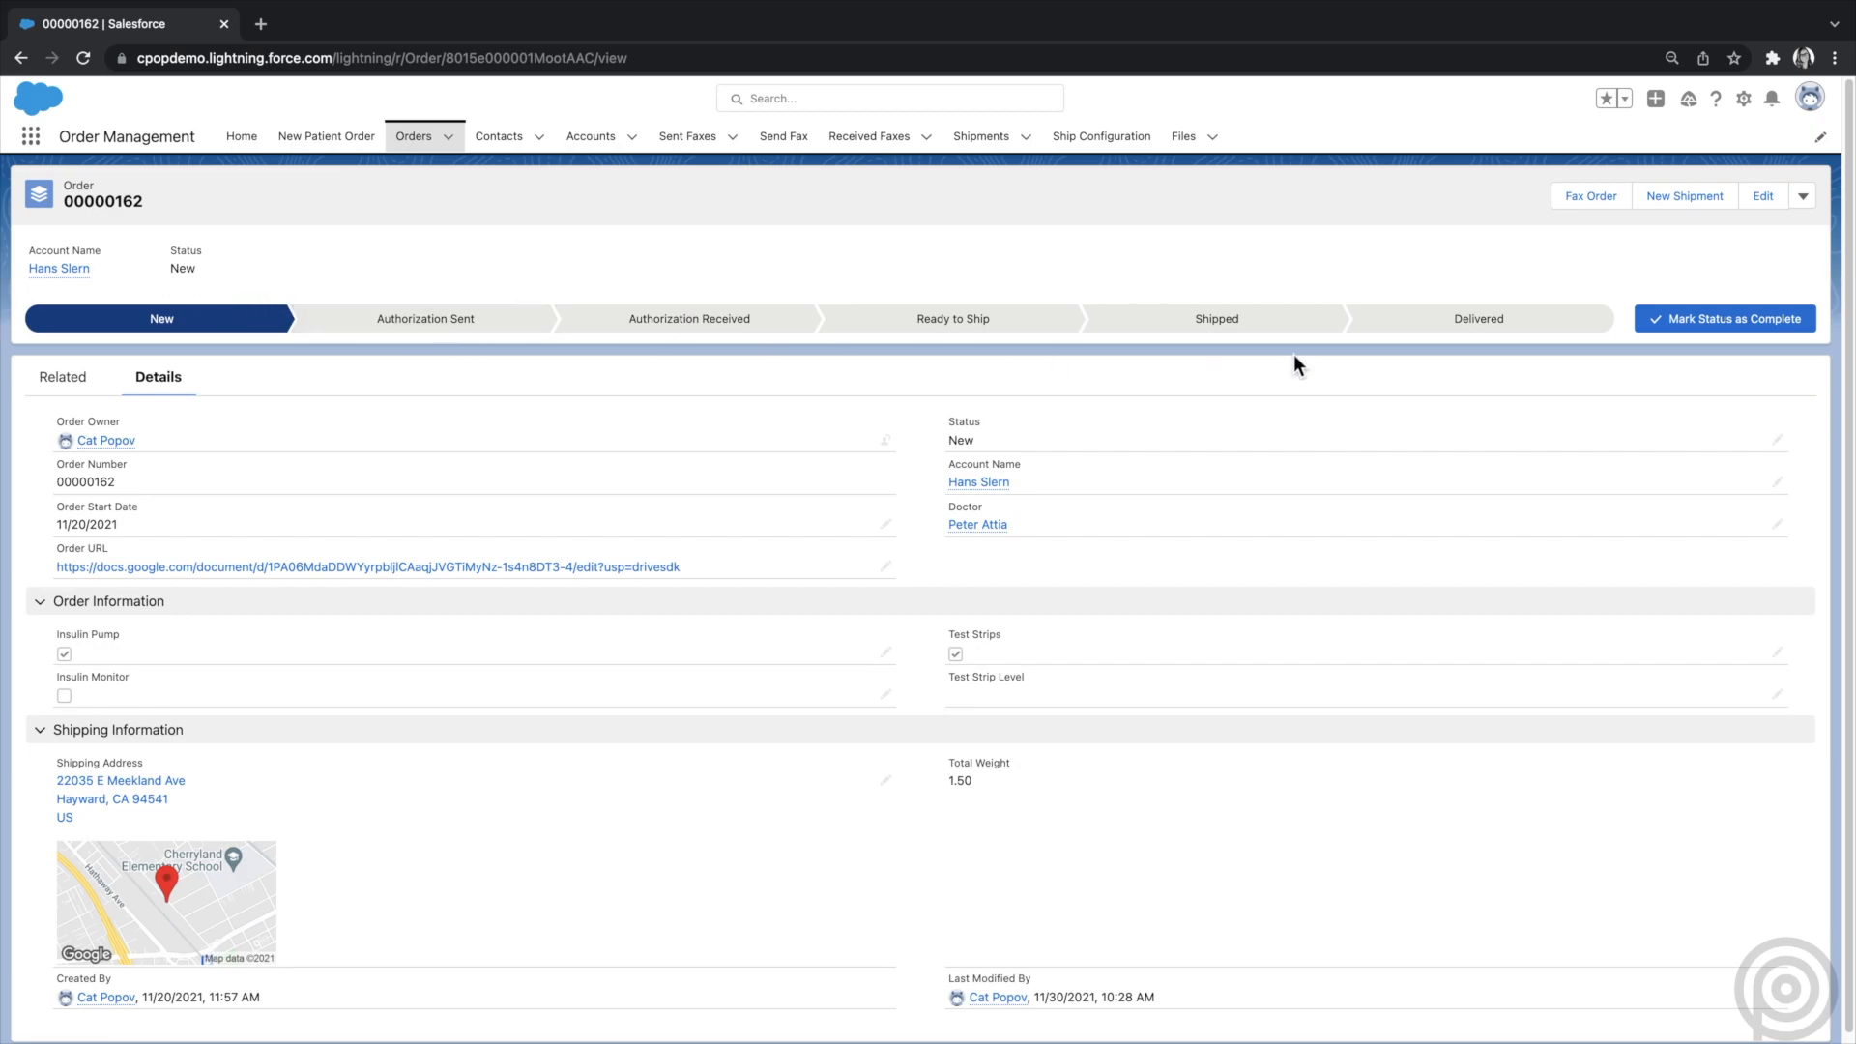
pyautogui.moveTo(1591, 195)
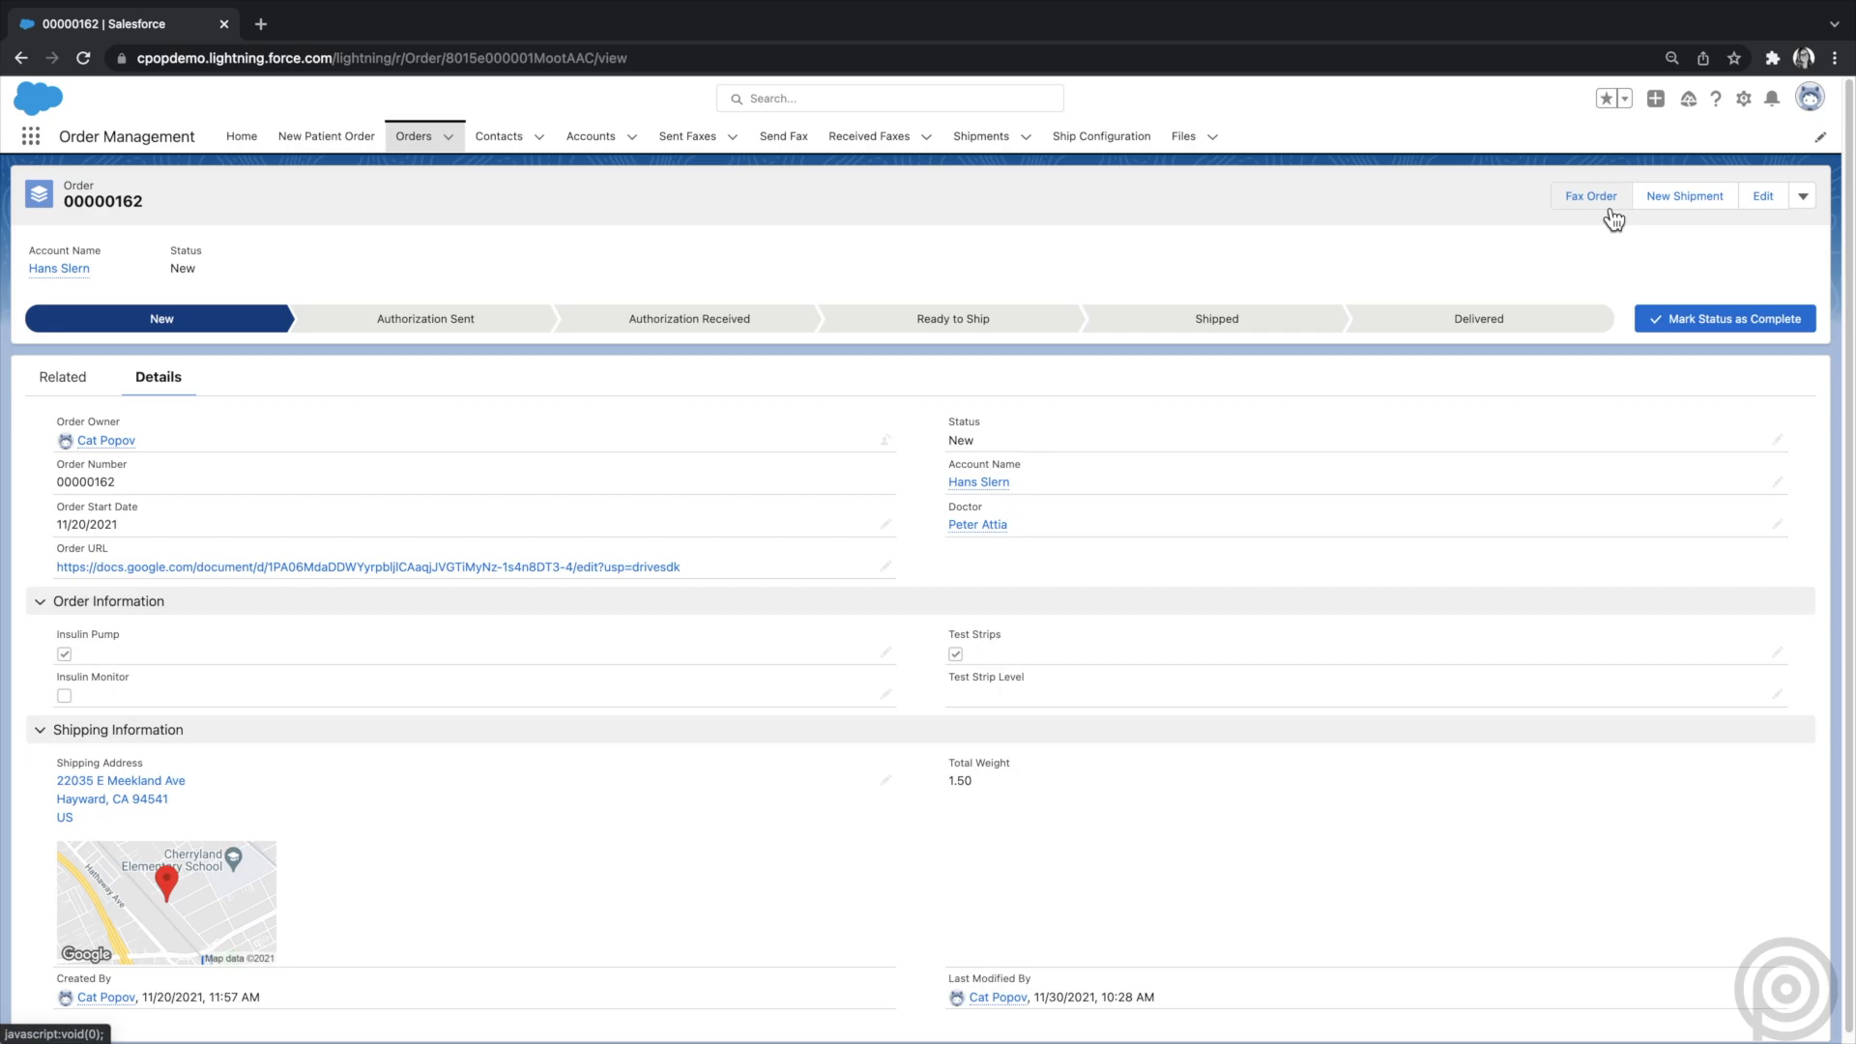
pyautogui.click(1590, 195)
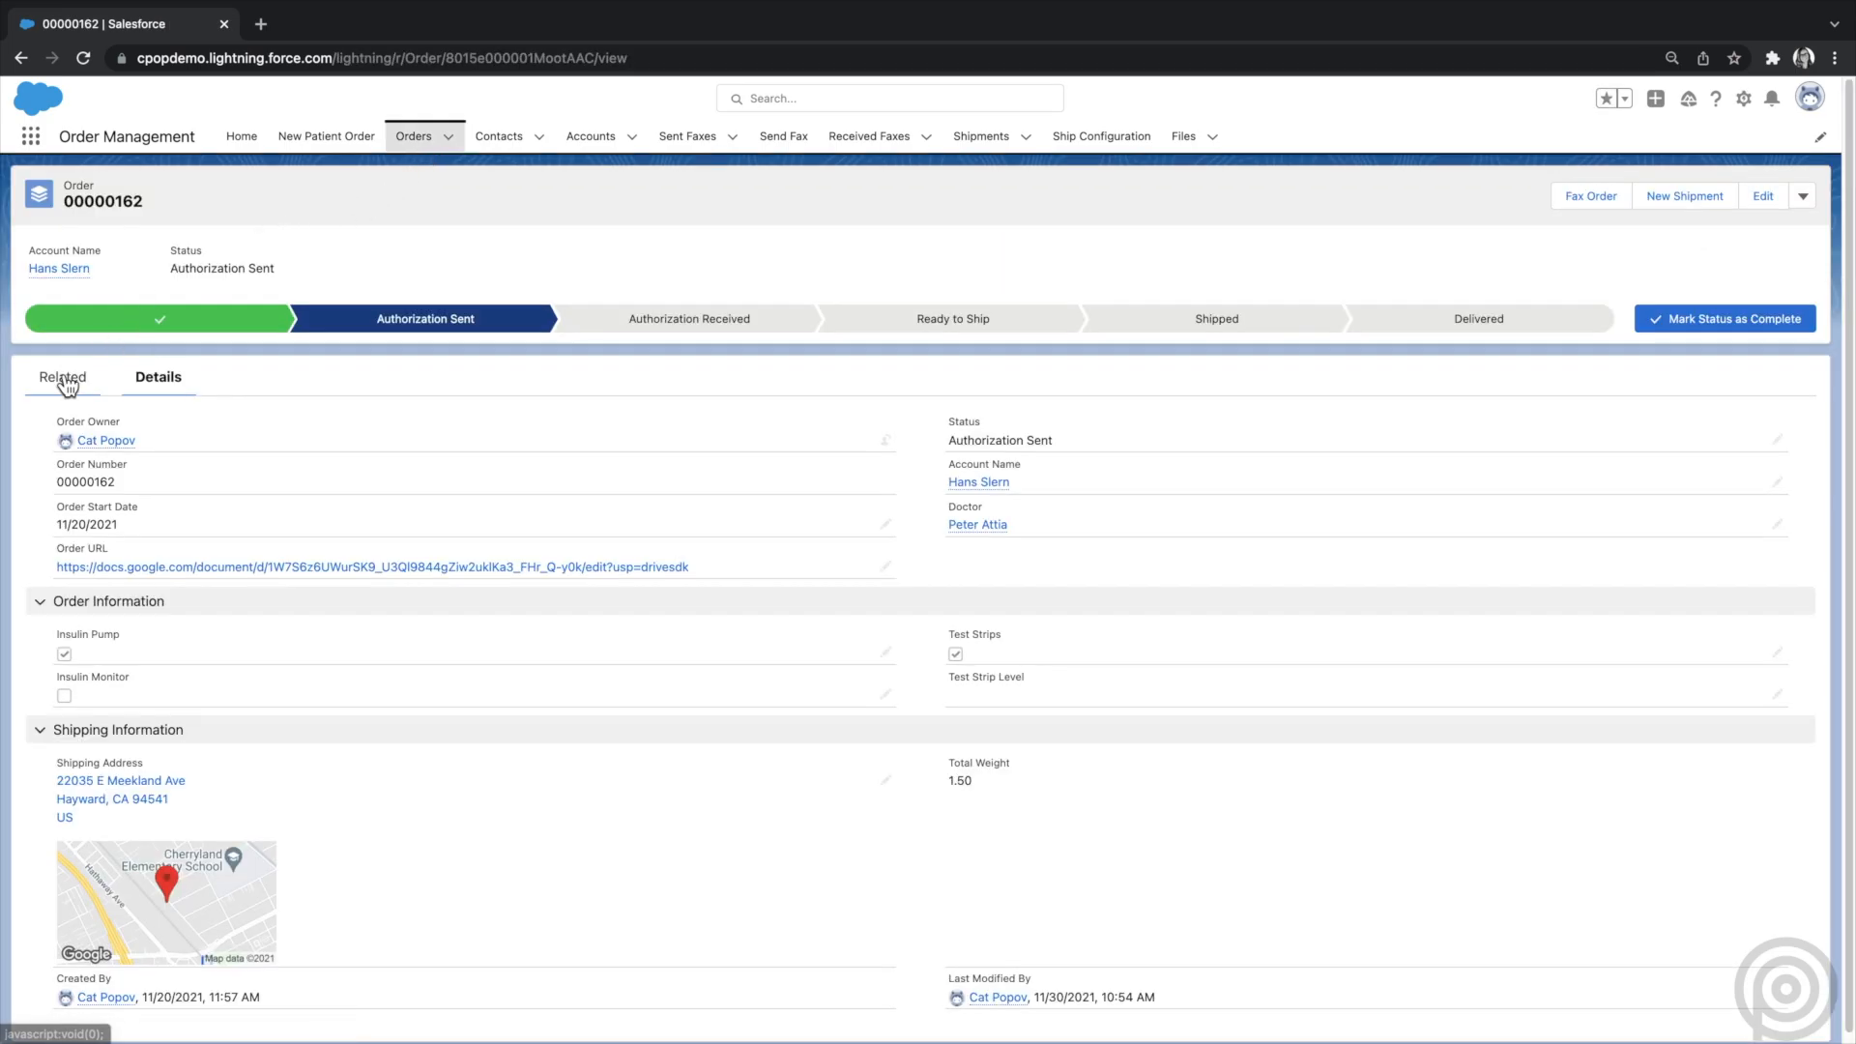
# - Open the order's Sent Fax 00000037 and view the faxed document
pyautogui.click(64, 377)
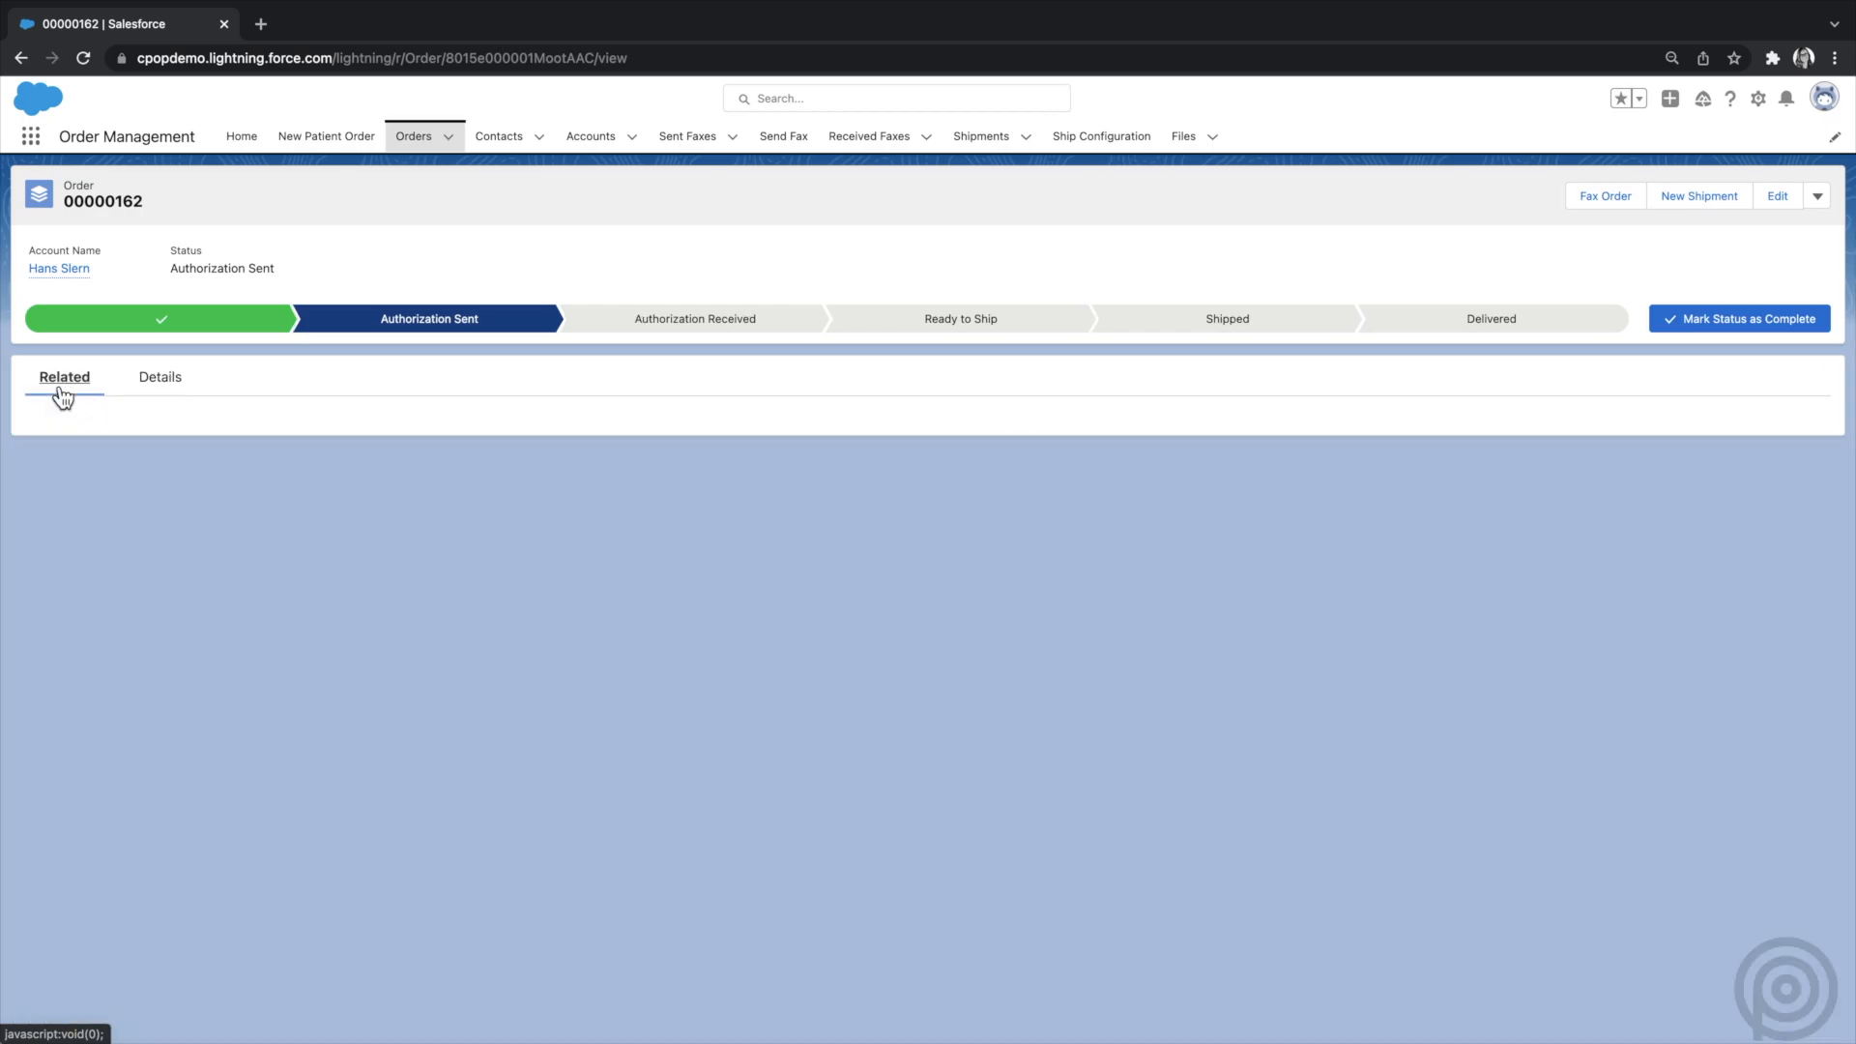
pyautogui.click(64, 376)
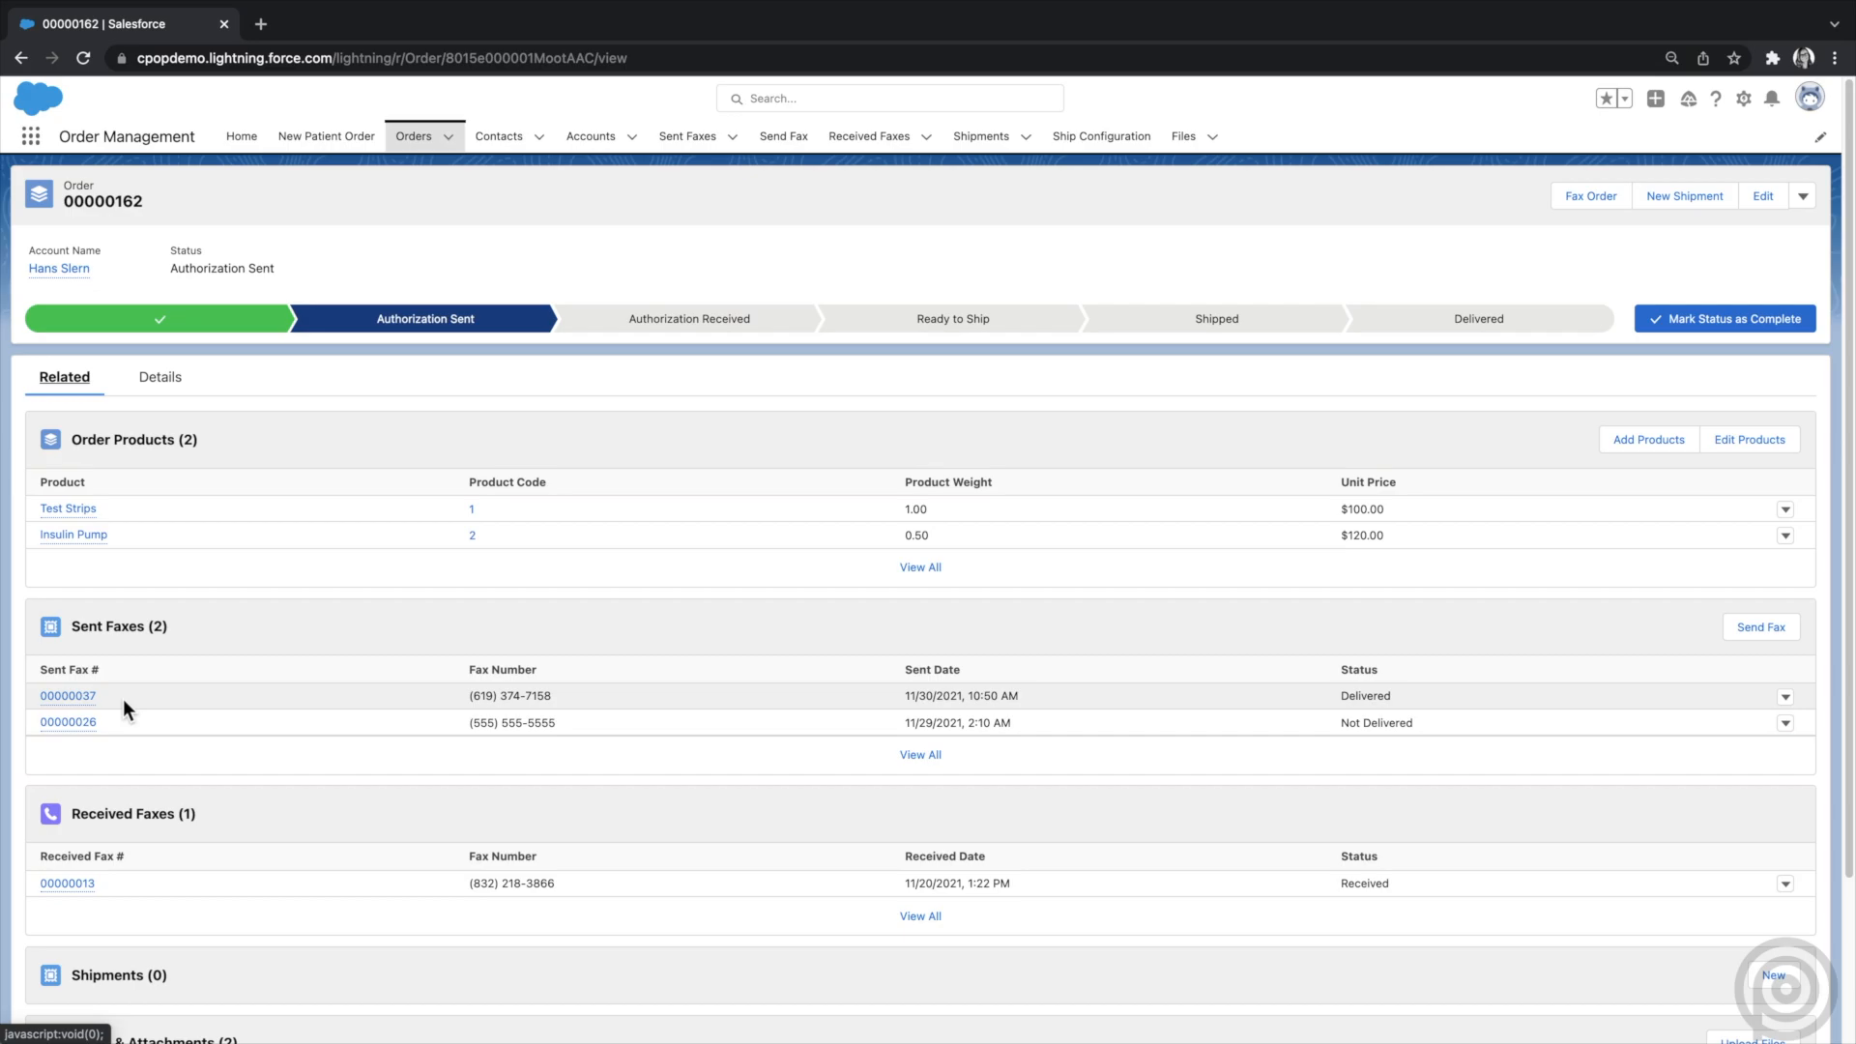
pyautogui.click(68, 696)
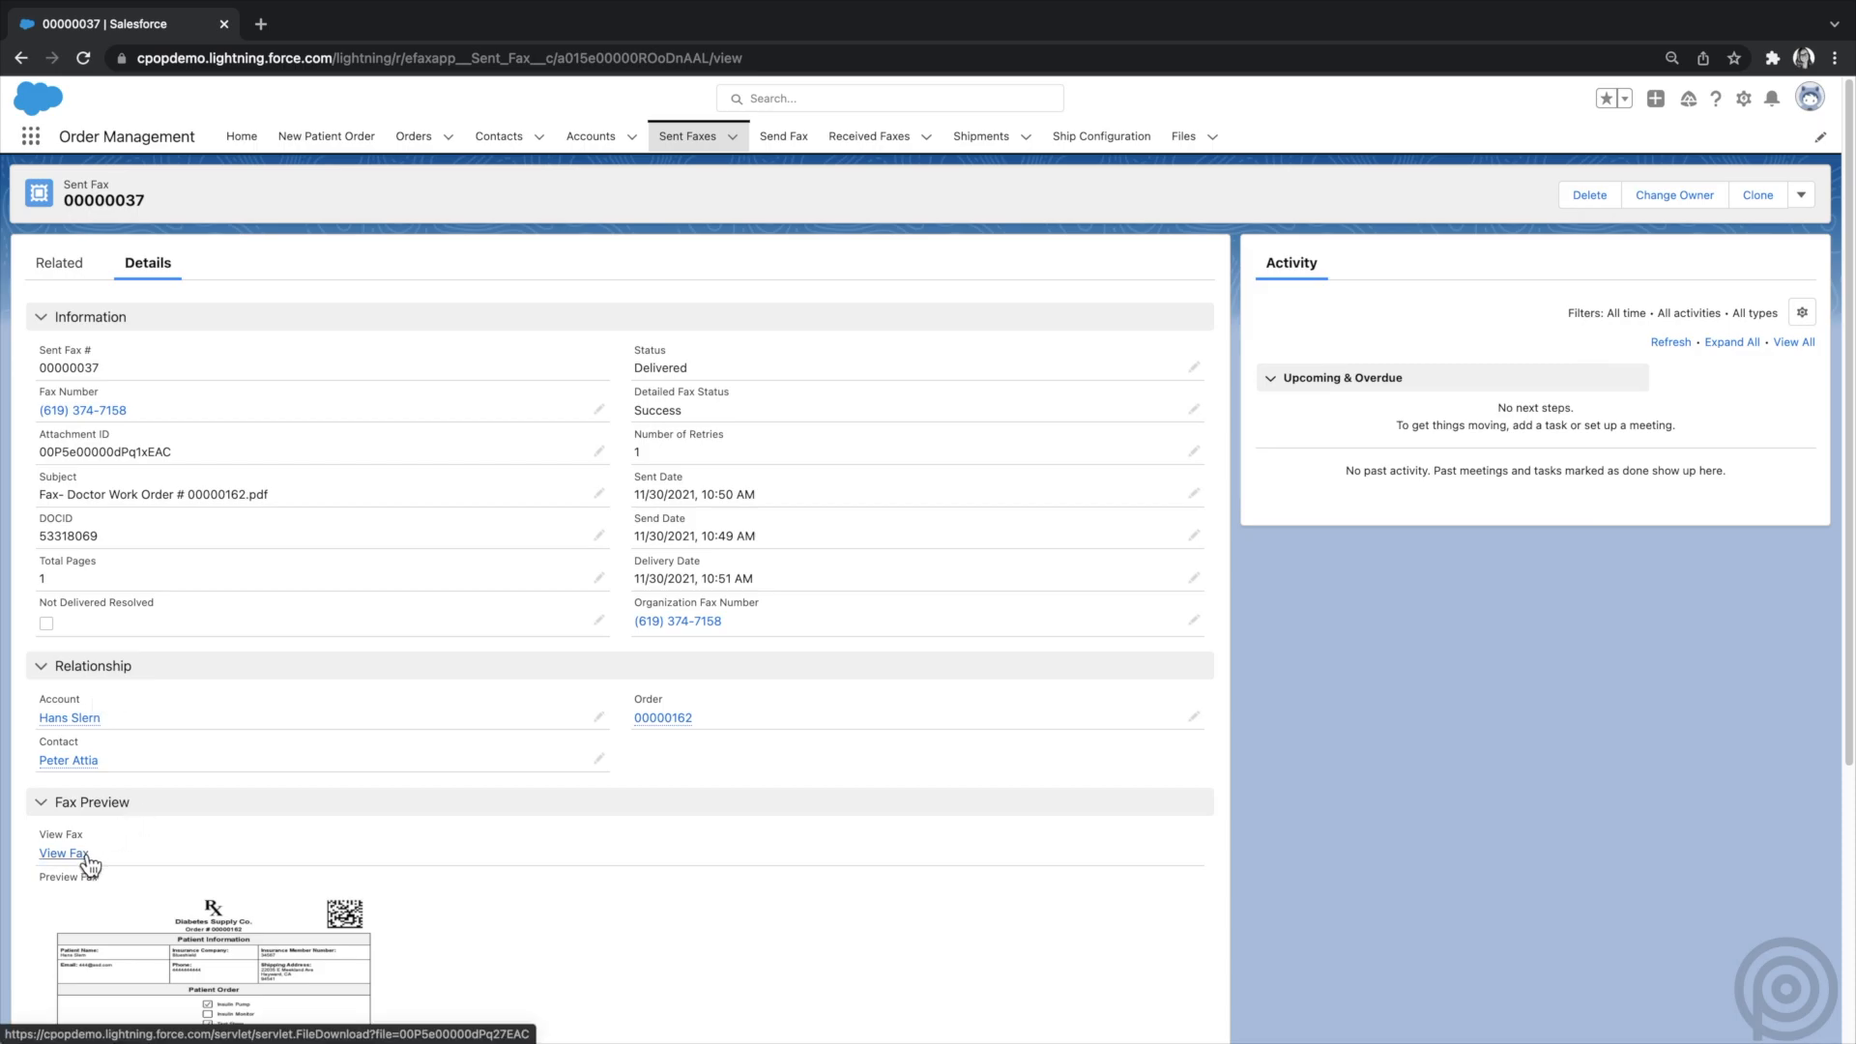
pyautogui.click(63, 852)
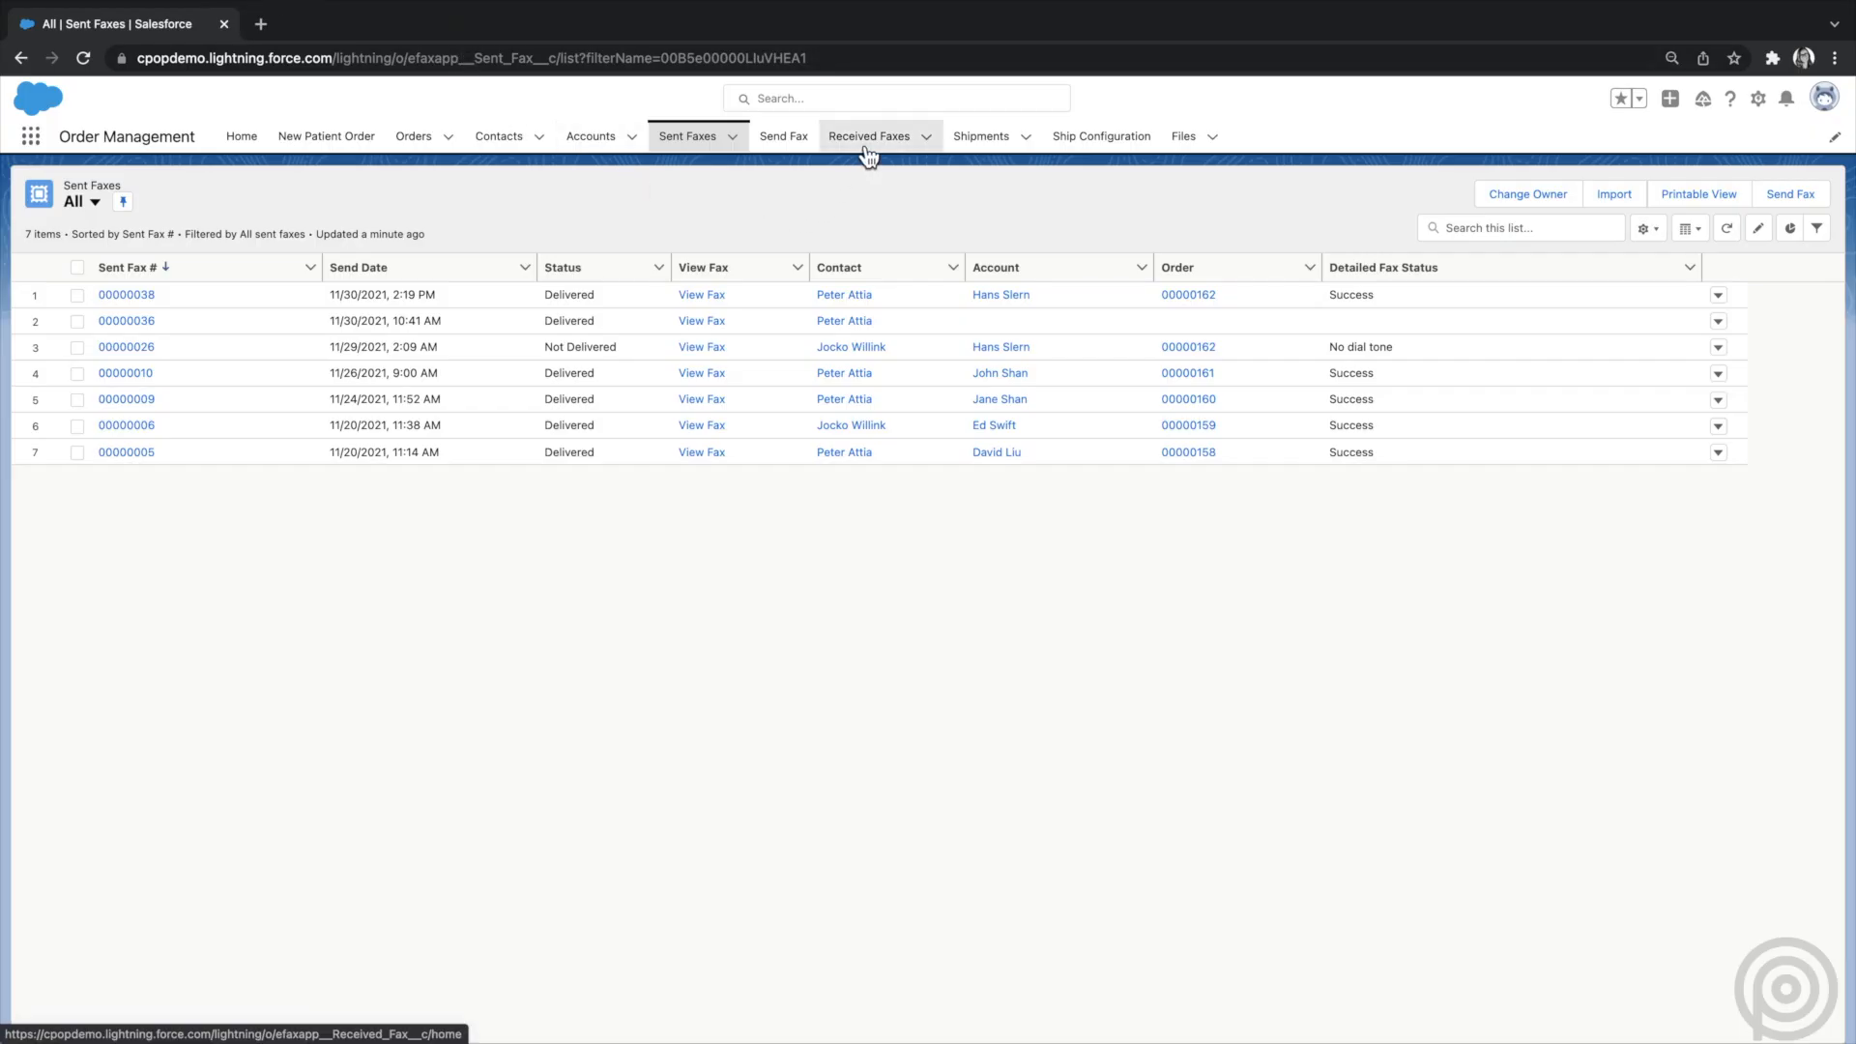
# - Switch the Received Faxes list to the New Faxes view
pyautogui.click(869, 136)
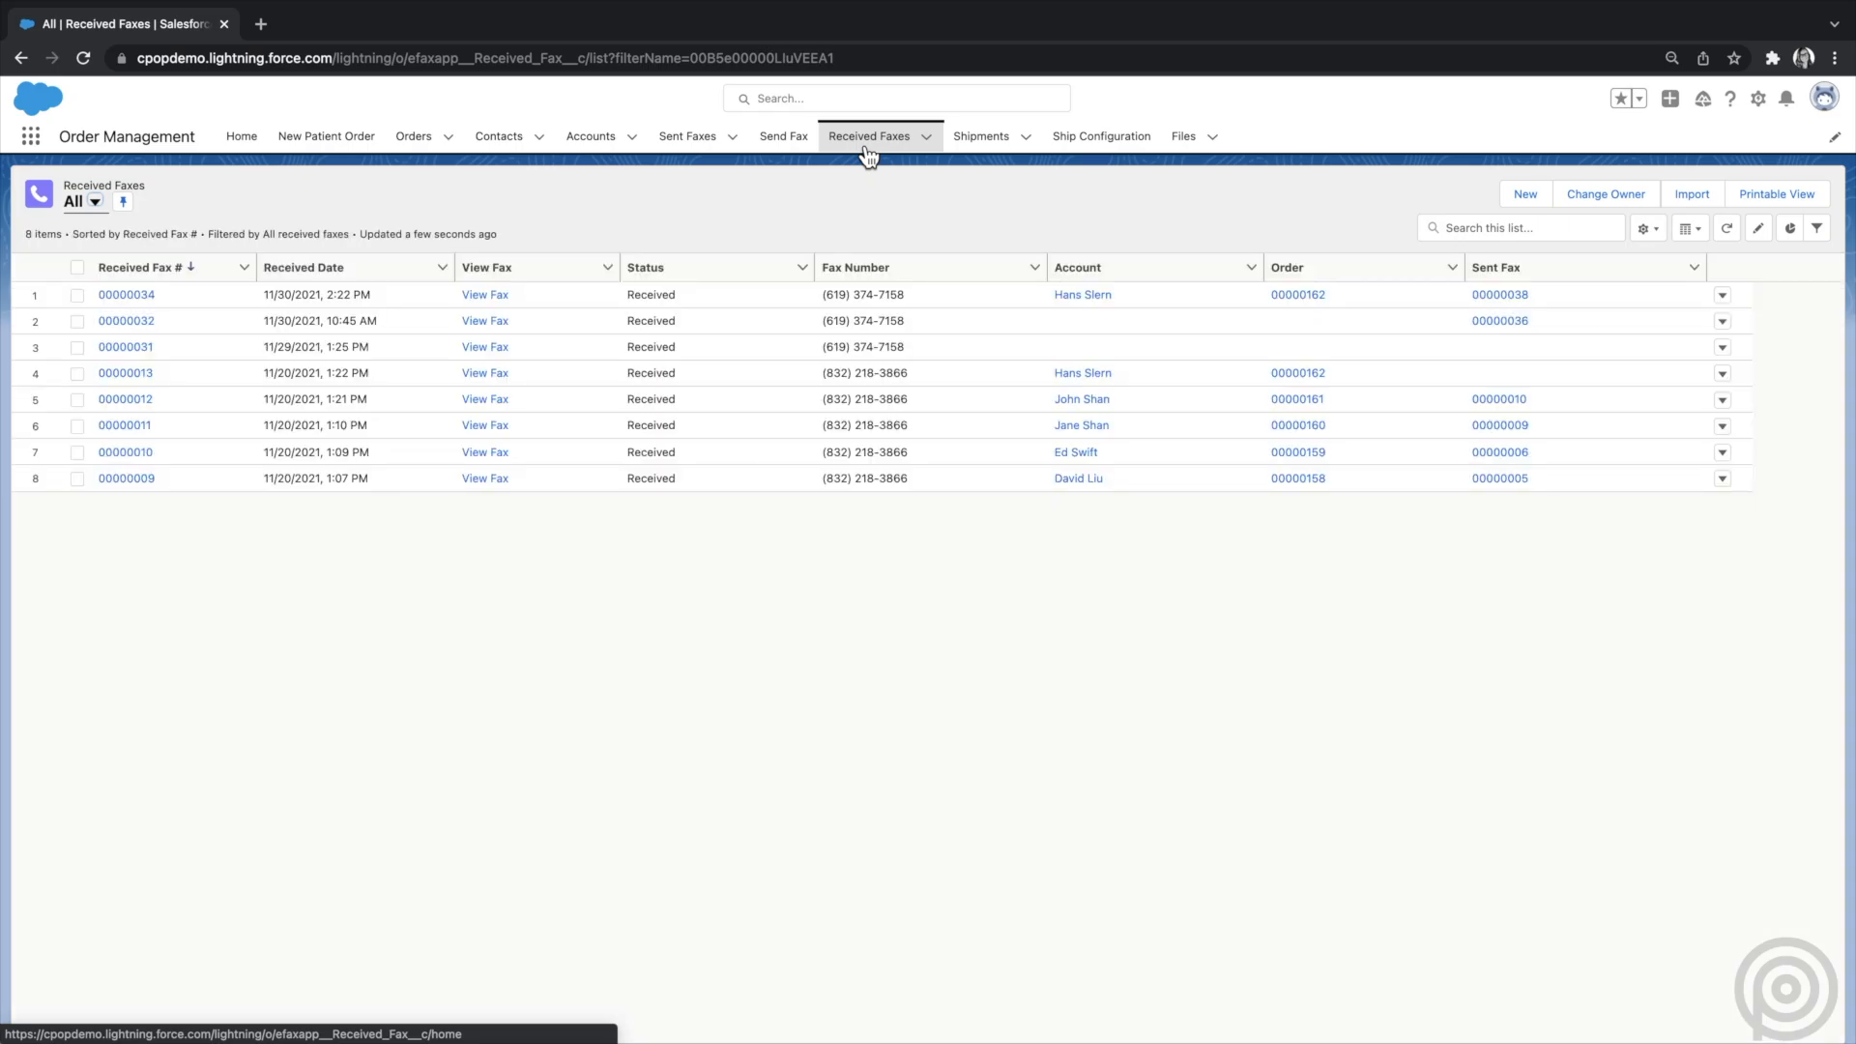
pyautogui.click(93, 201)
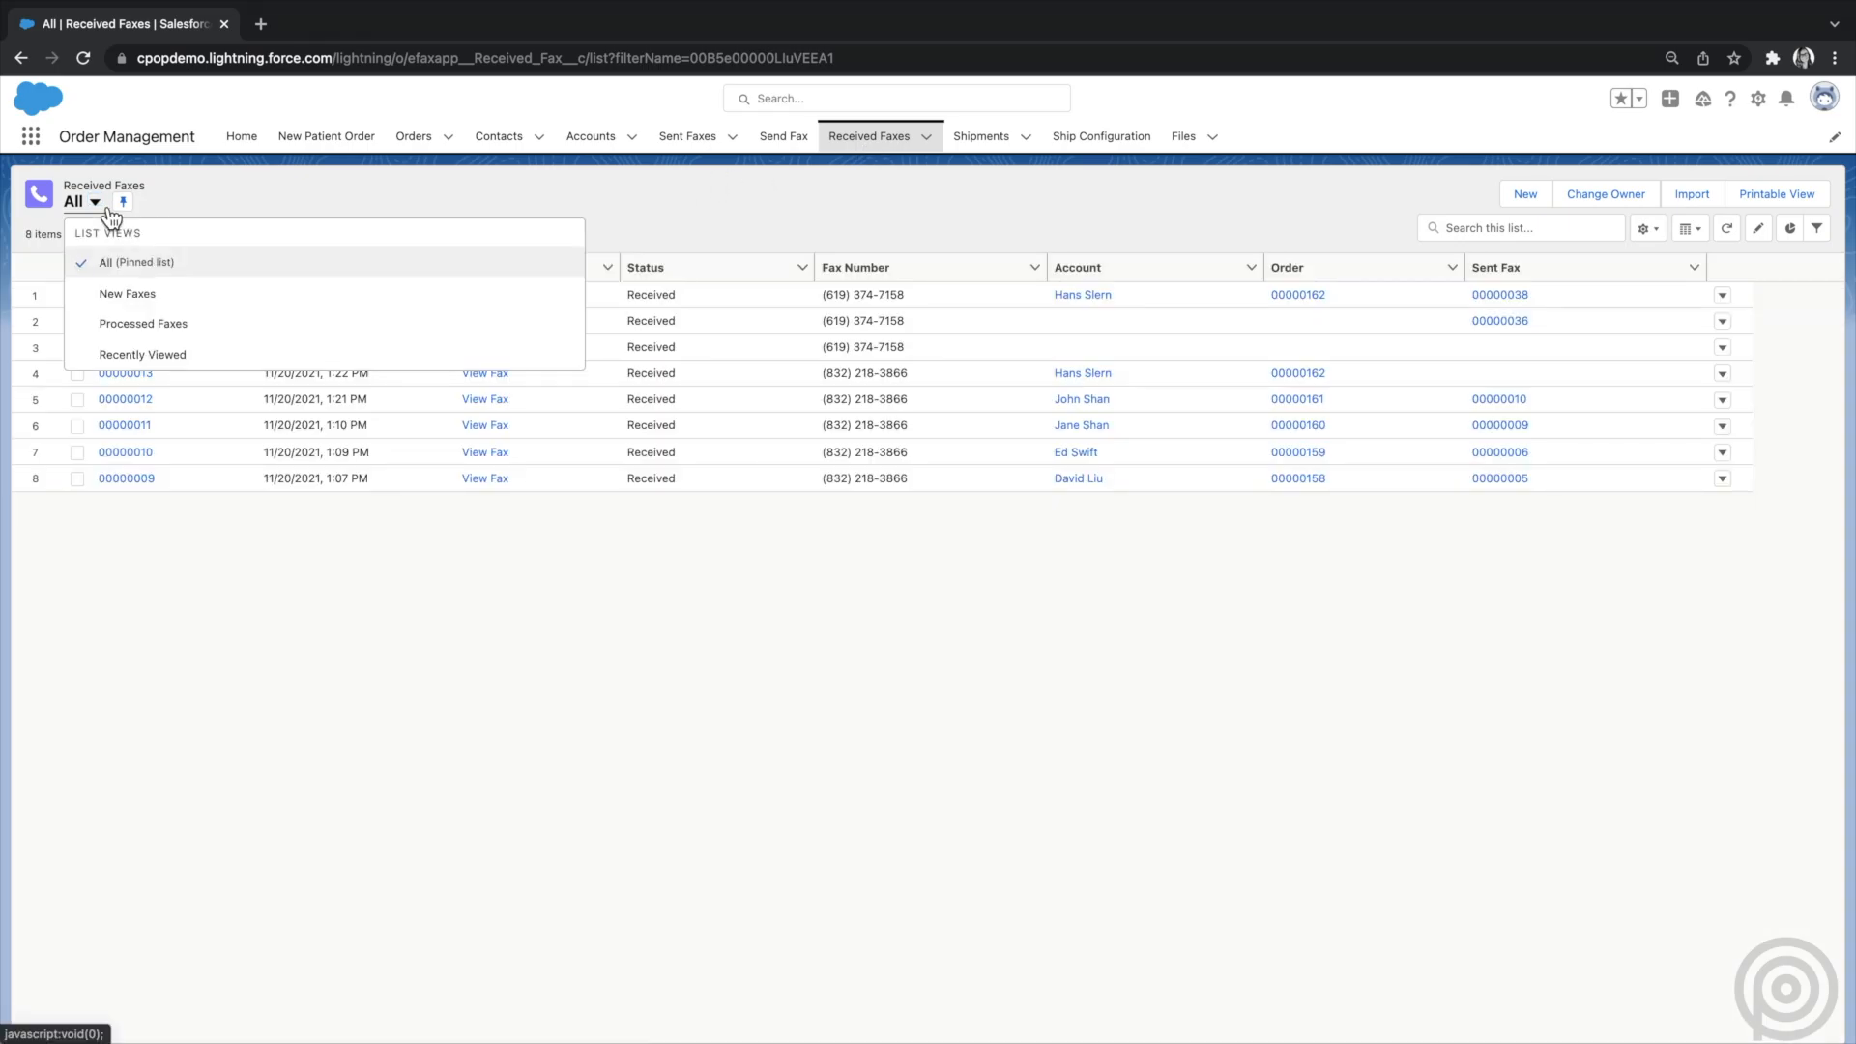
pyautogui.moveTo(223, 309)
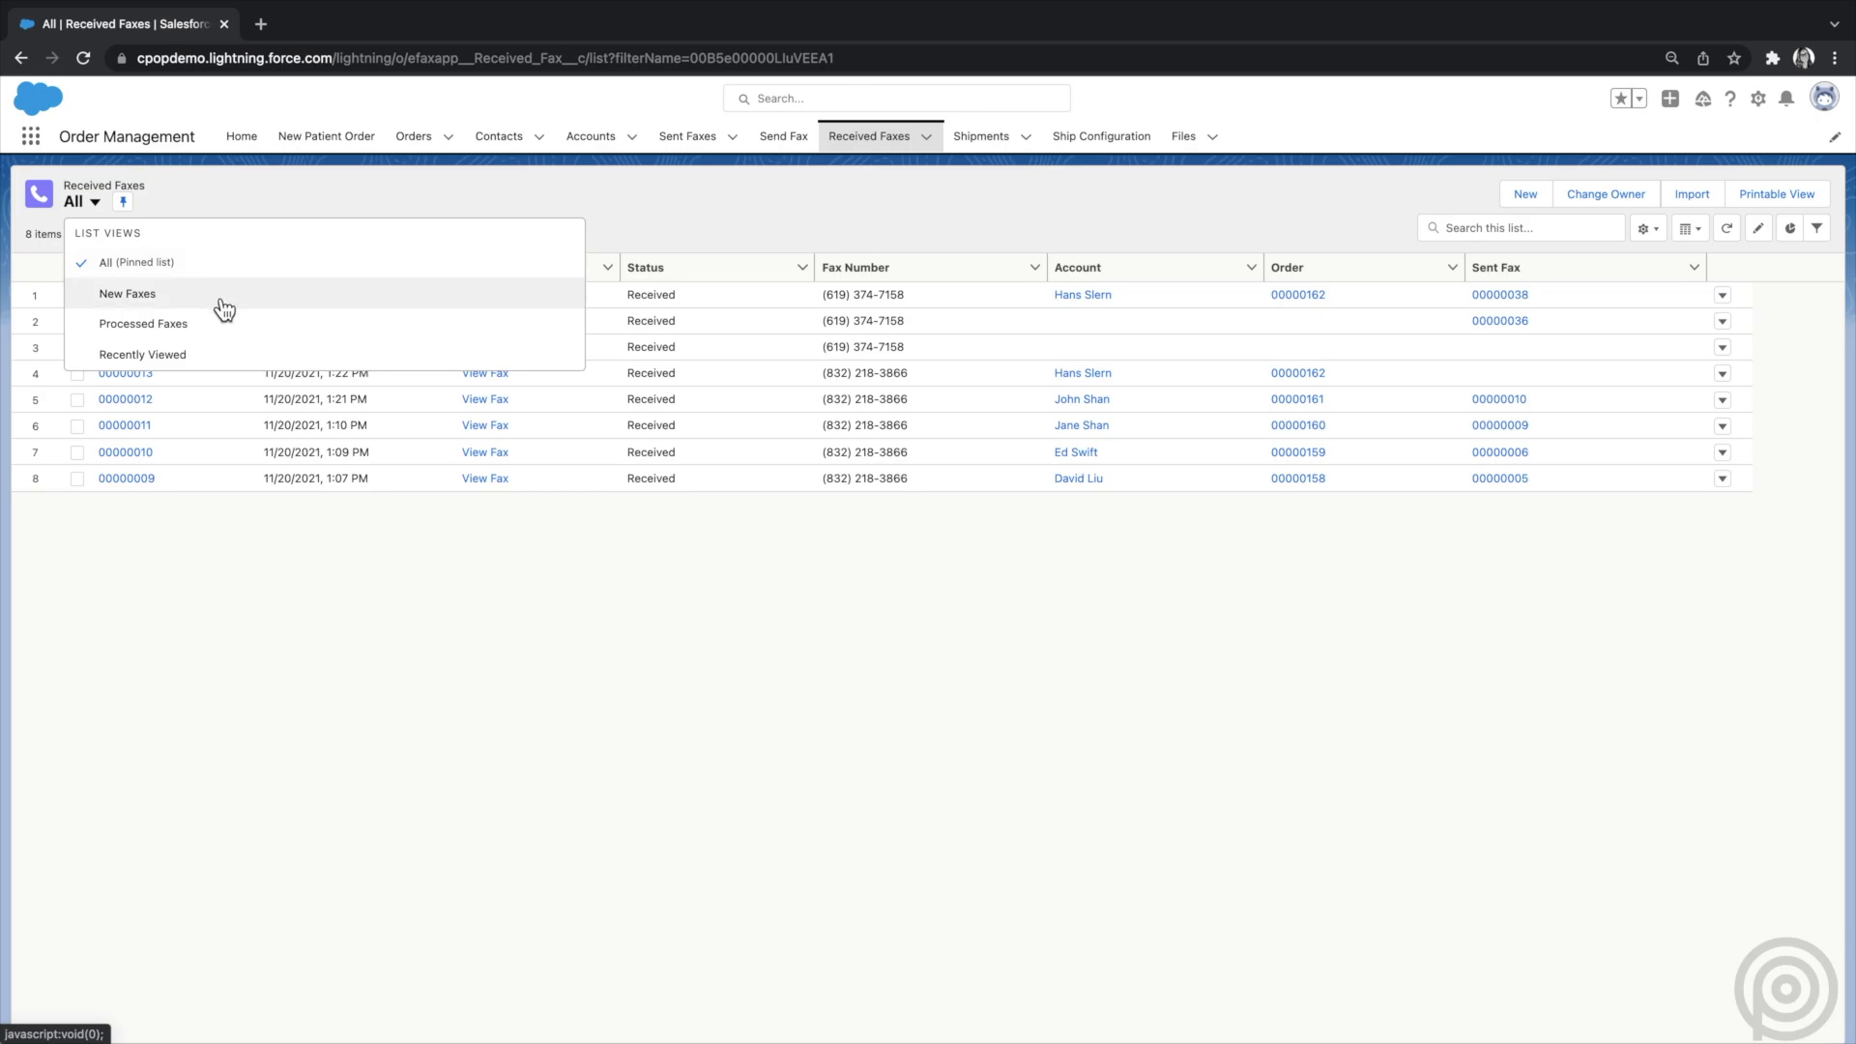
pyautogui.click(126, 294)
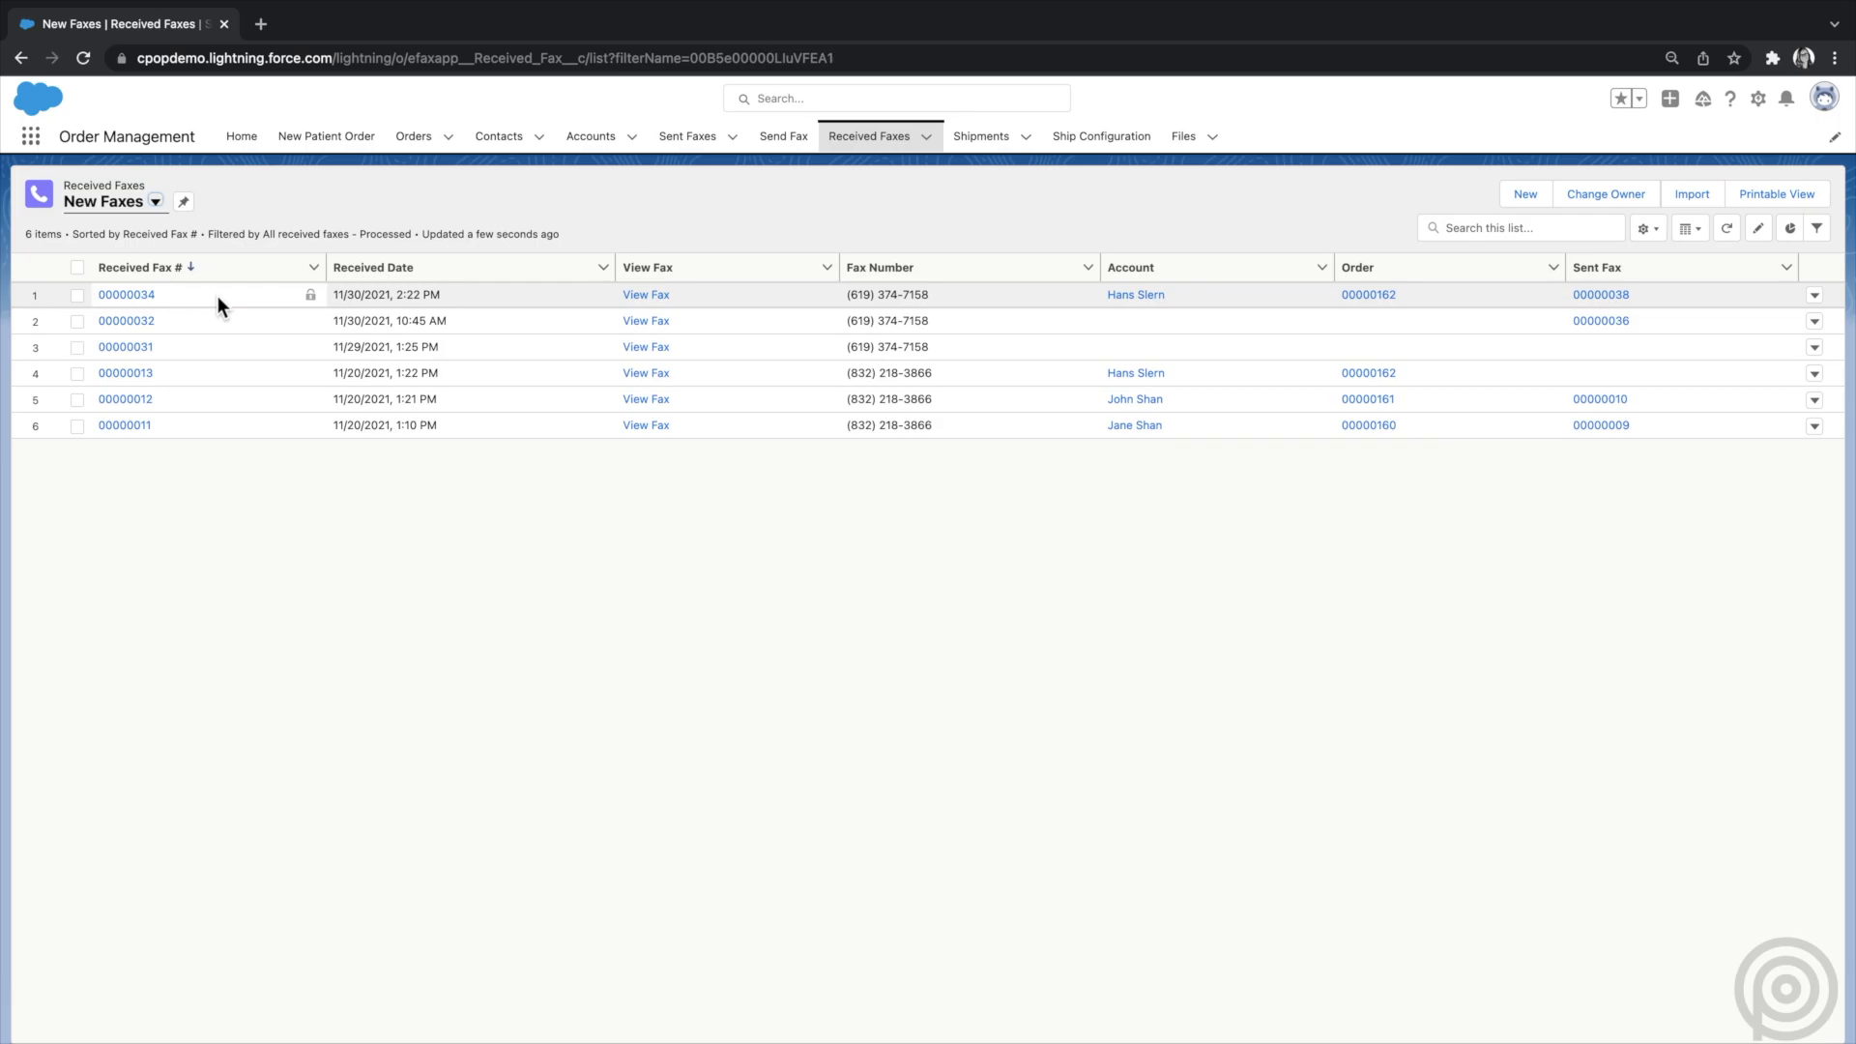
# - Review received fax 00000034's one-page order form, then bring up the App Launcher
pyautogui.click(125, 293)
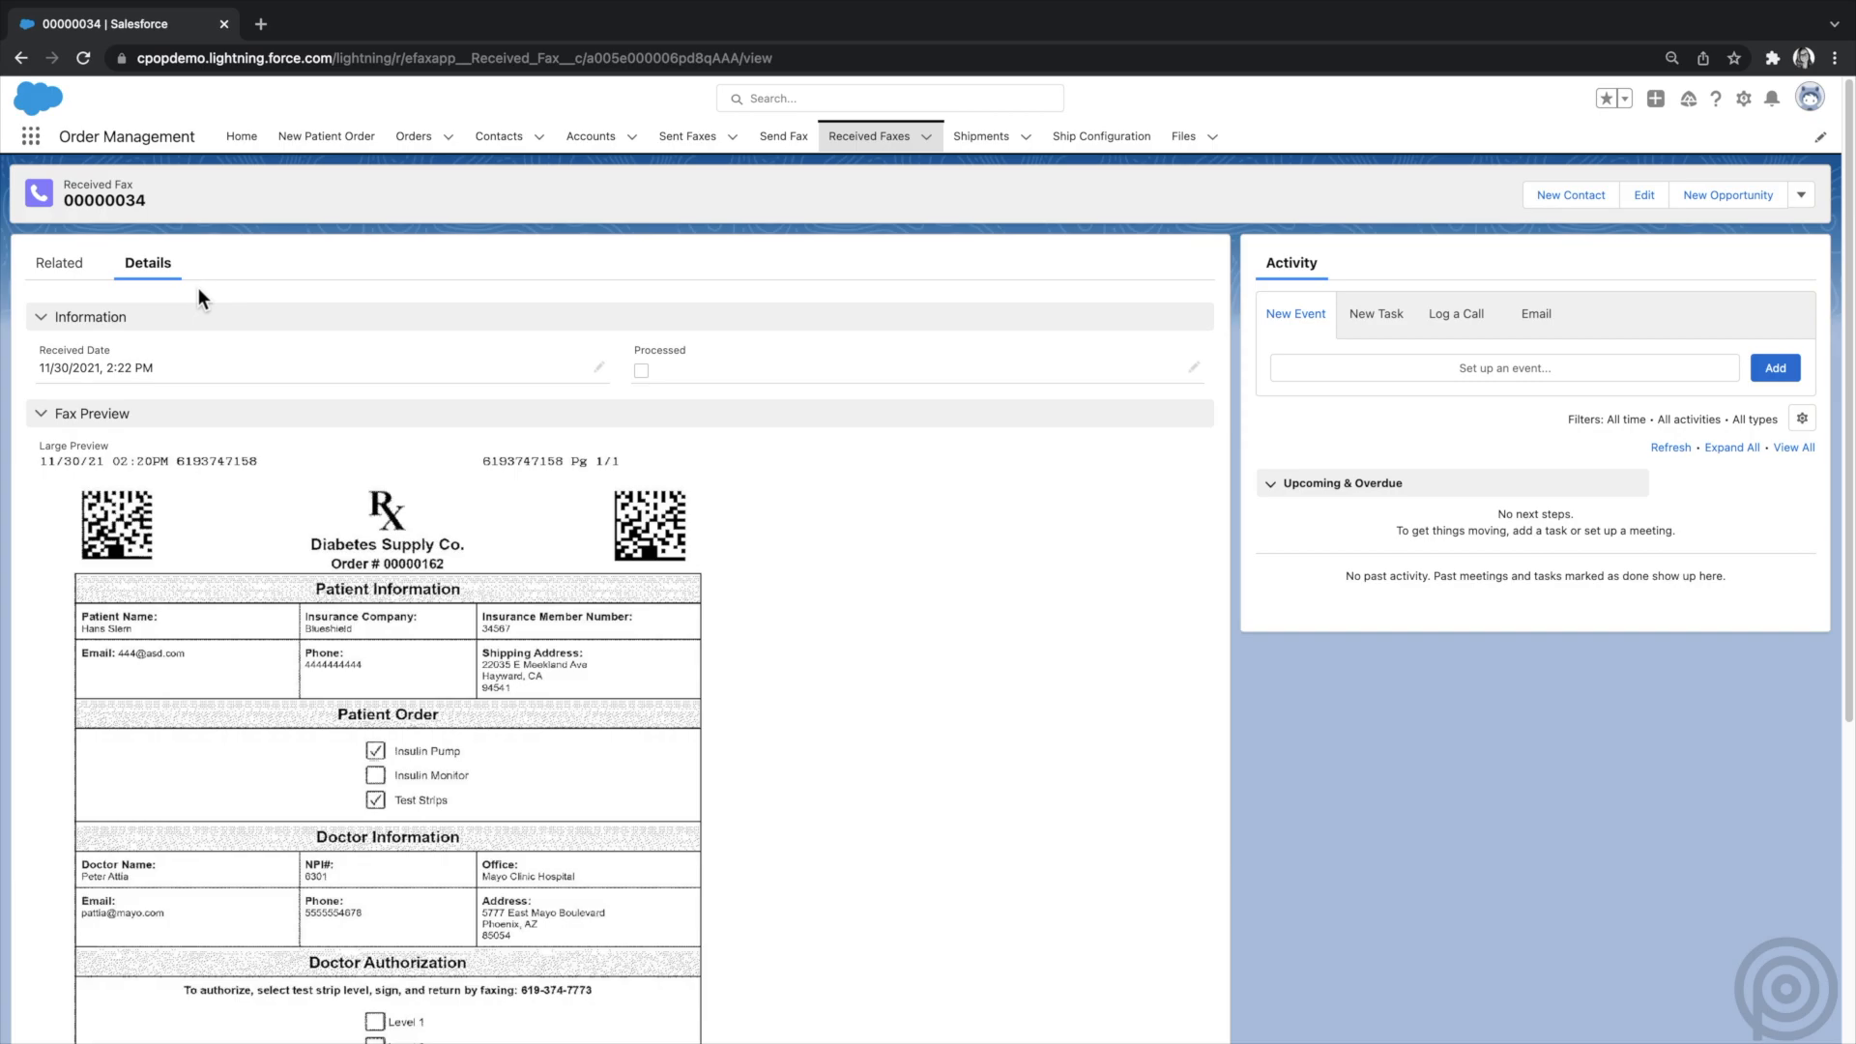
pyautogui.moveTo(202, 300)
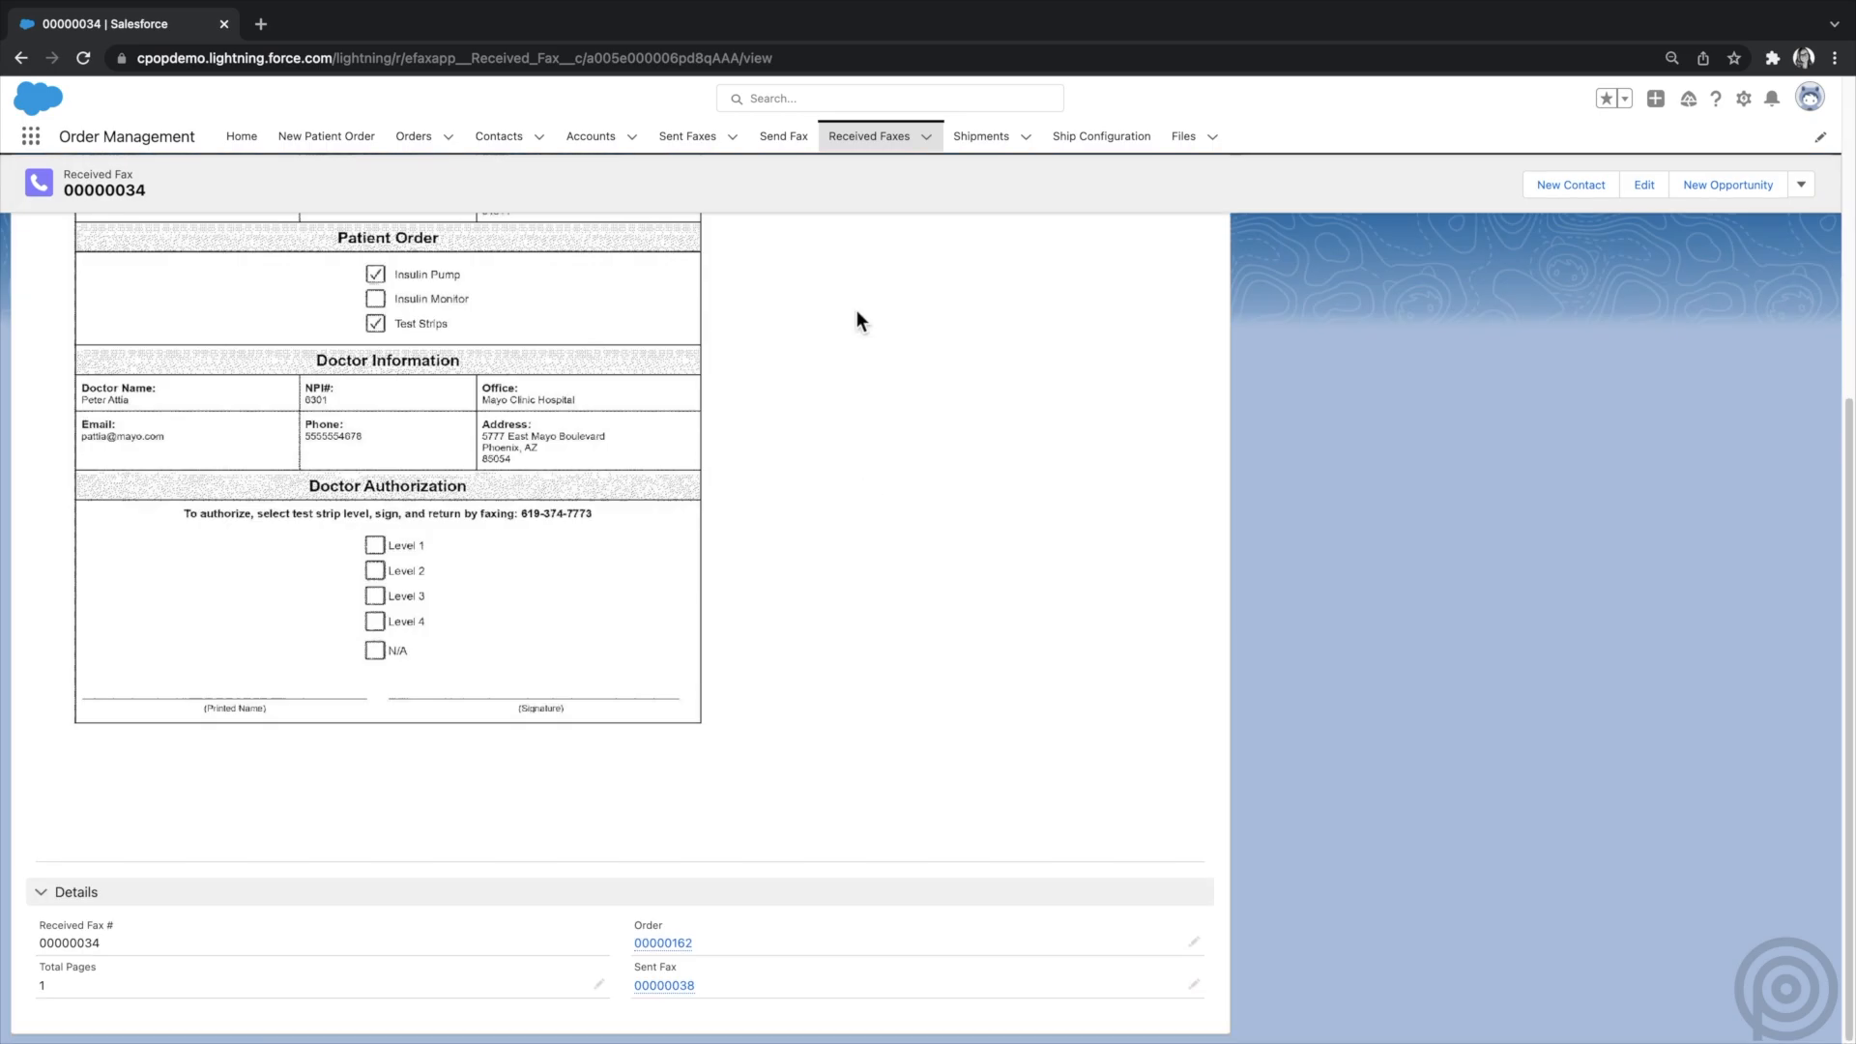
pyautogui.moveTo(722, 1001)
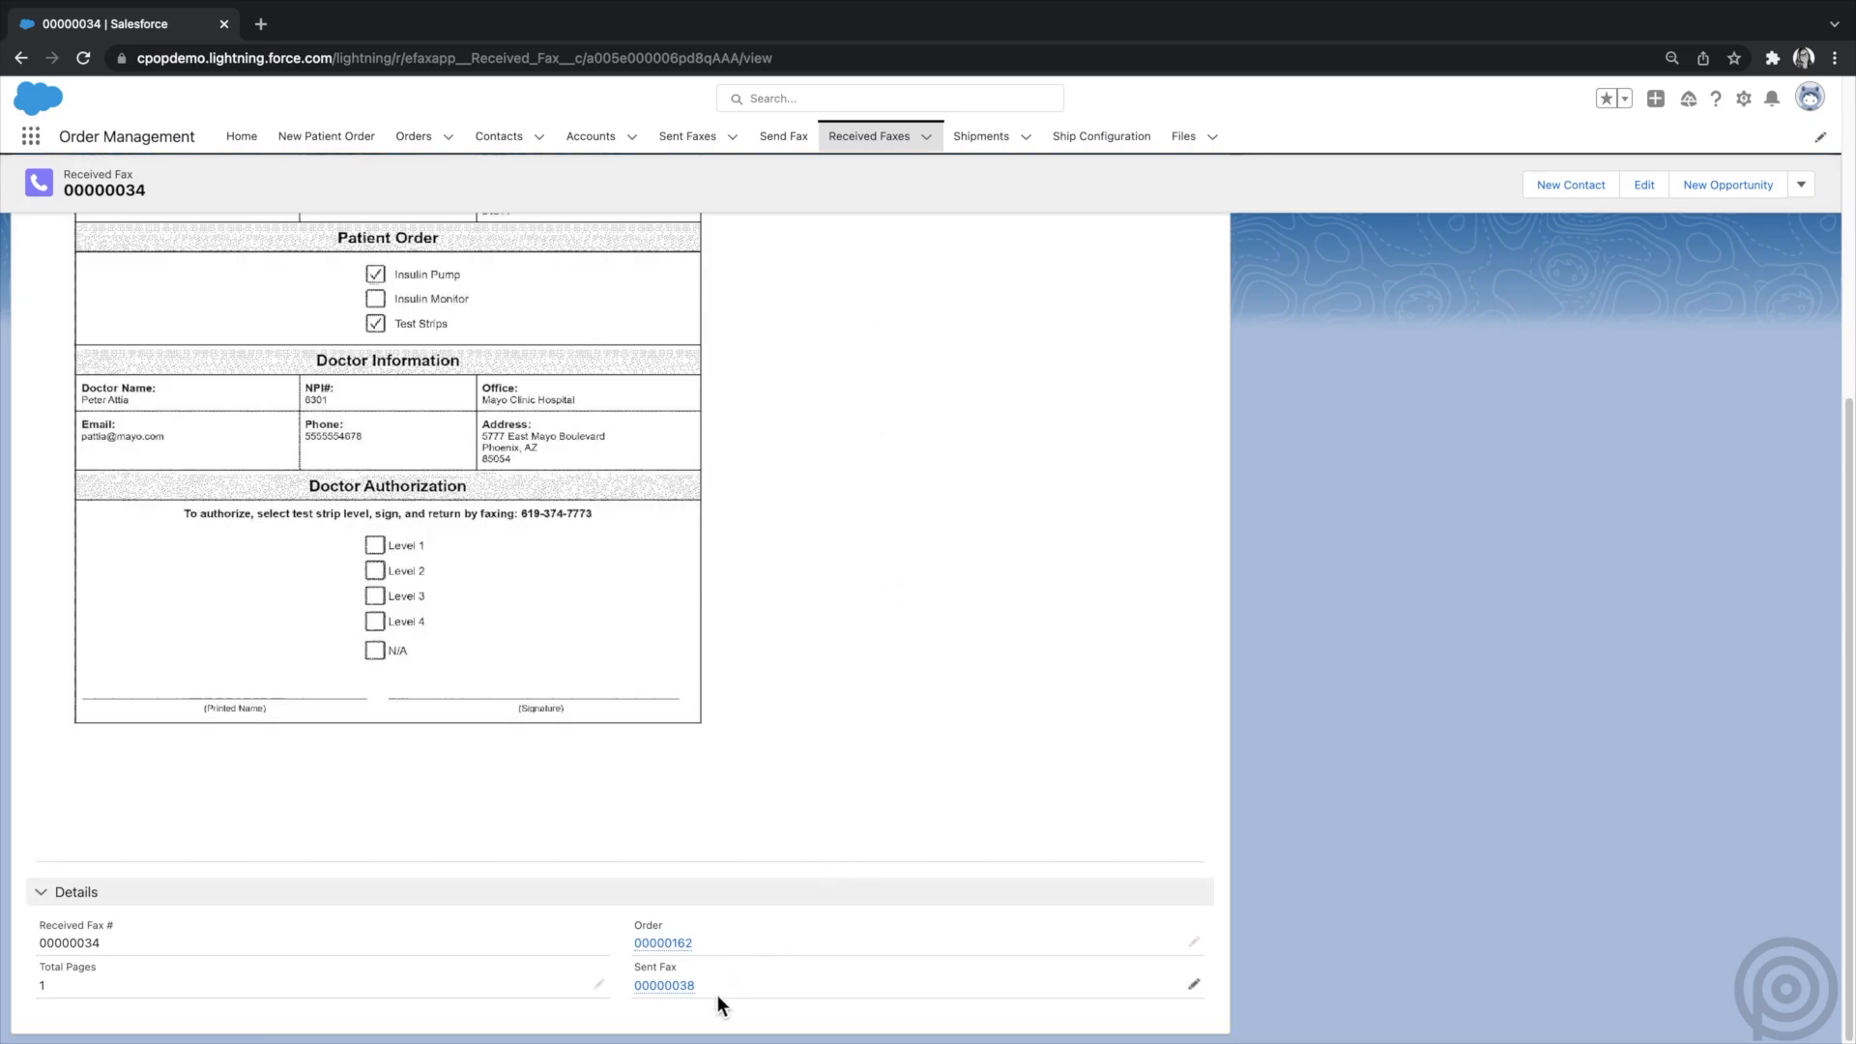
pyautogui.moveTo(569, 640)
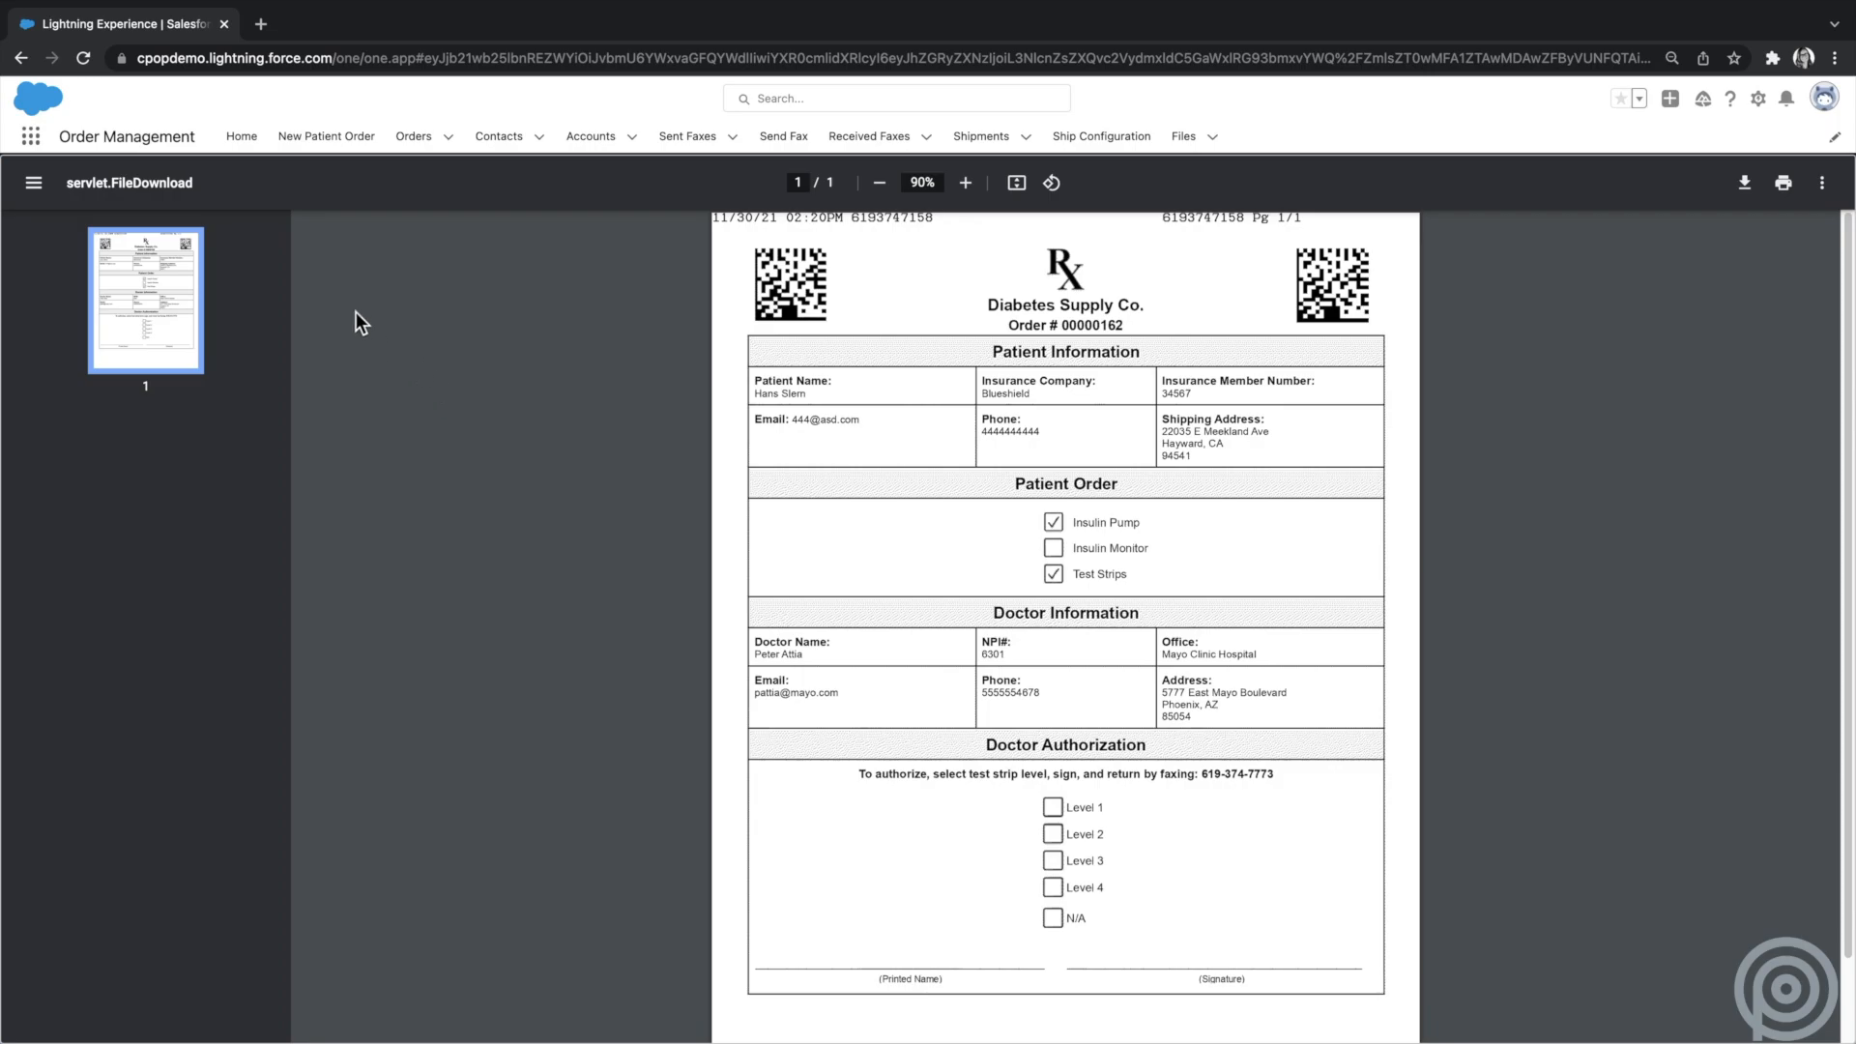
pyautogui.click(31, 136)
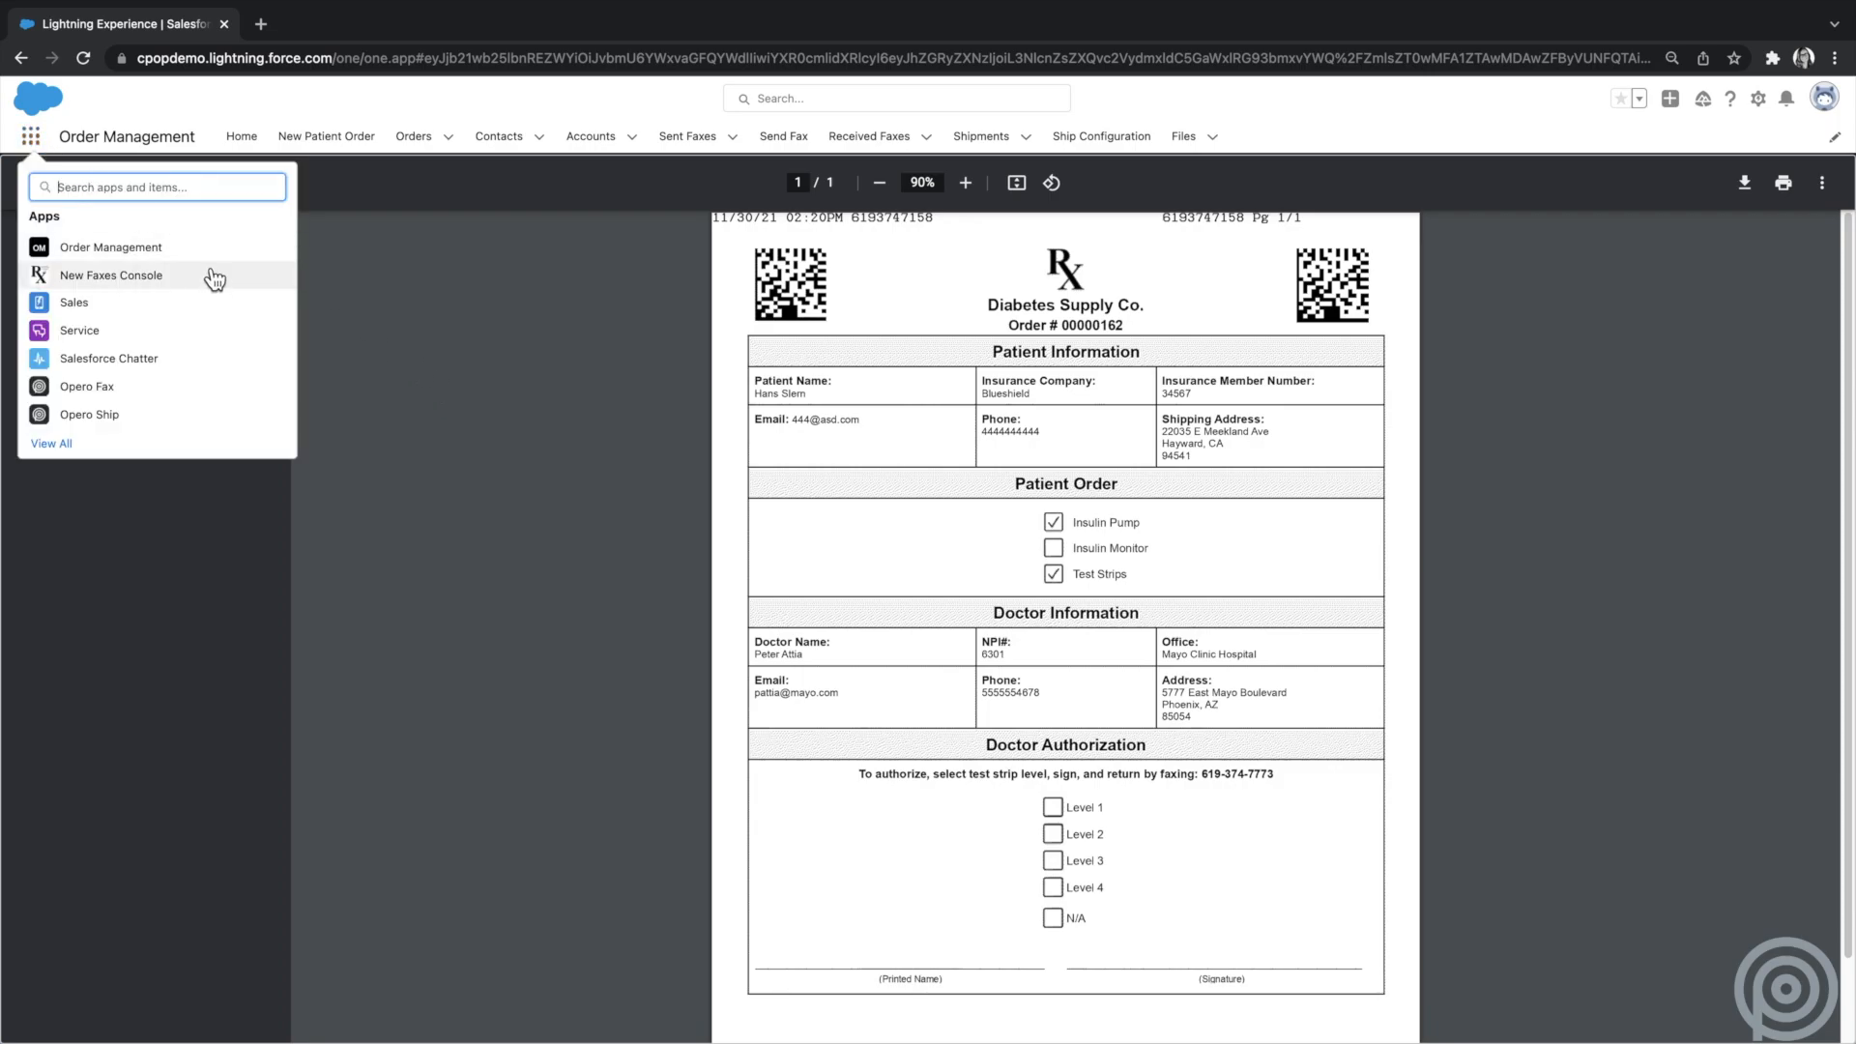
# - Open fax 00000010 in the New Faxes Console and set order 00000159's test strip level to Level 3
pyautogui.click(110, 275)
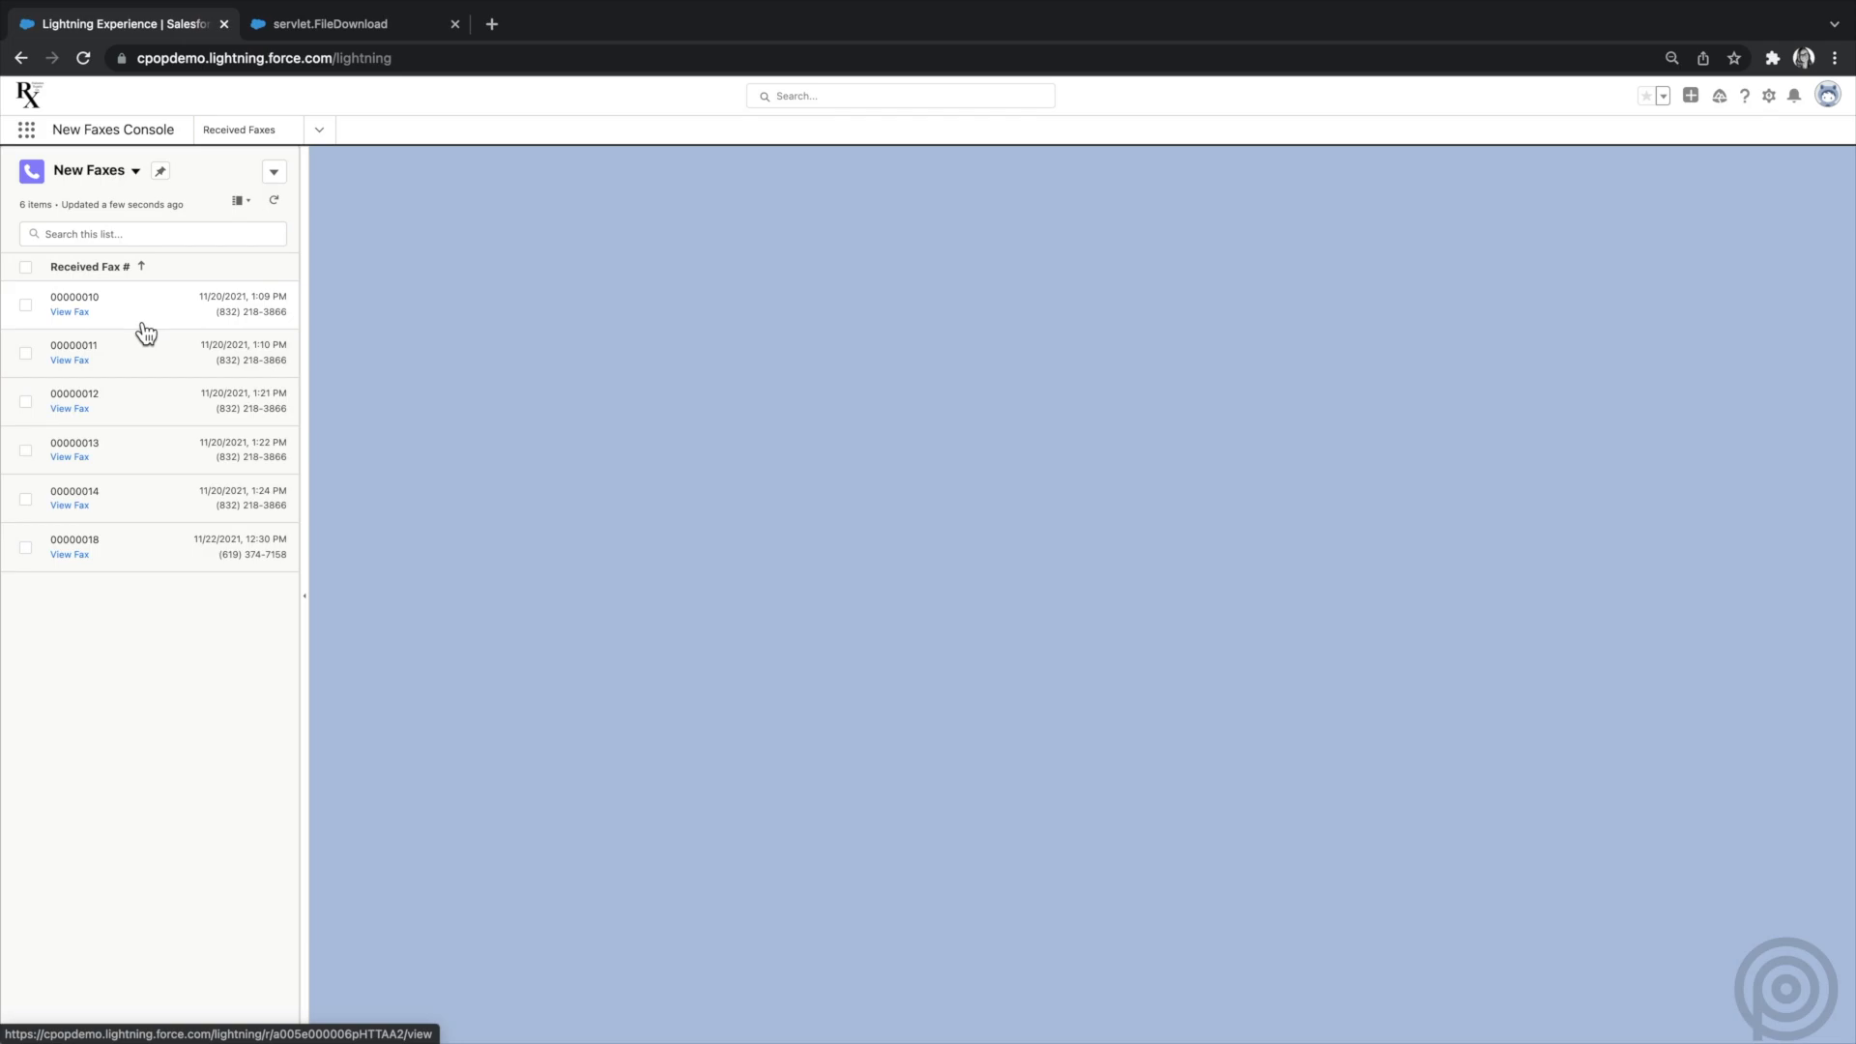
pyautogui.click(75, 297)
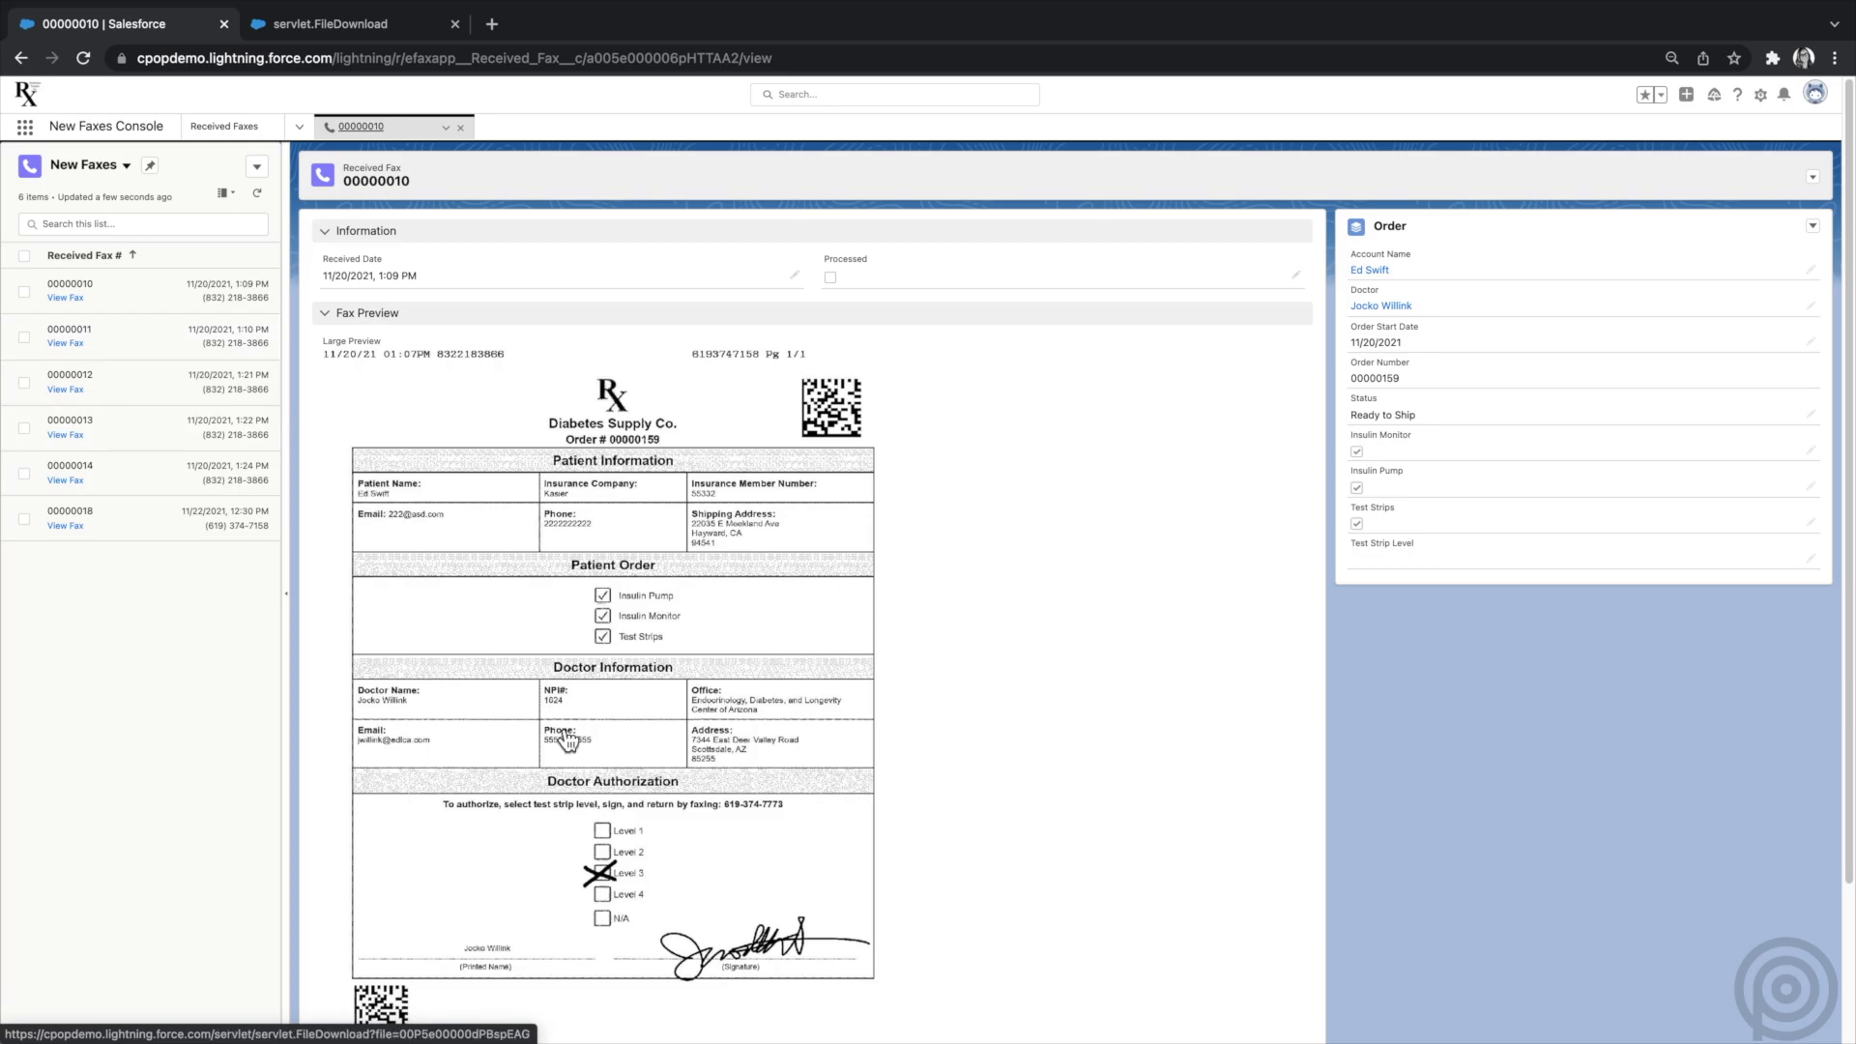
pyautogui.moveTo(654, 894)
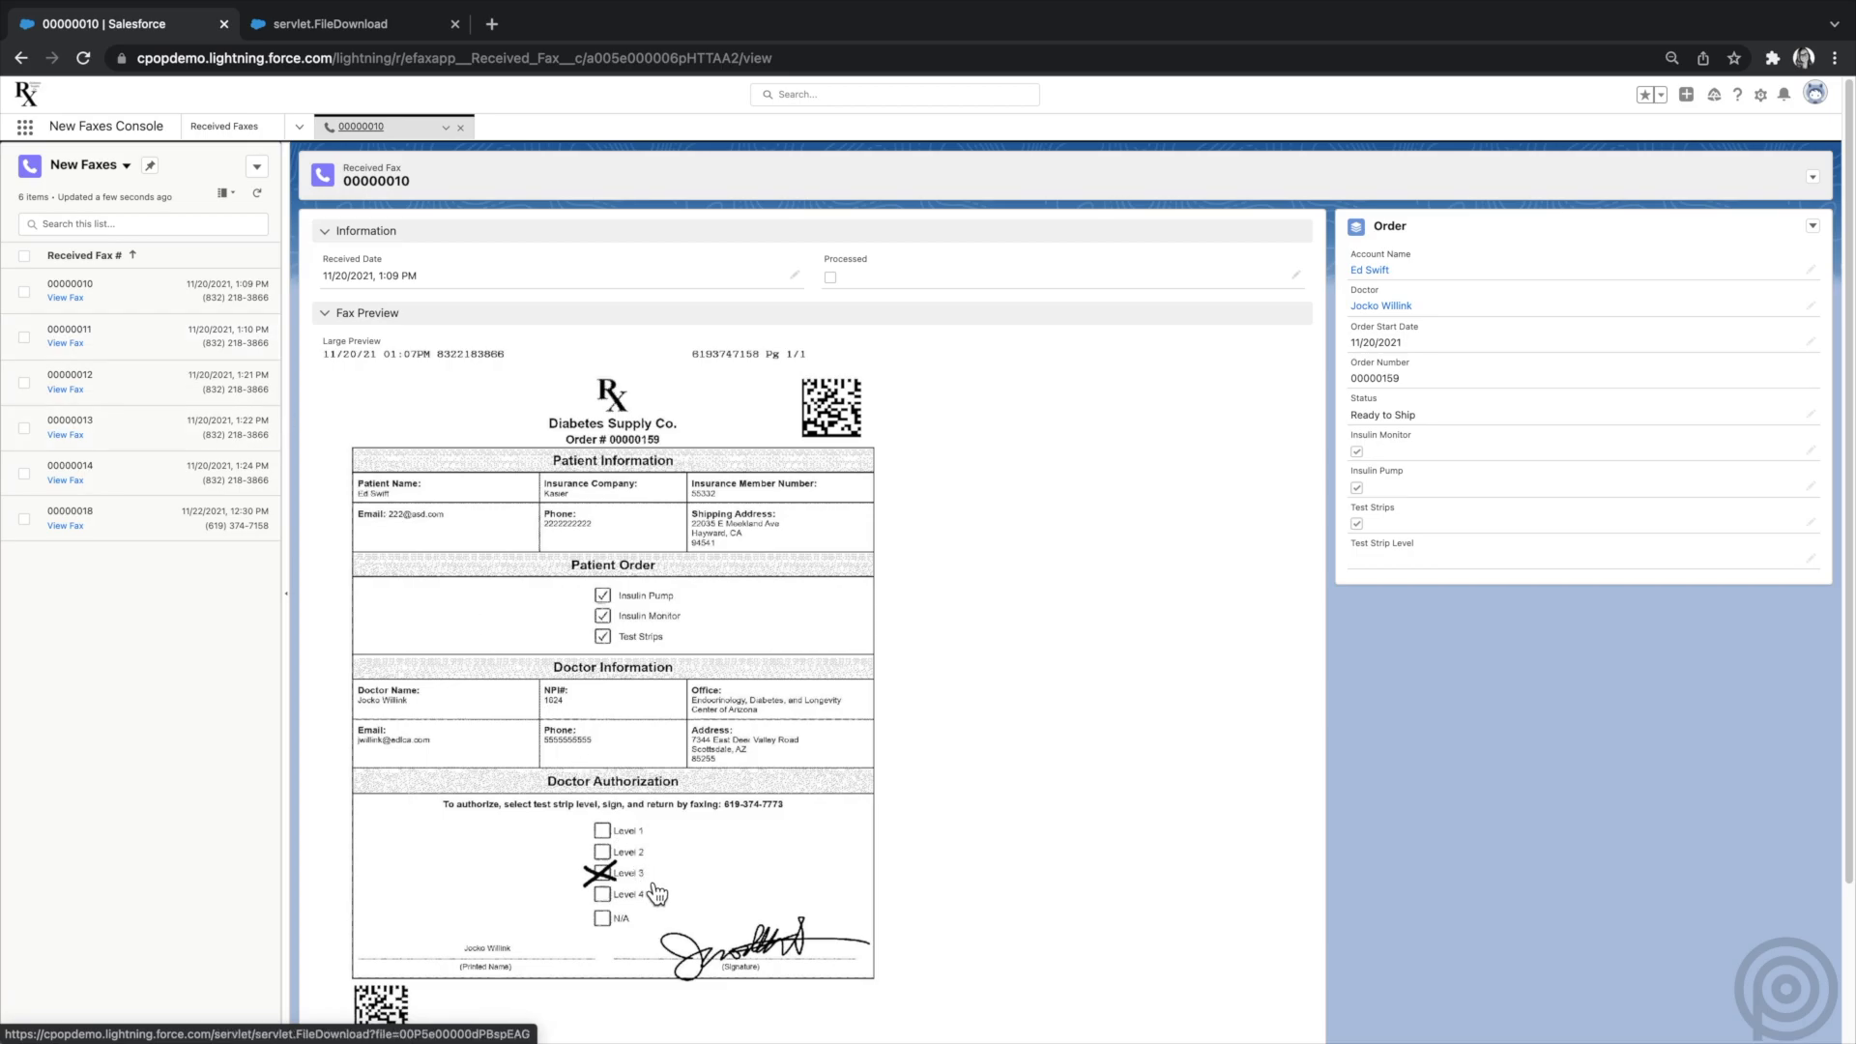
pyautogui.moveTo(1805, 576)
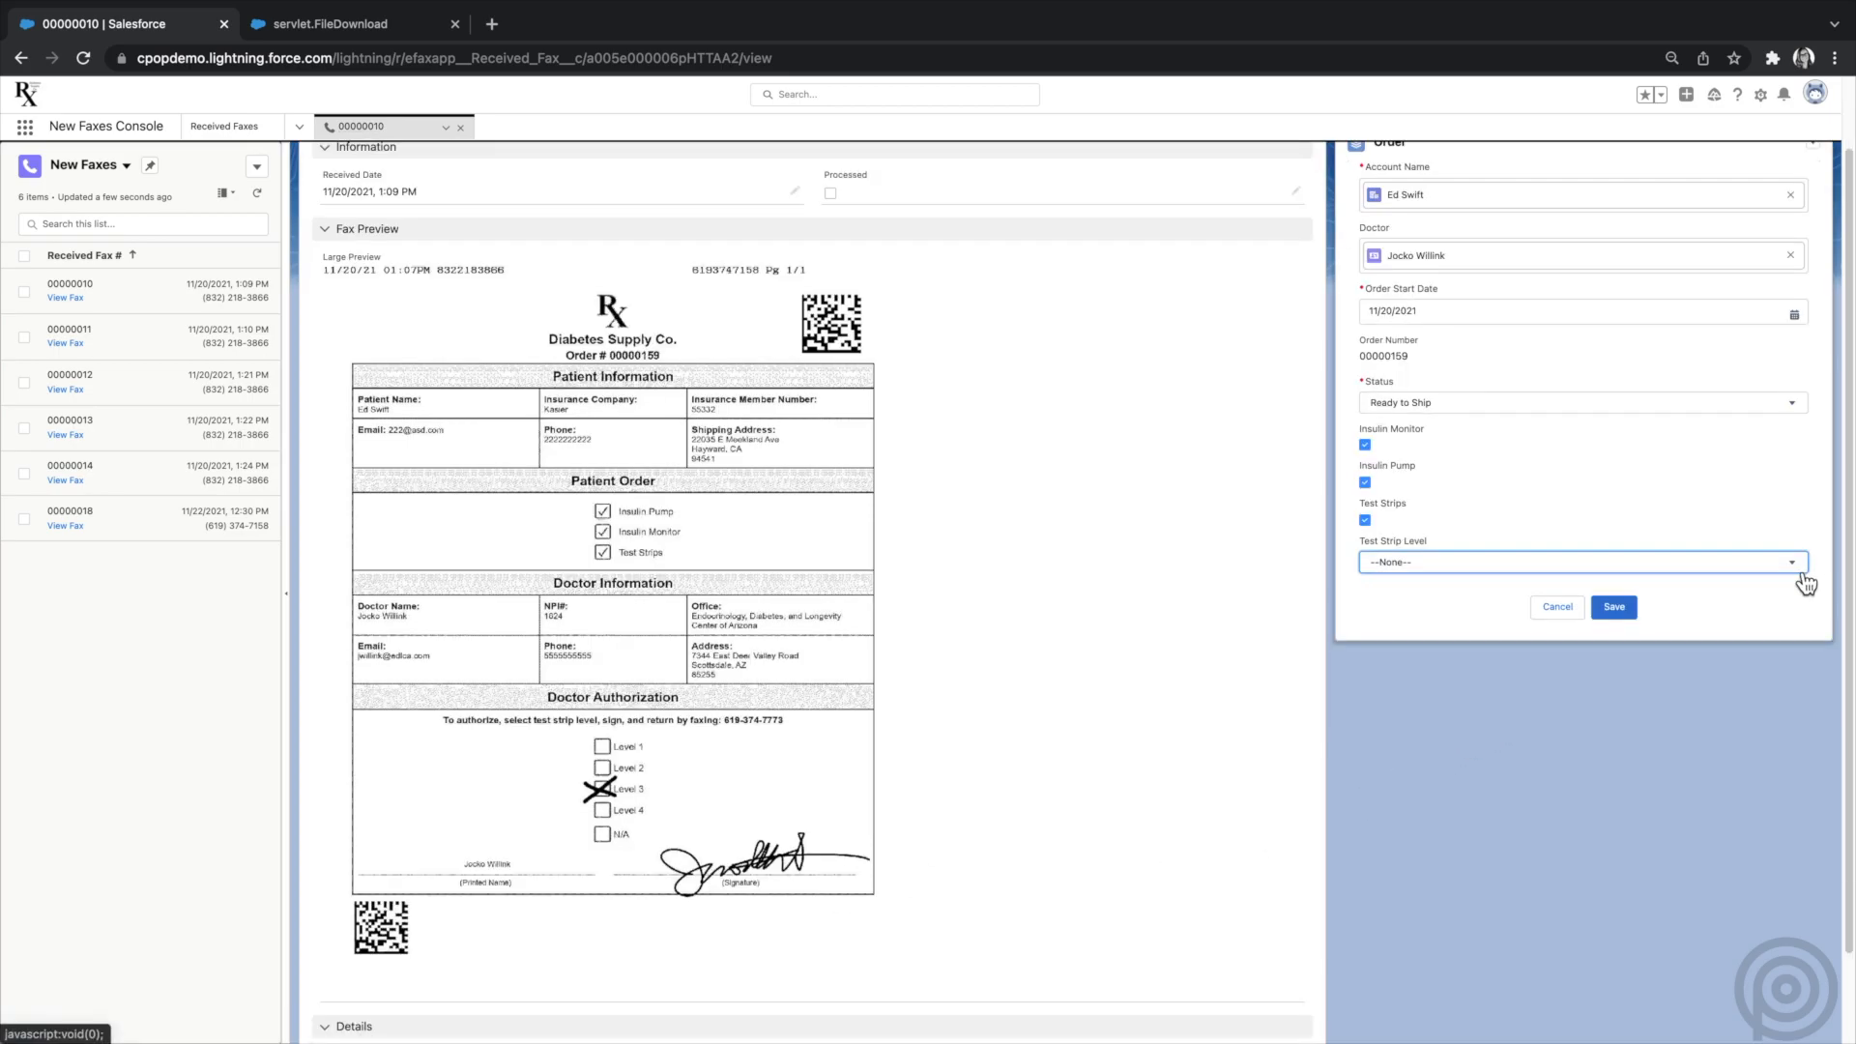
pyautogui.click(1582, 561)
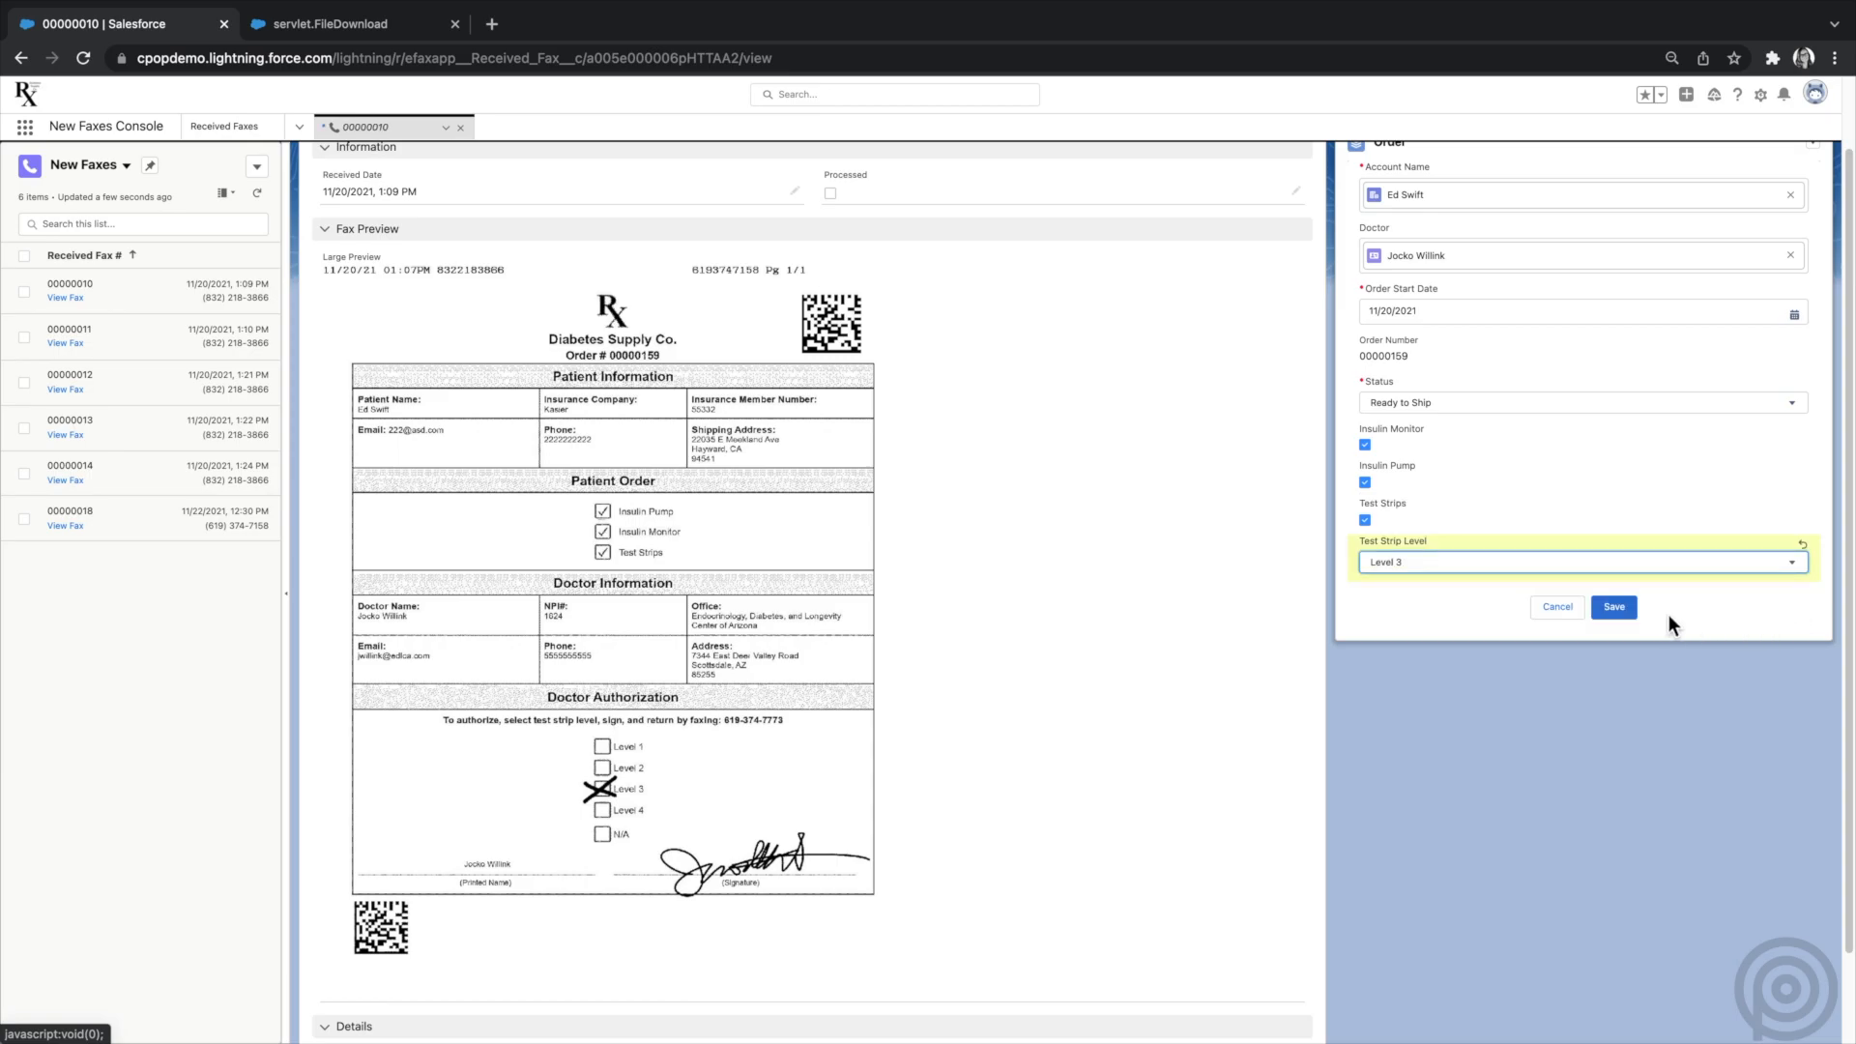
pyautogui.click(1613, 606)
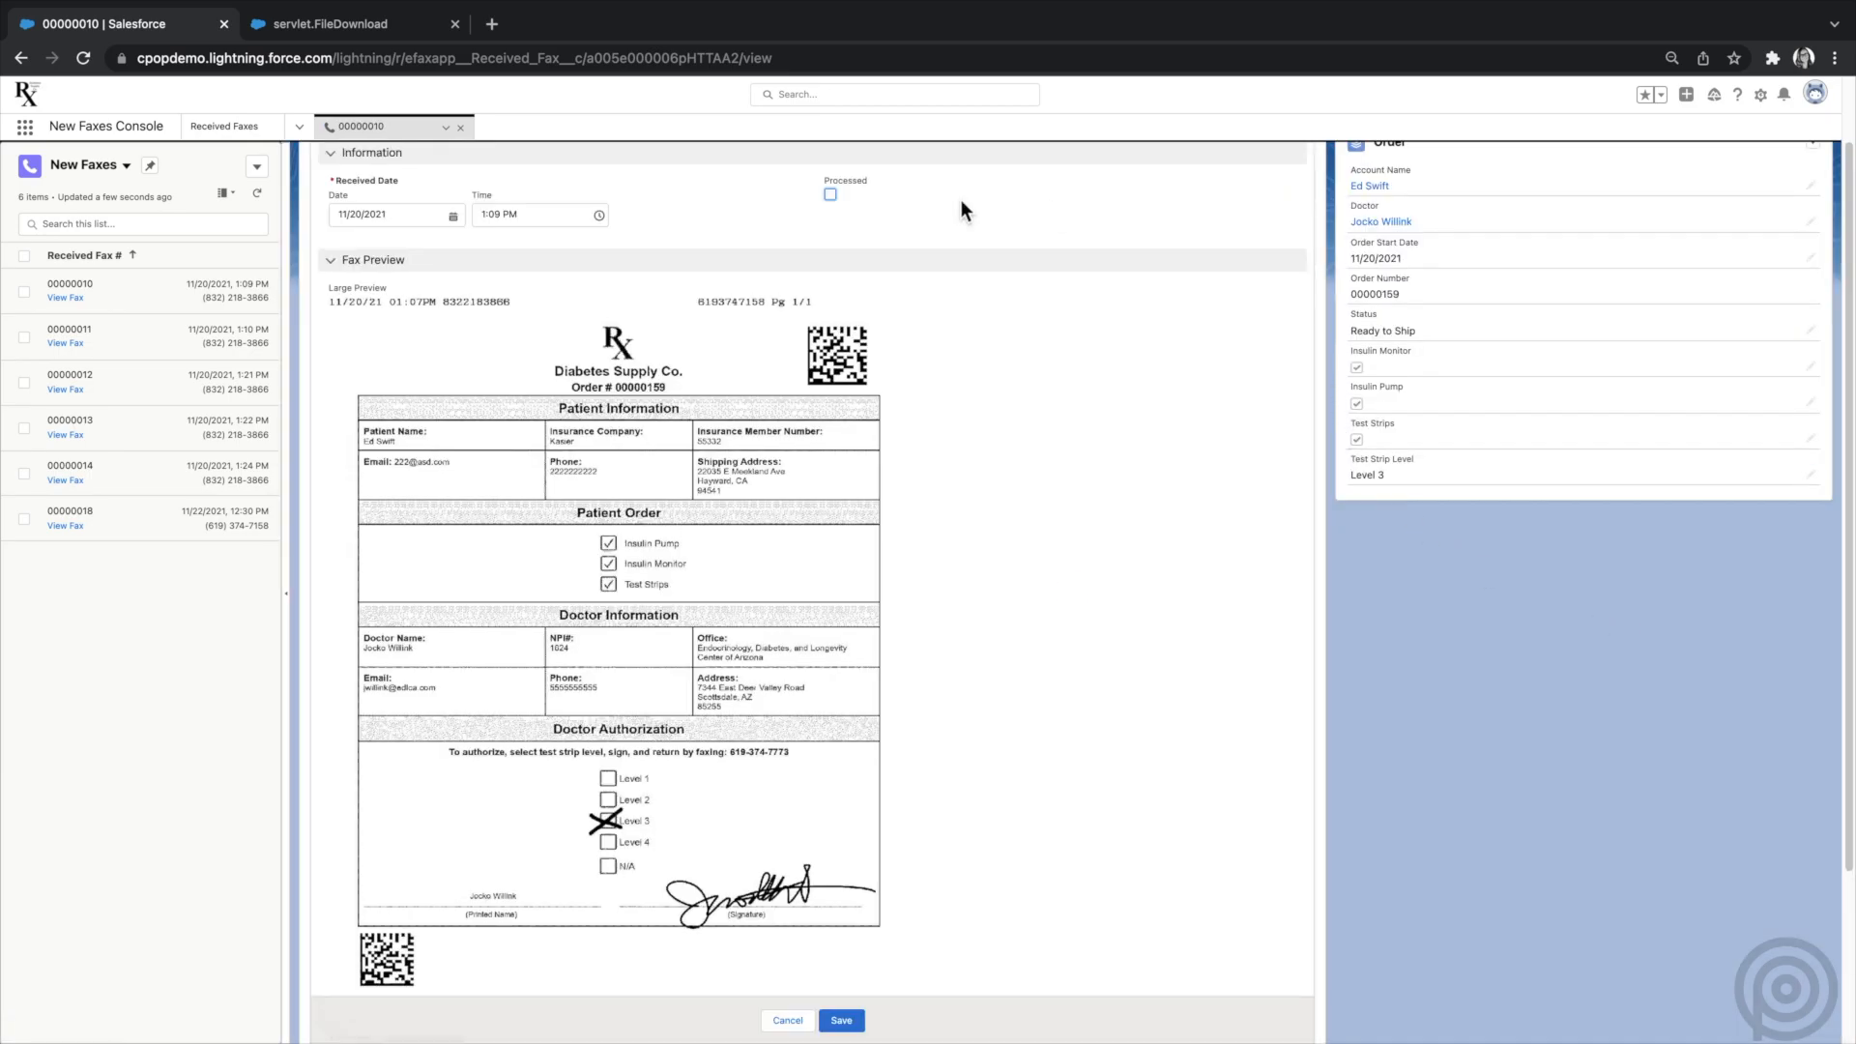
# - Save fax 00000010 as processed and move on to fax 00000011
pyautogui.click(830, 193)
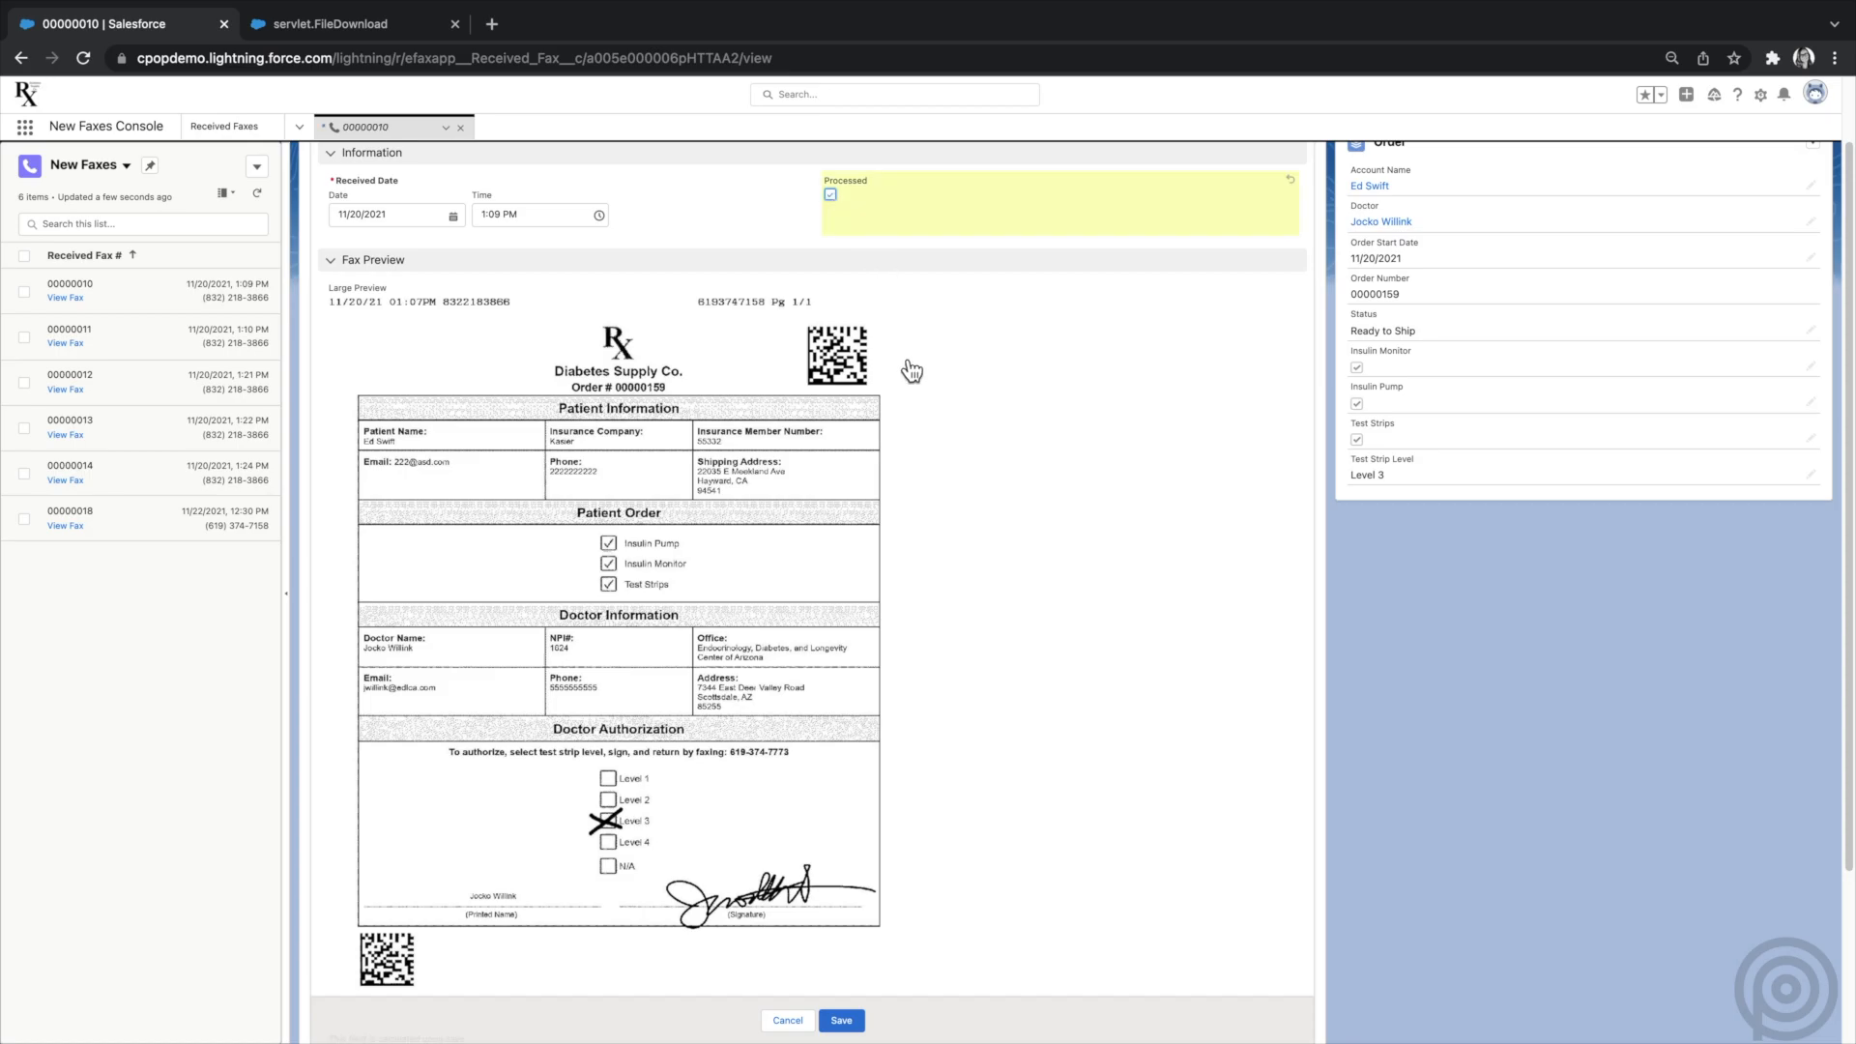
pyautogui.click(841, 1022)
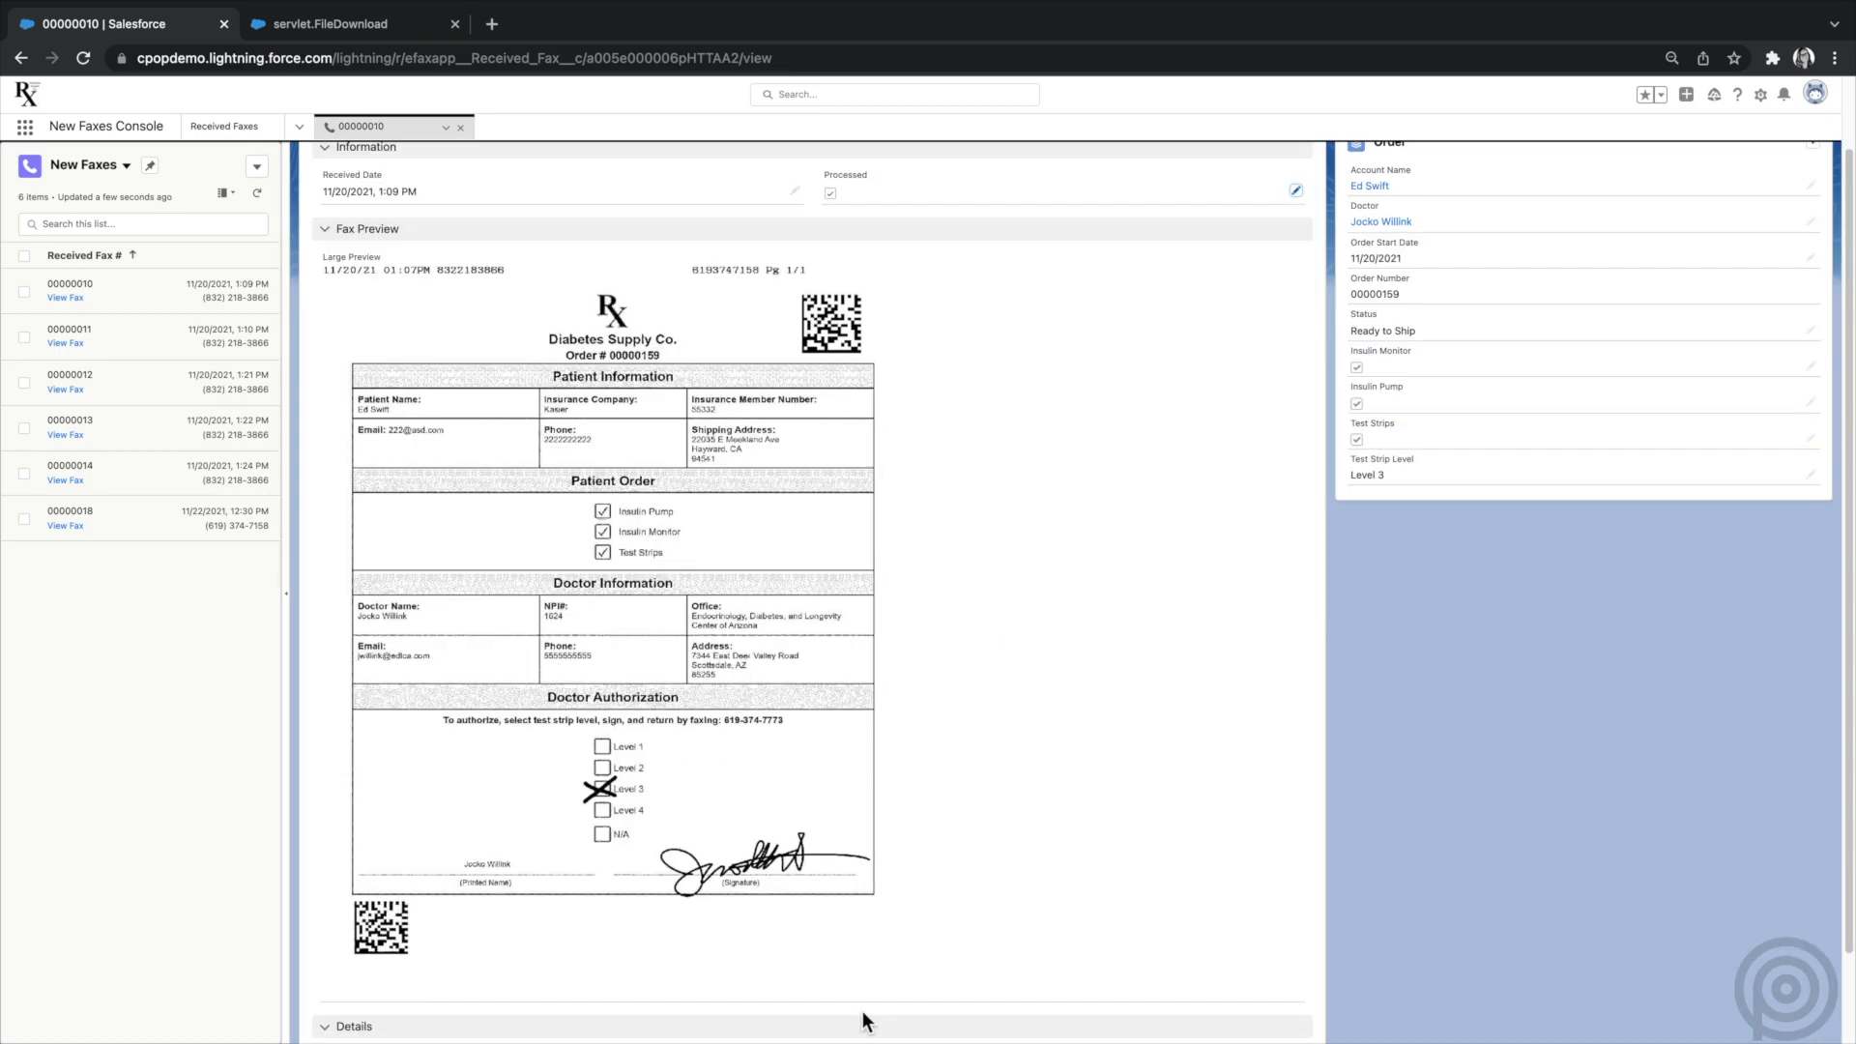
pyautogui.click(65, 343)
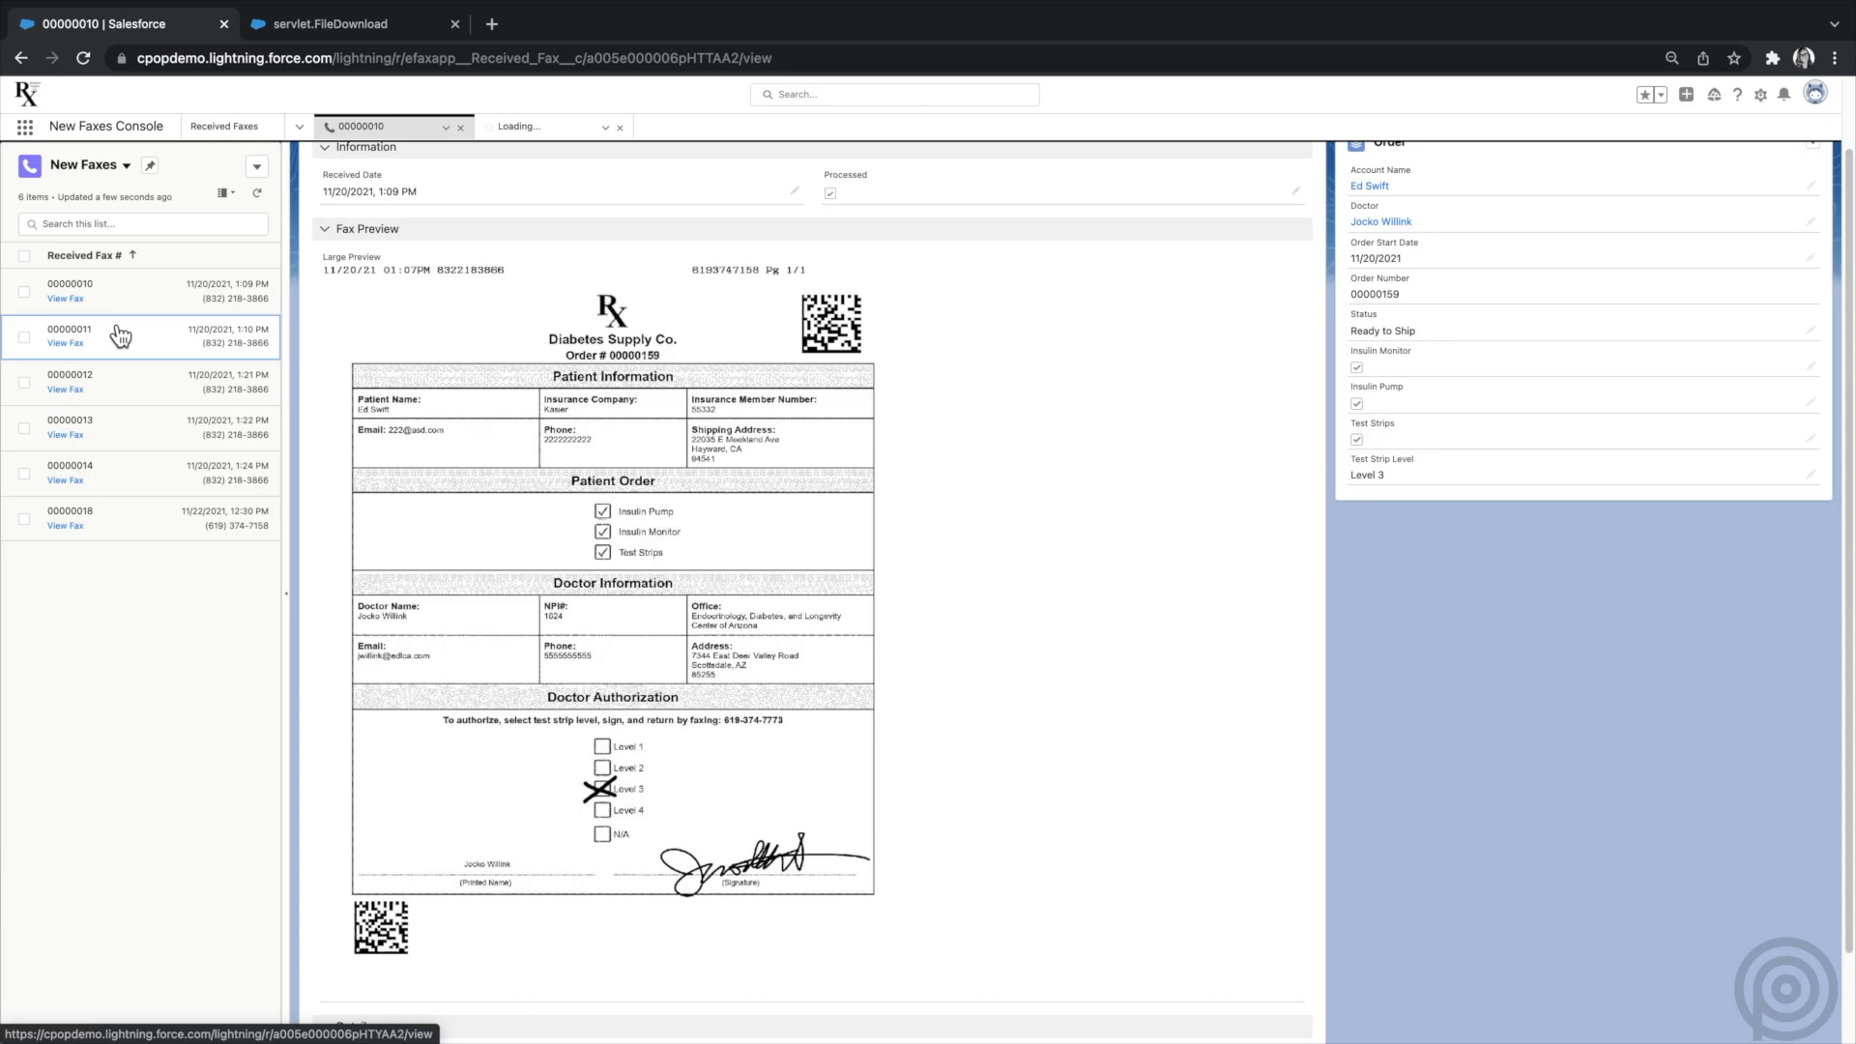
pyautogui.click(65, 343)
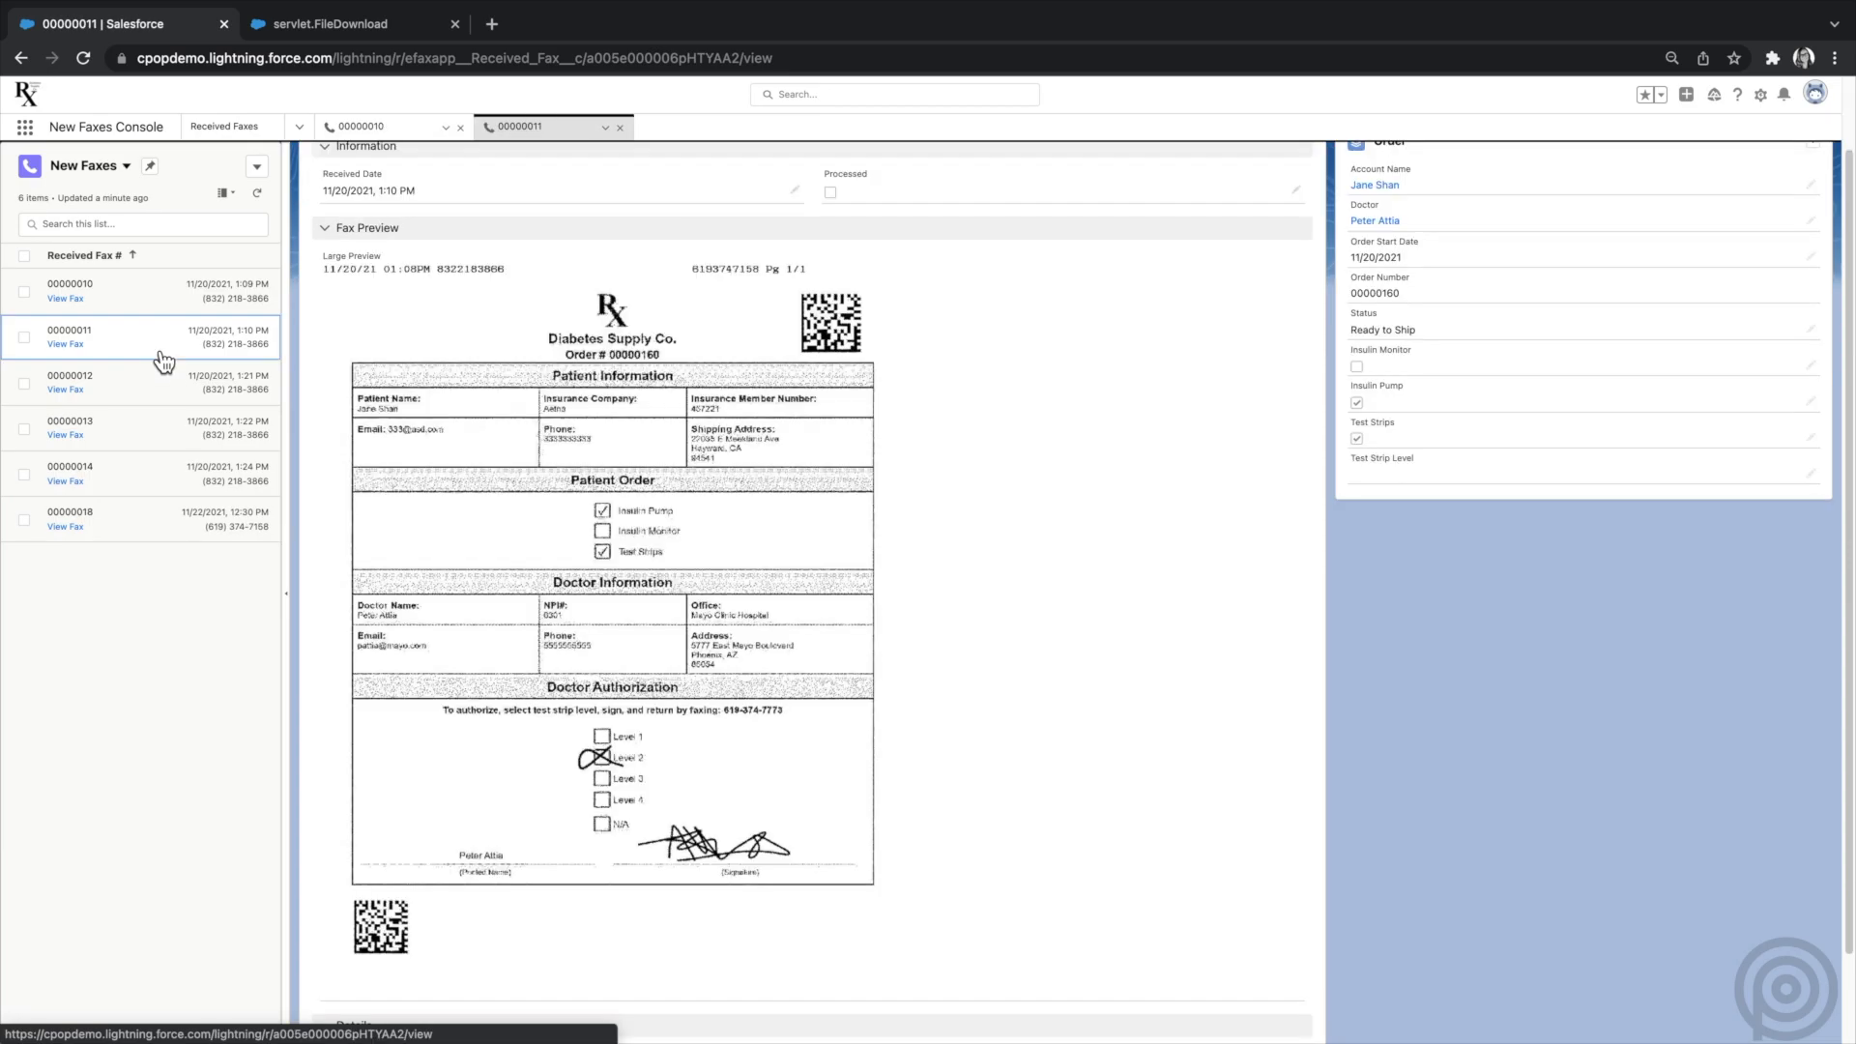